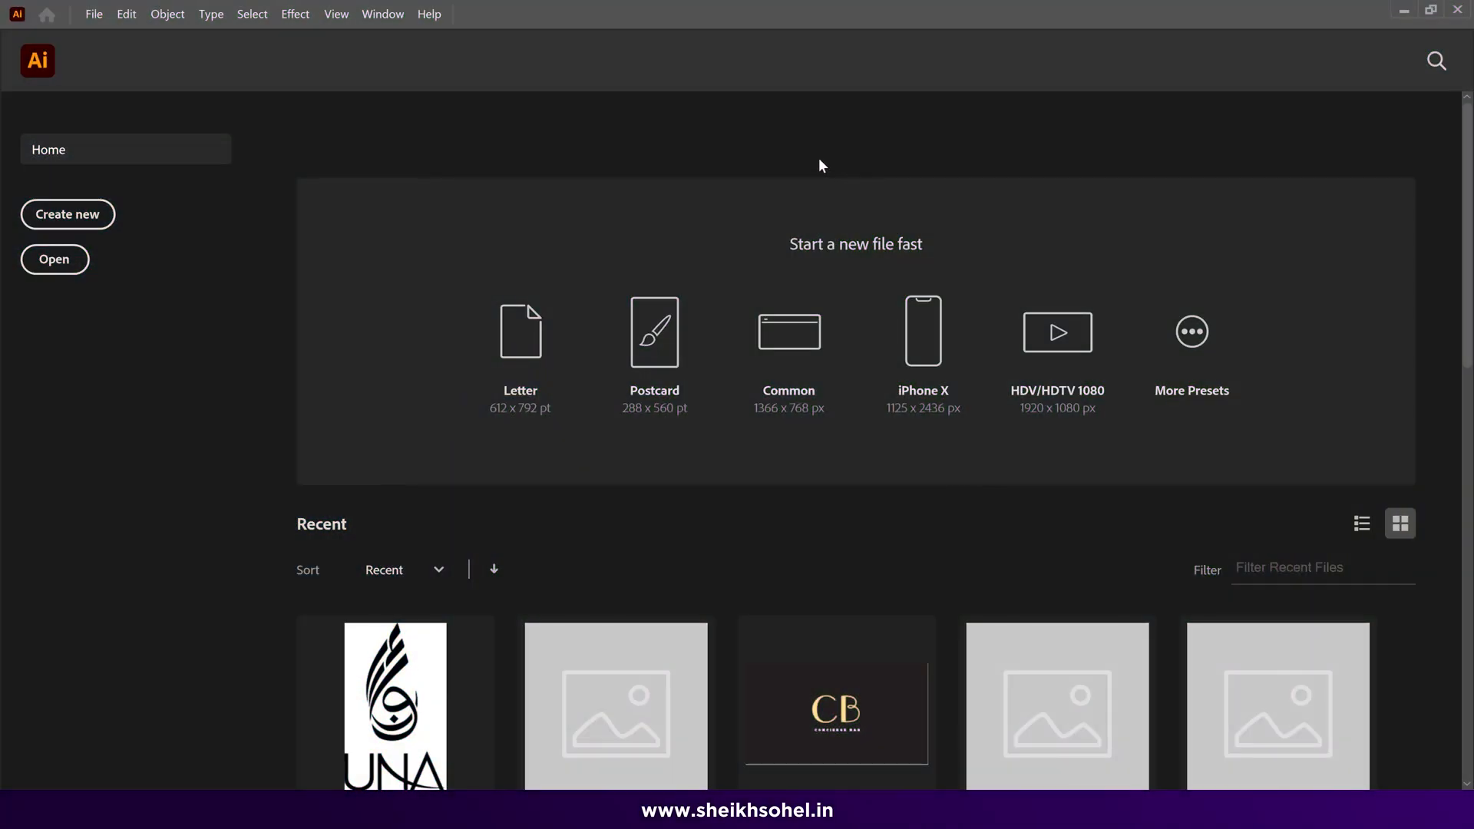
mouse_move(807, 169)
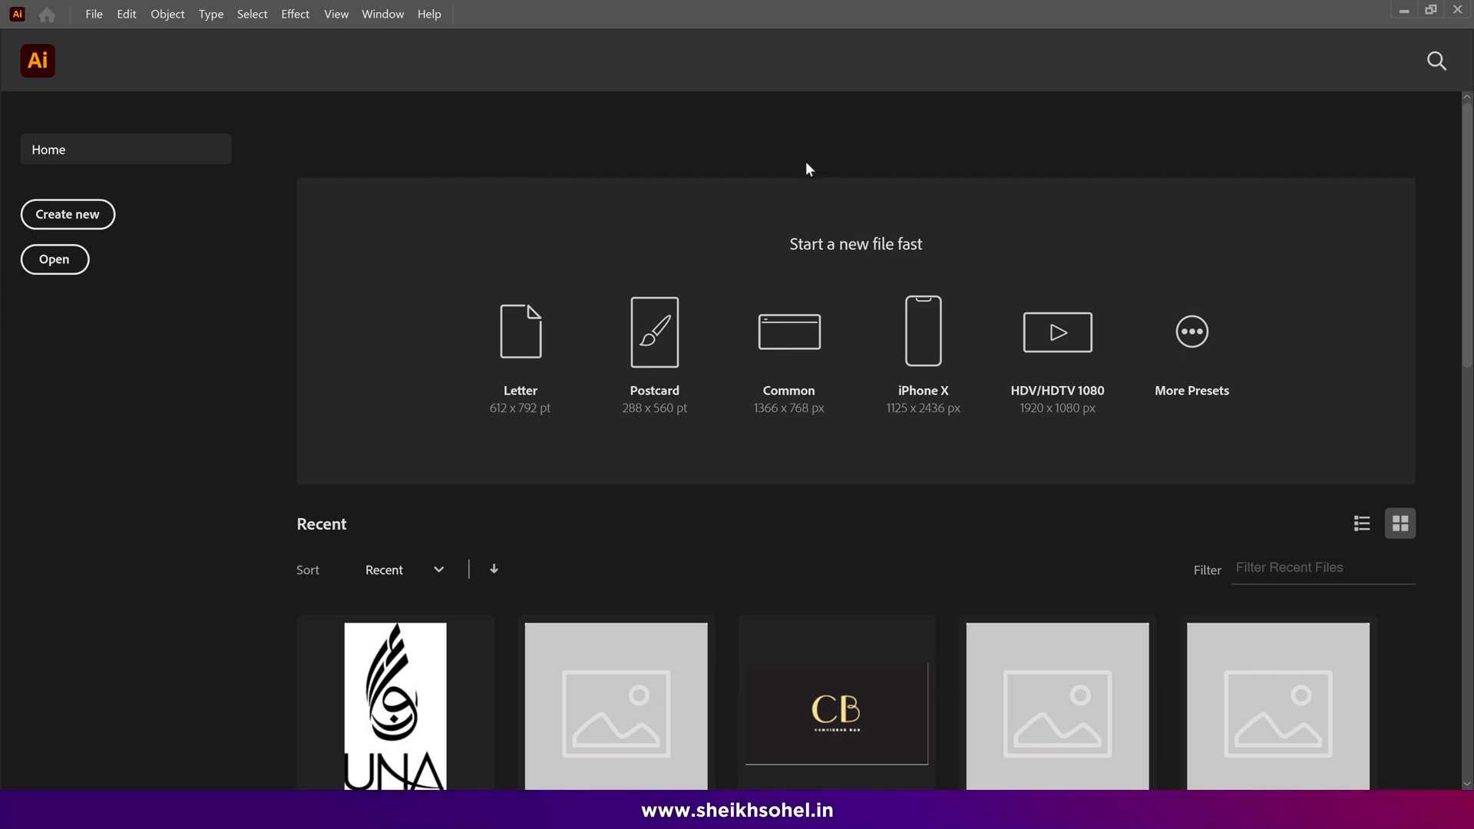
mouse_move(564, 240)
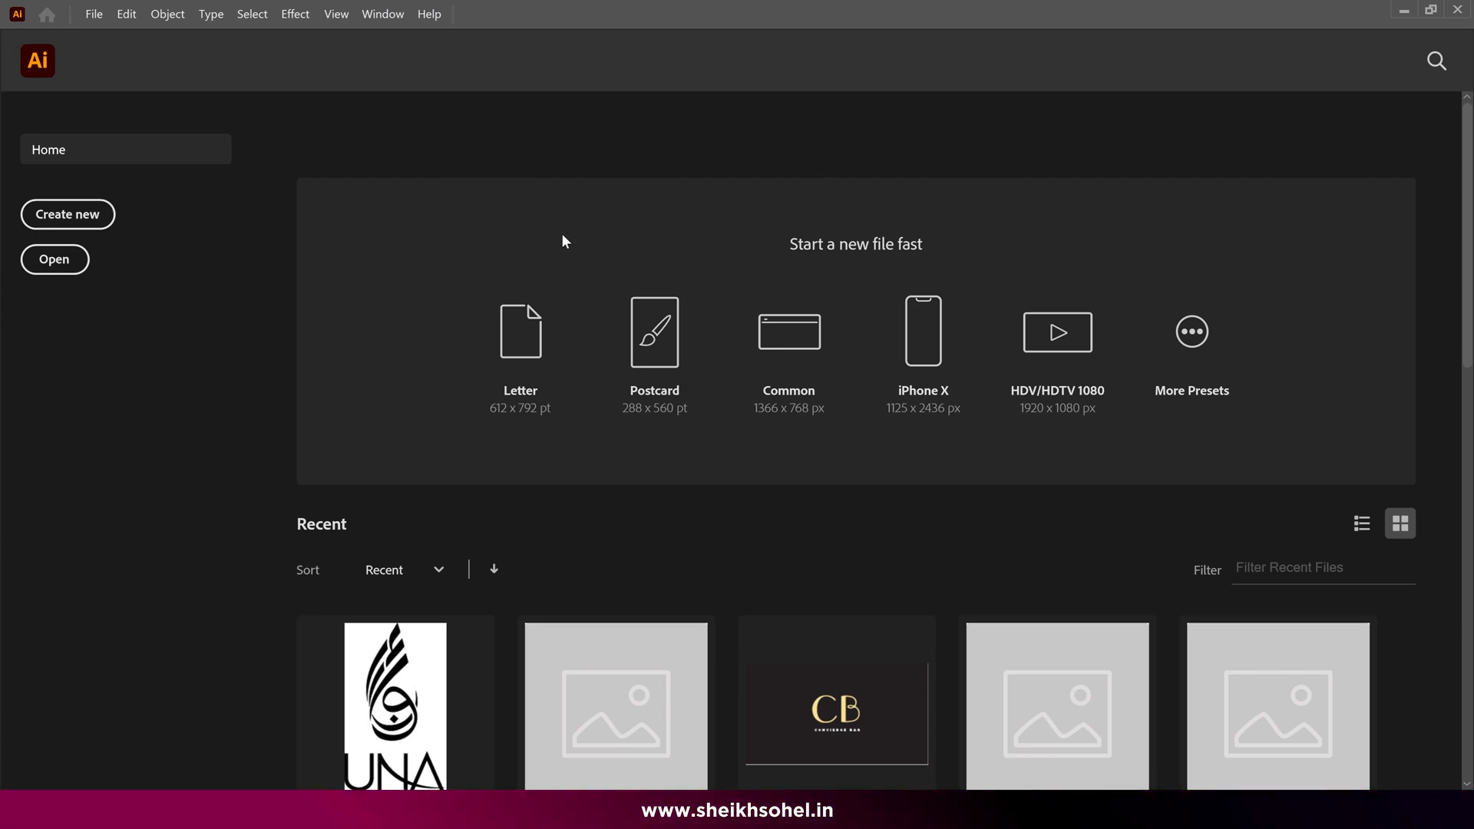
mouse_move(338, 237)
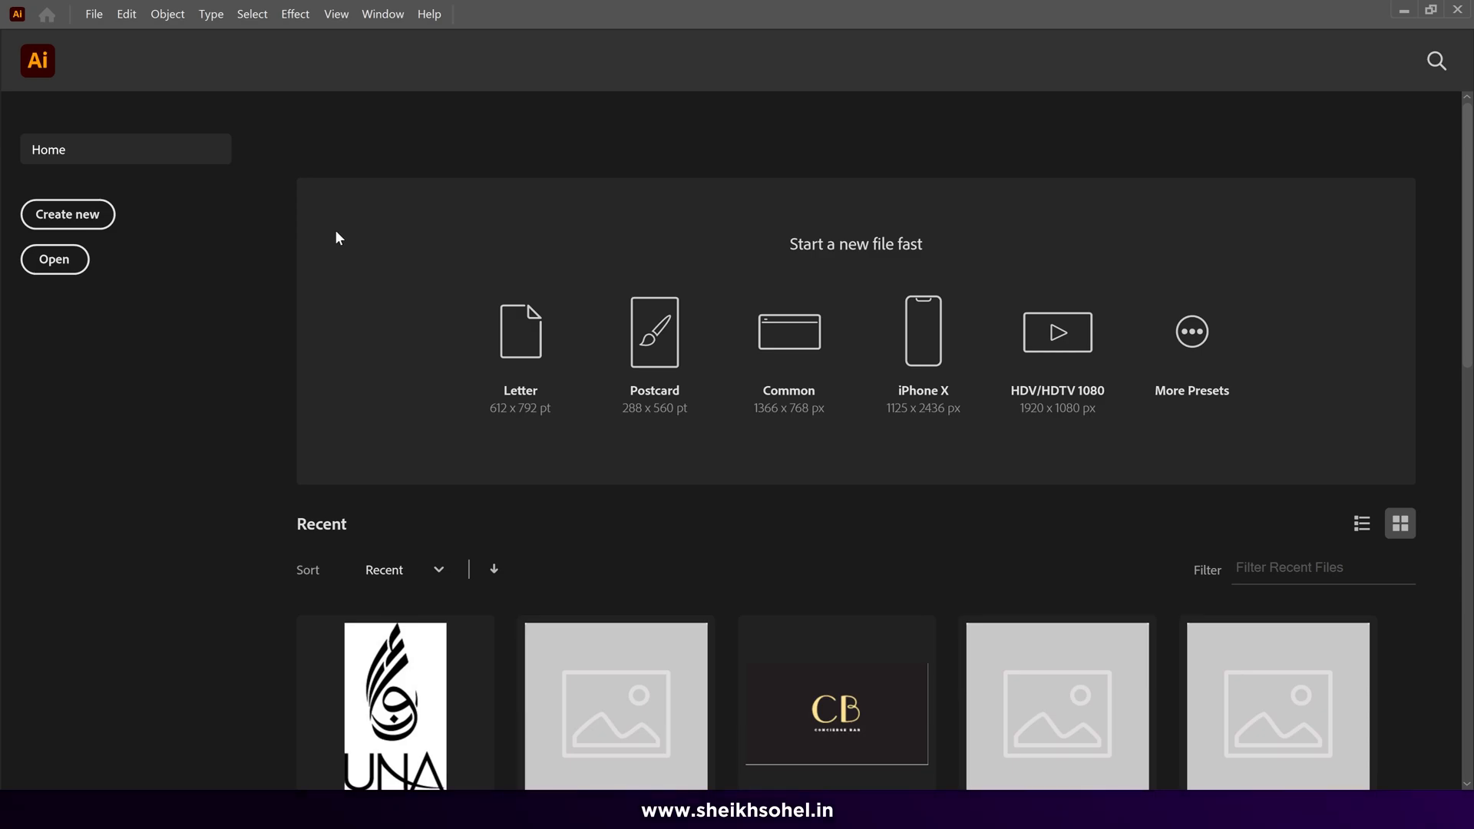
Create a new 1920×1080 px Illustrator document named Text Reveal
left_click(68, 214)
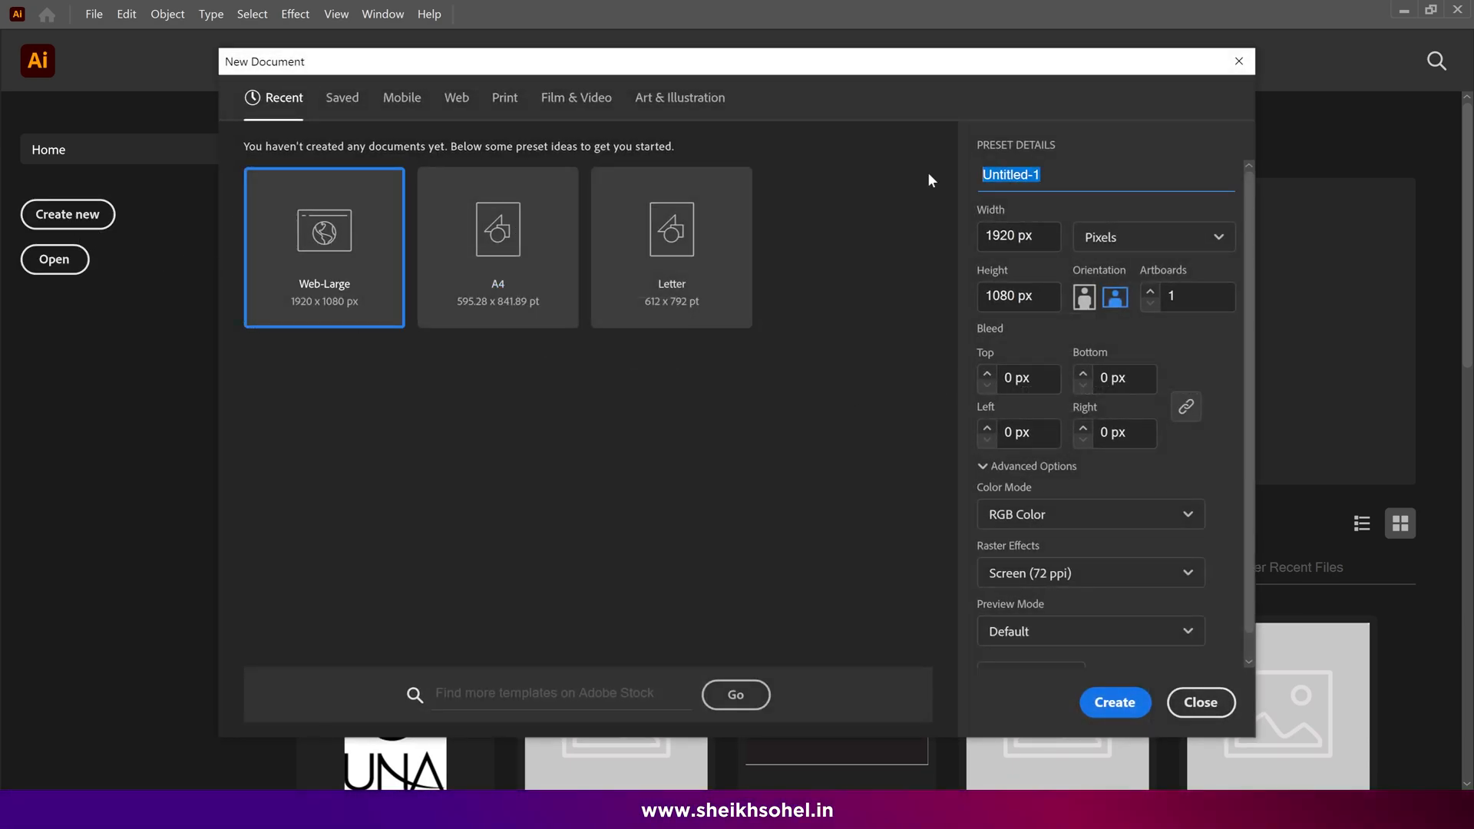
type("Text Reveal")
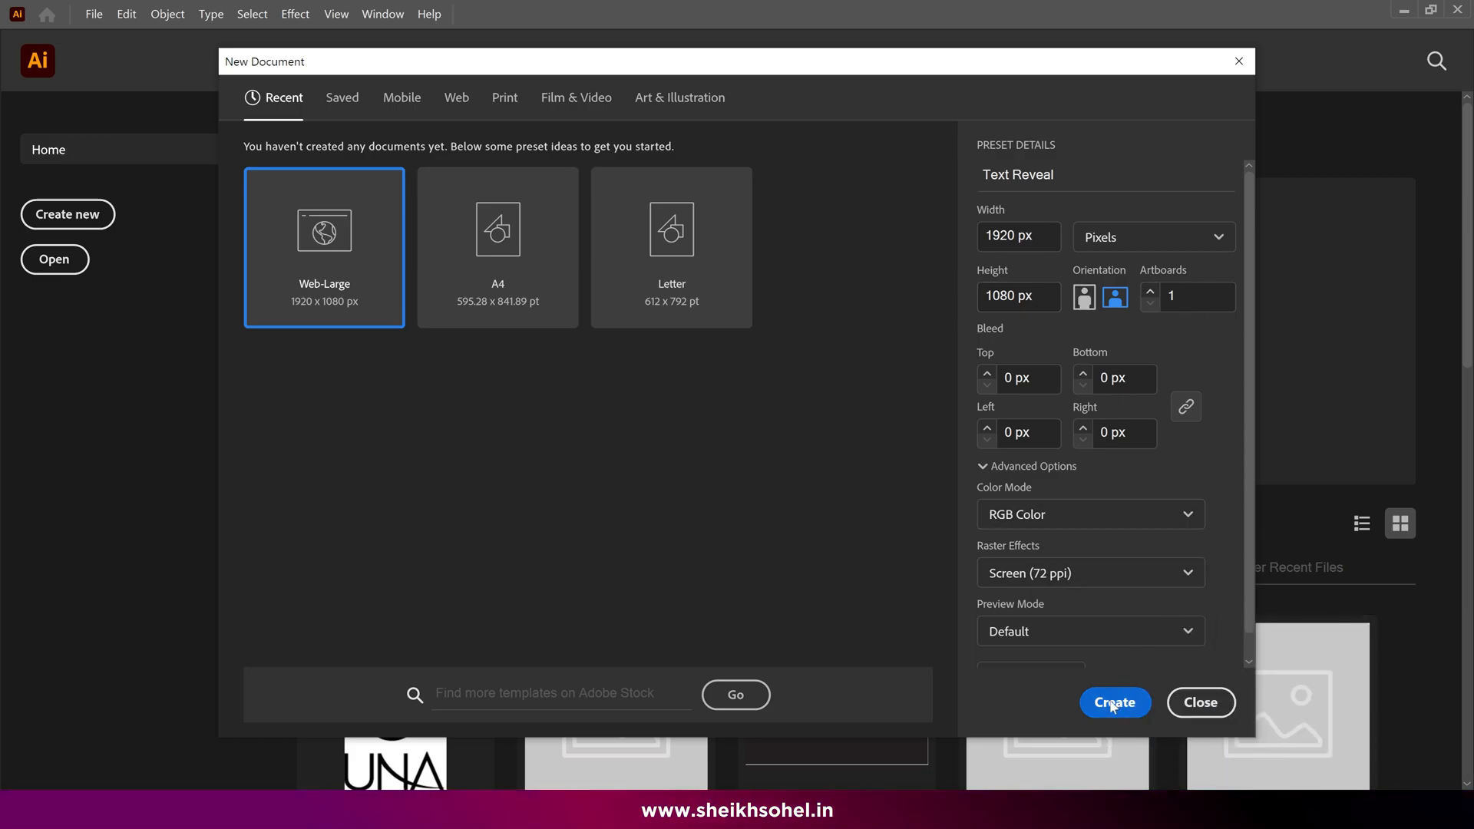
left_click(1115, 703)
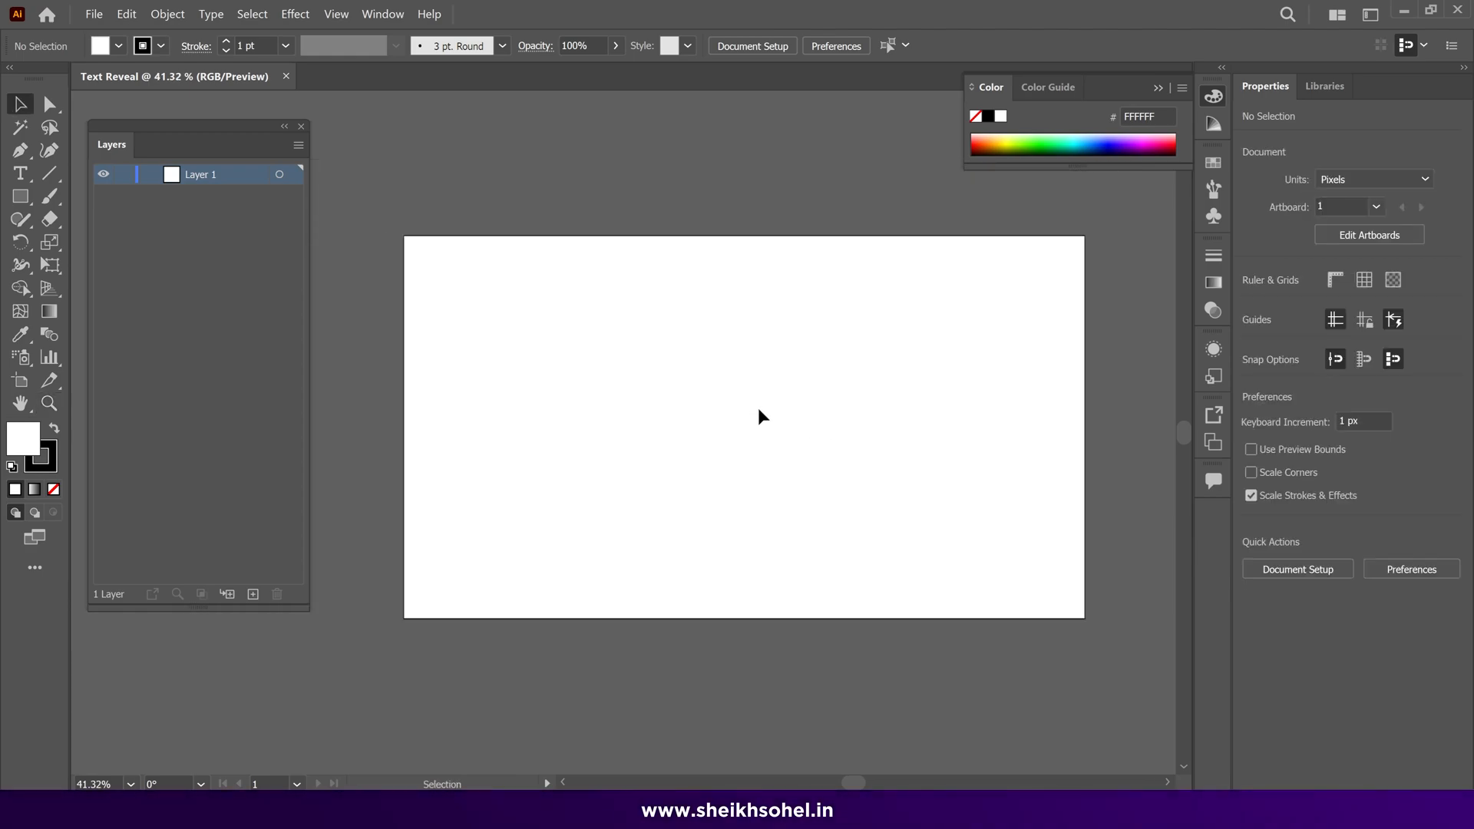
Add the word PLAYBALL near the artboard centre and set it in Gotham-Black
left_click(17, 173)
type("PLAYBALL")
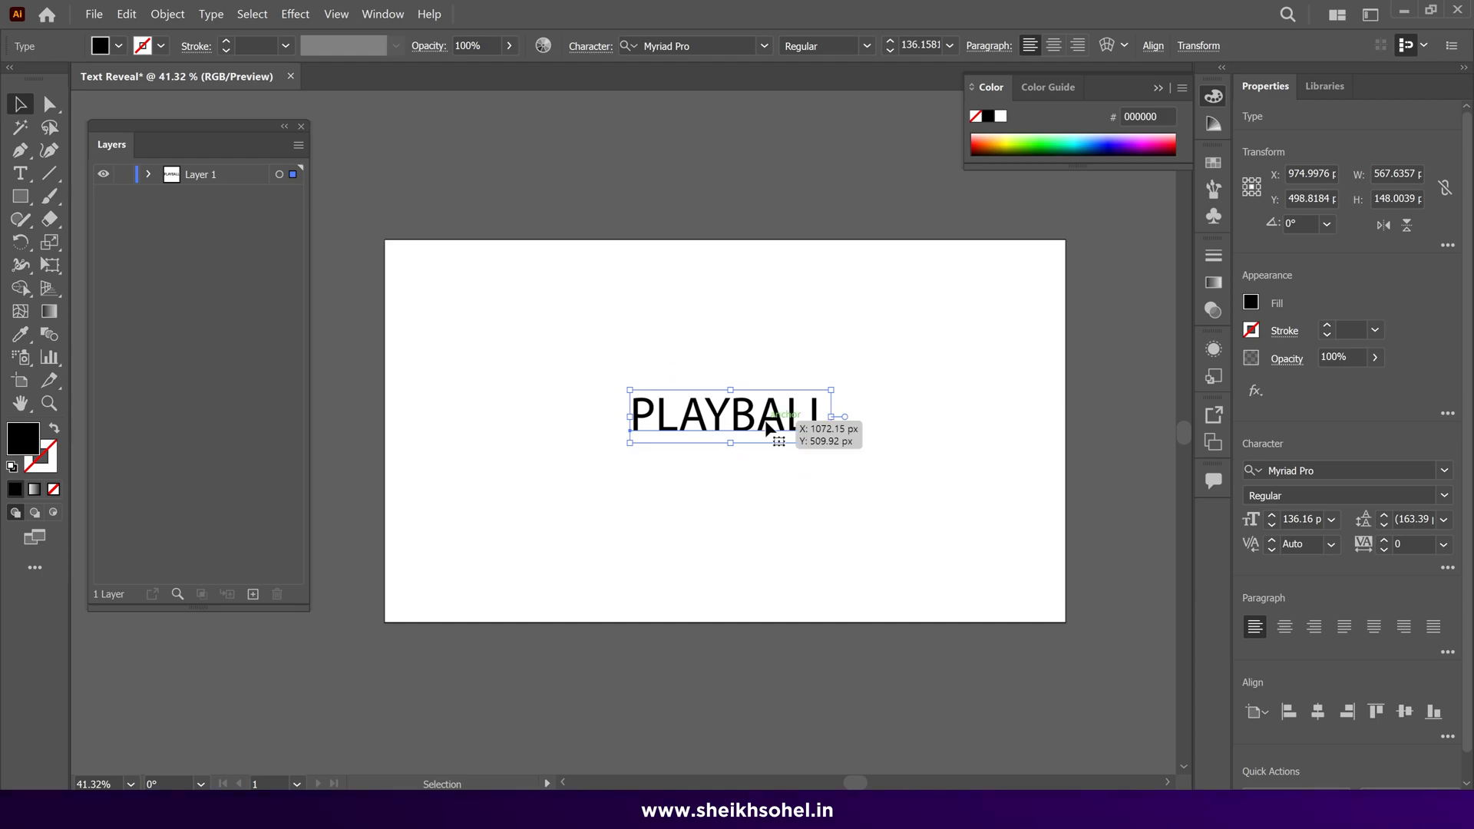
left_click_drag(728, 413, 728, 433)
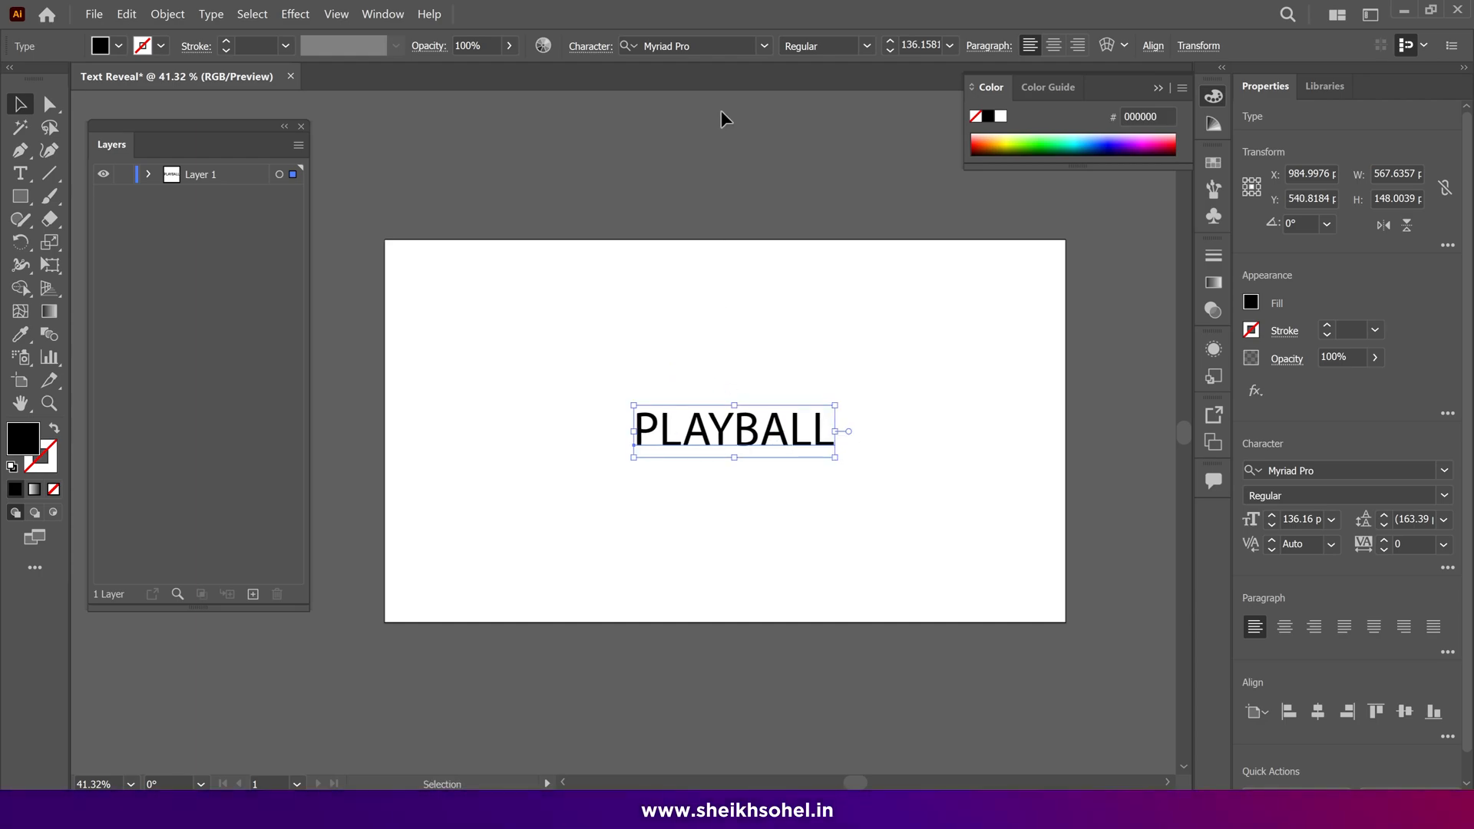
left_click(693, 45)
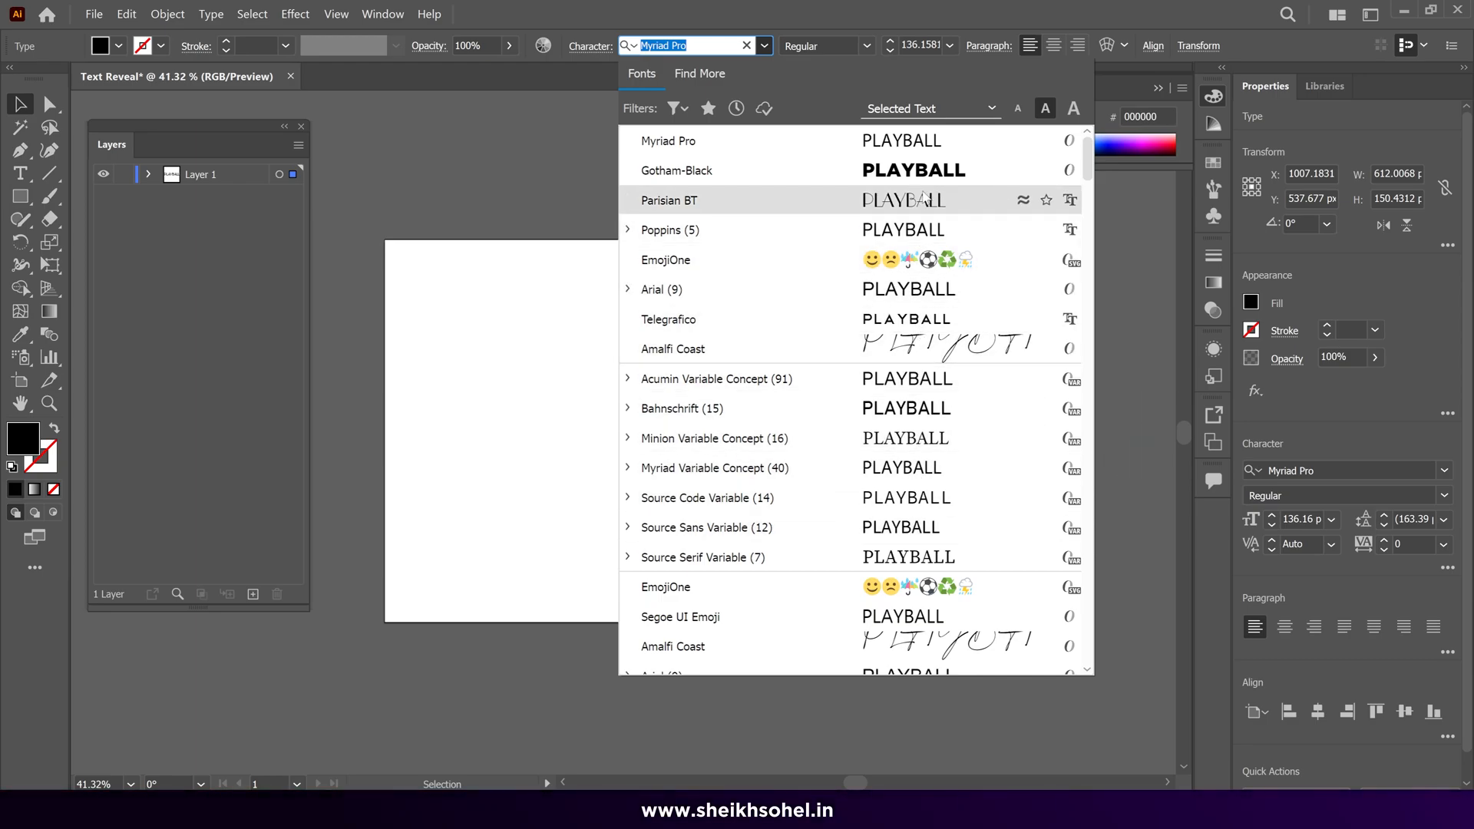
mouse_move(917, 425)
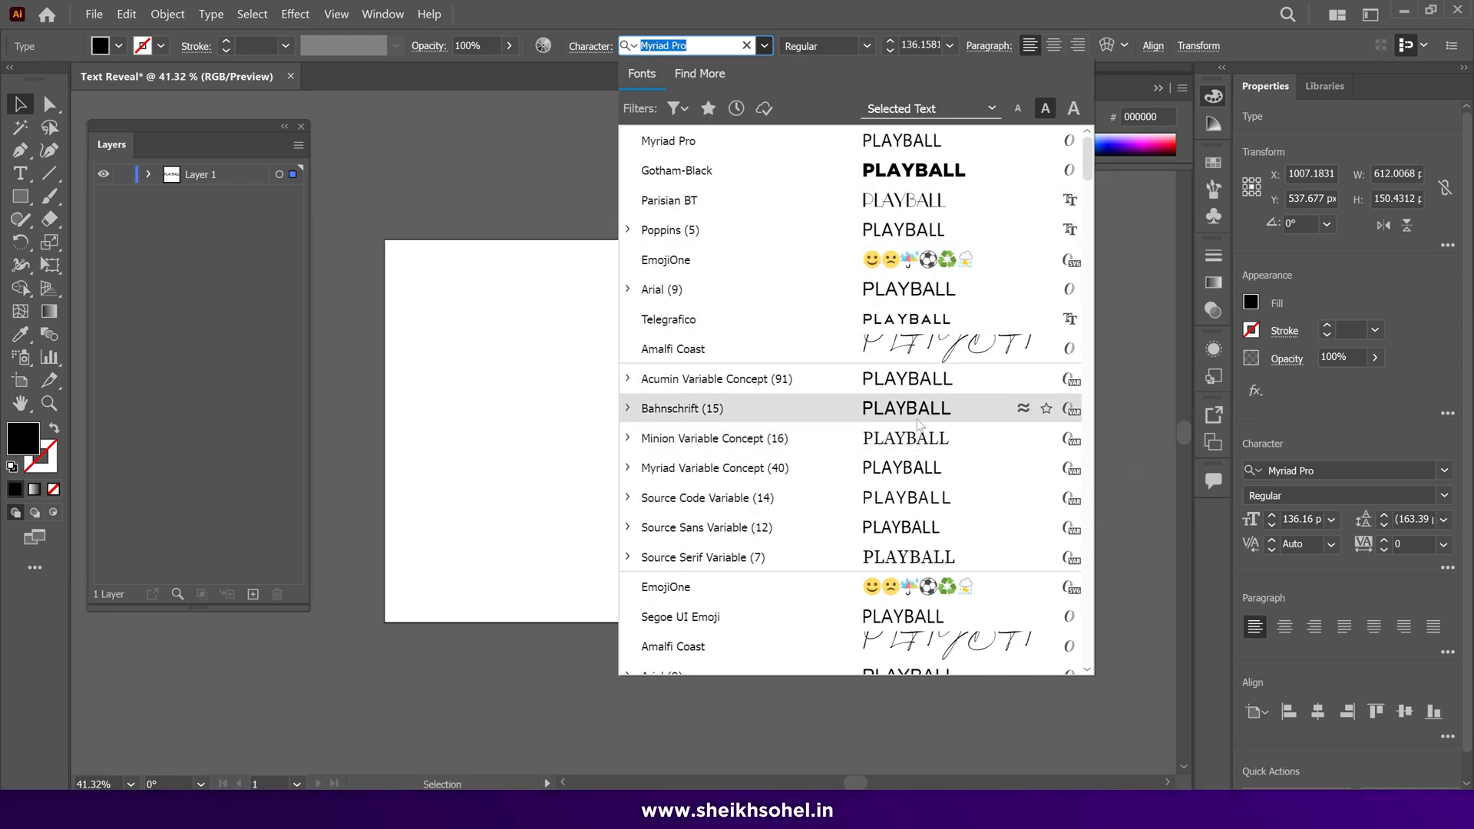
mouse_move(923, 179)
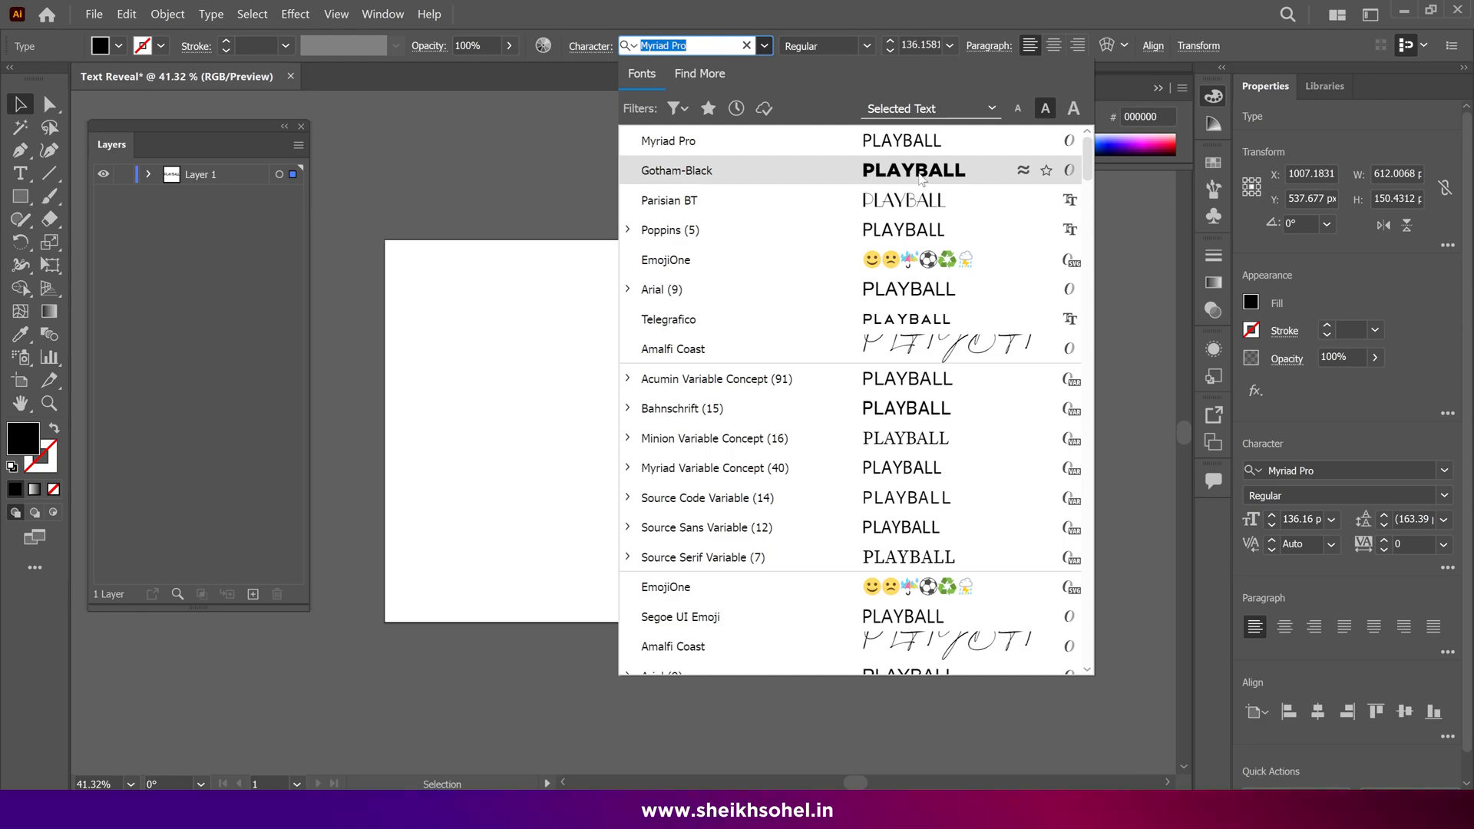
left_click(675, 171)
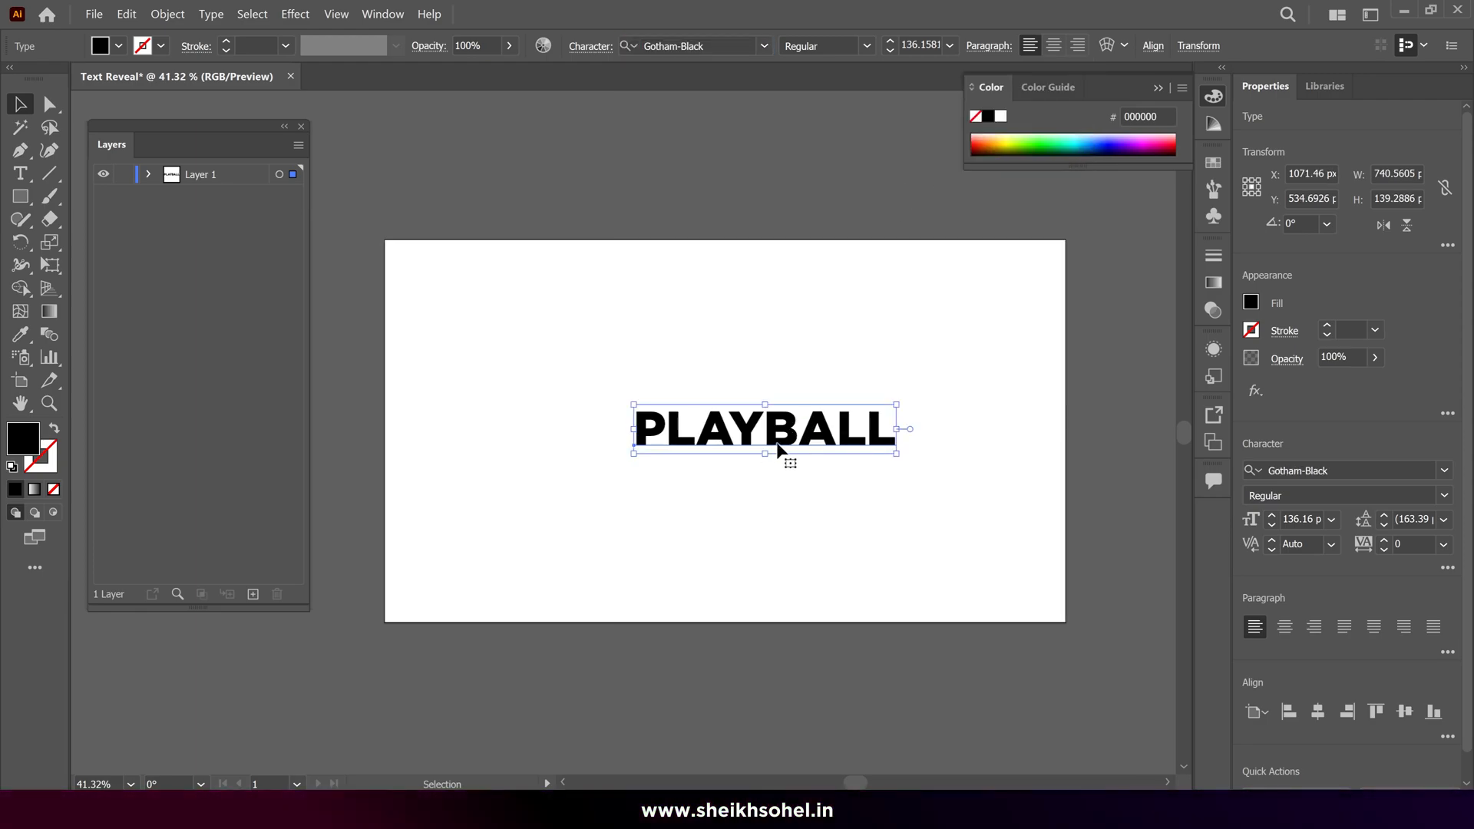
mouse_move(940, 448)
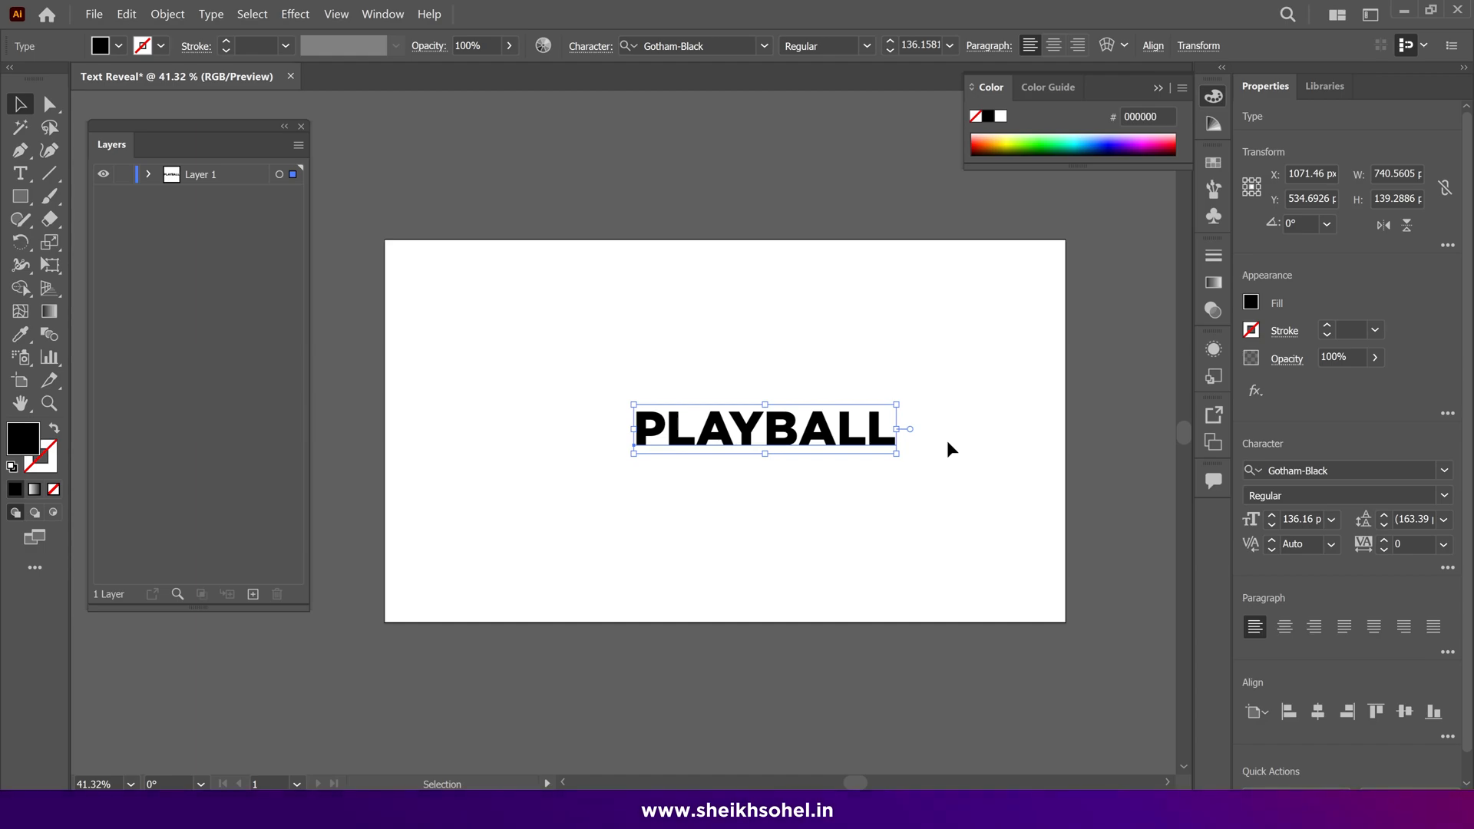
mouse_move(811, 77)
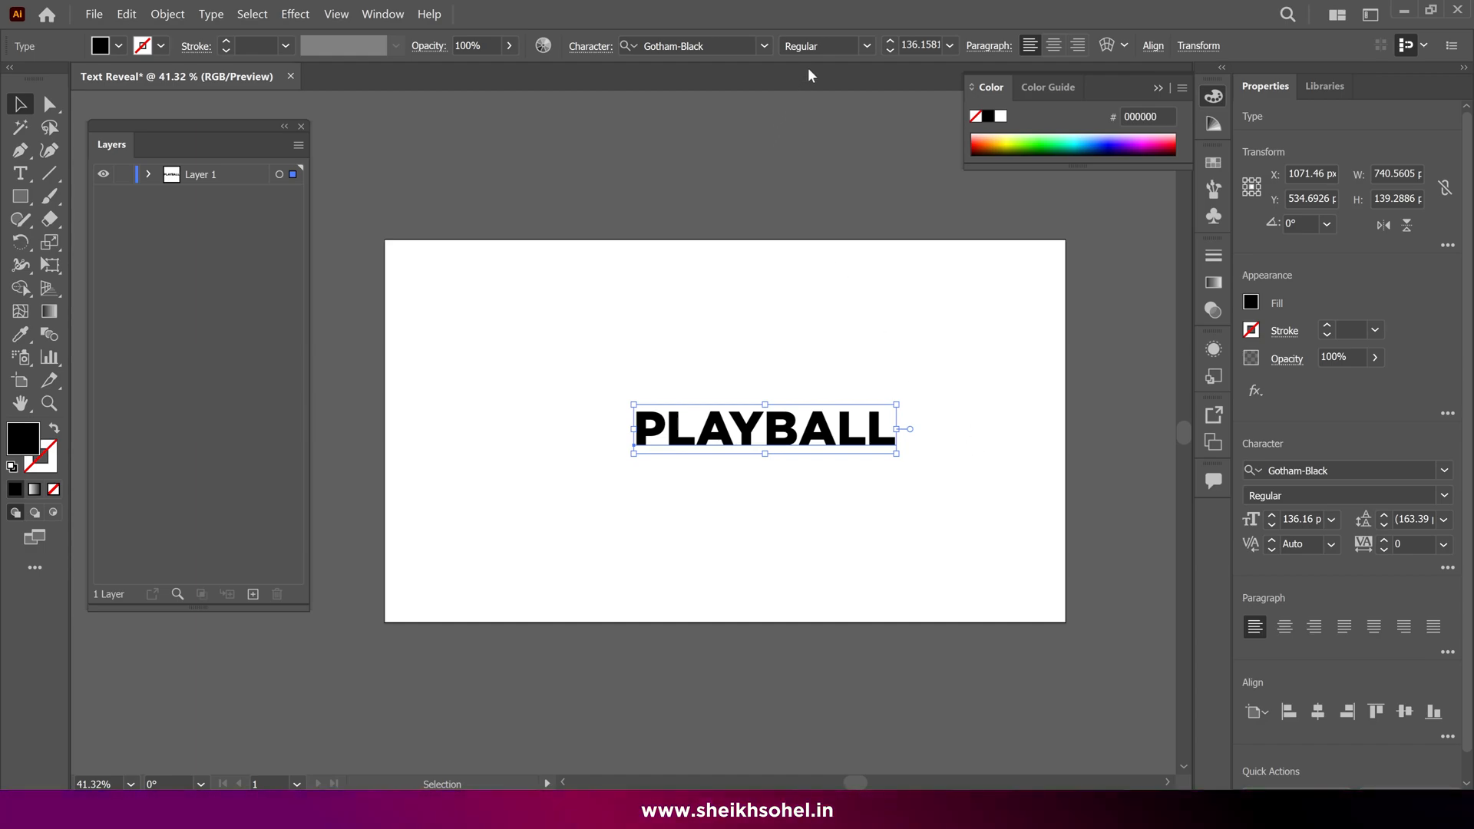
Try the Amalfi Coast script font on PLAYBALL, then return it to Gotham-Black
left_click(698, 45)
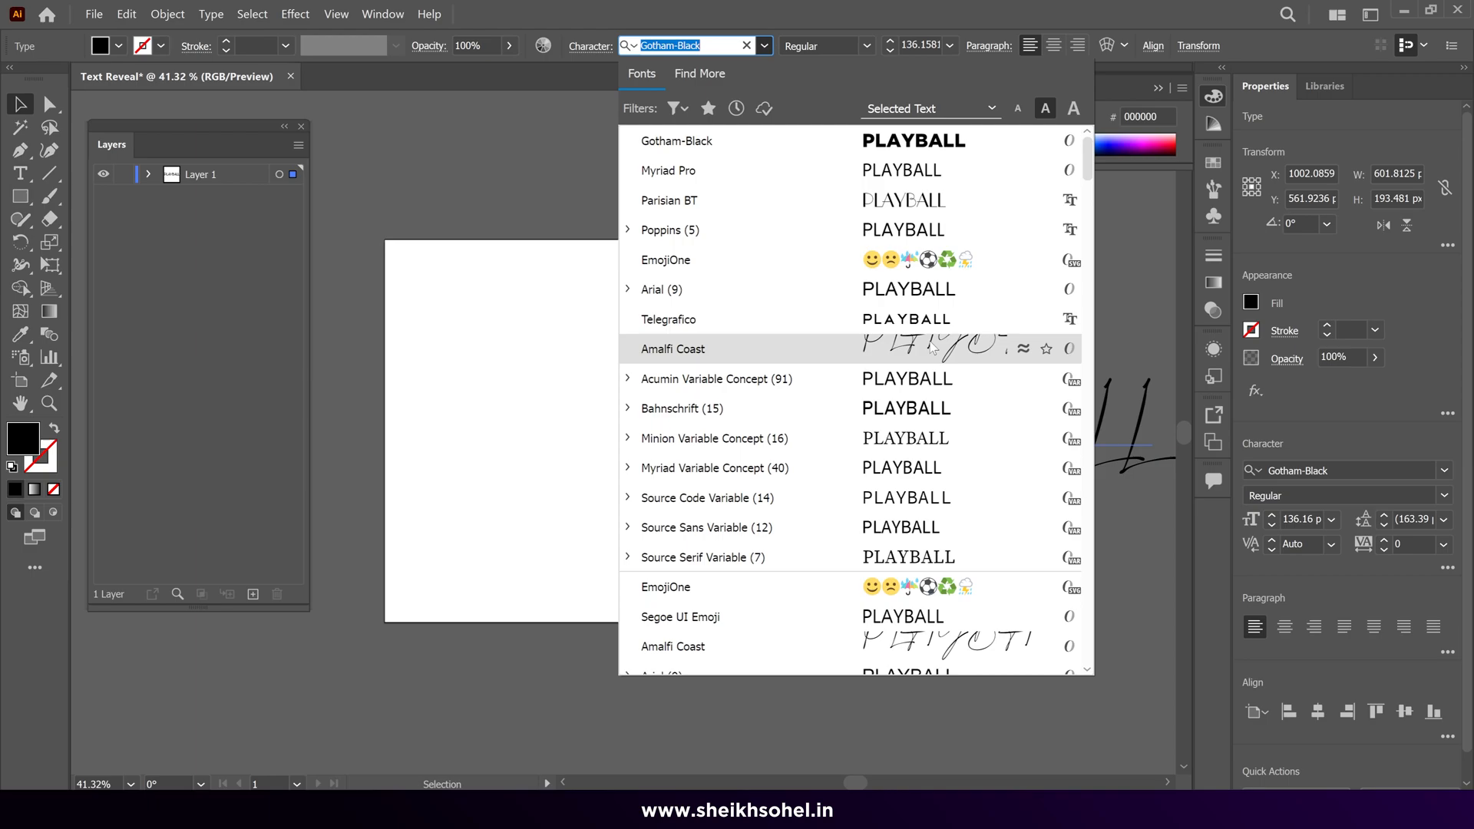
left_click(673, 350)
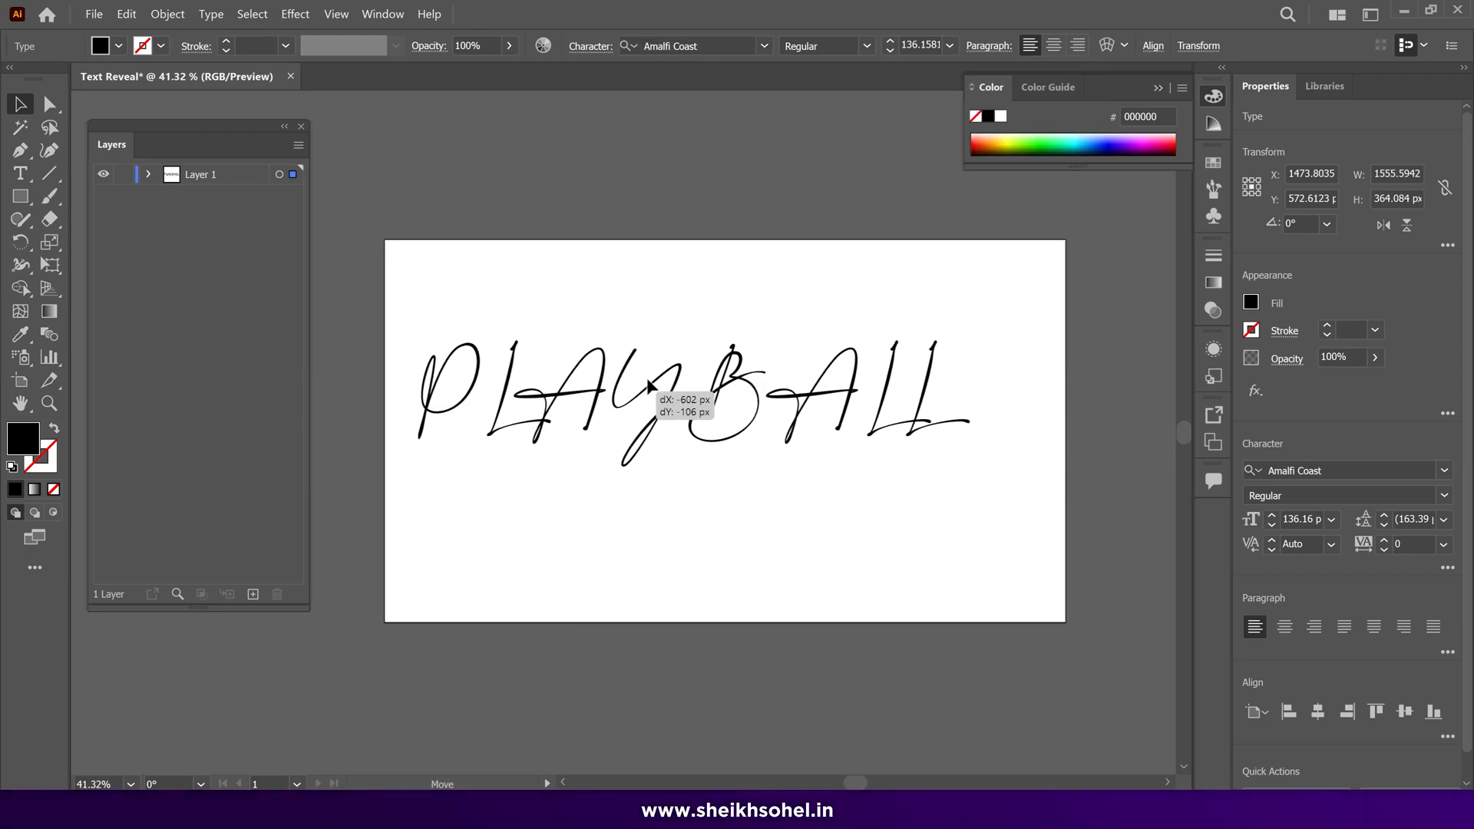
left_click_drag(648, 385, 775, 430)
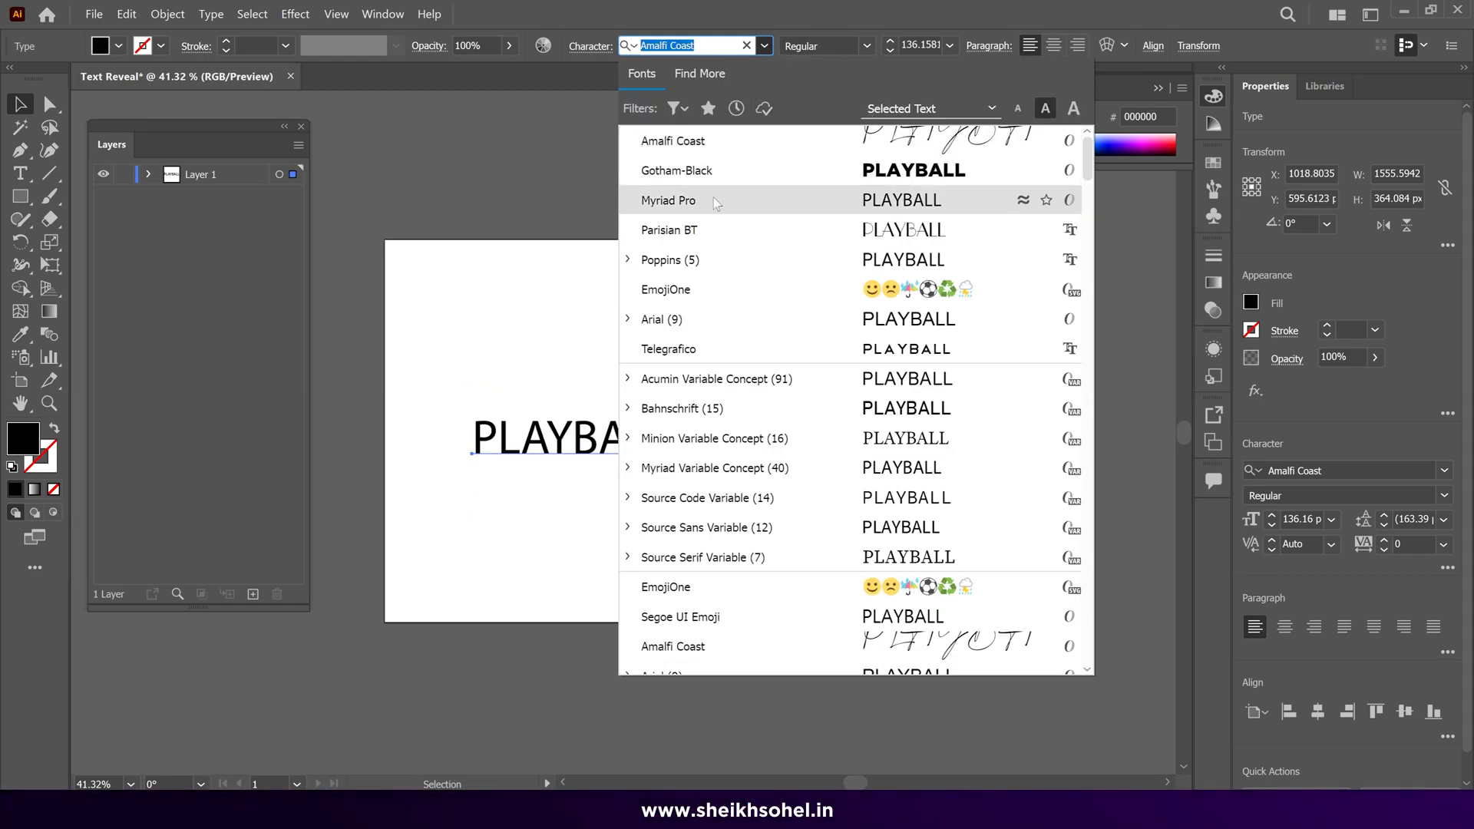
left_click(675, 170)
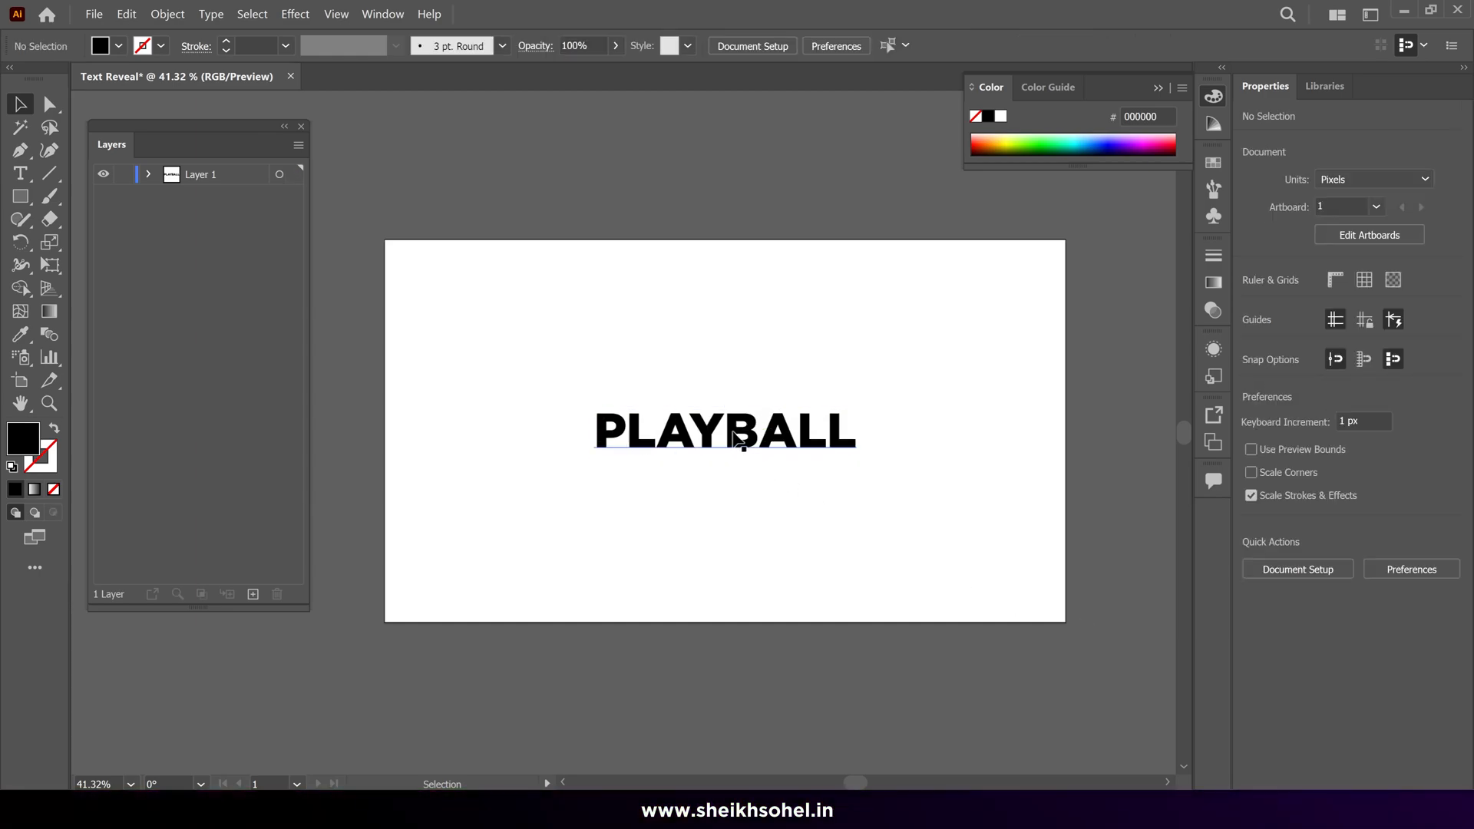
Convert the selected PLAYBALL text into vector outlines via Type > Create Outlines
left_click(739, 441)
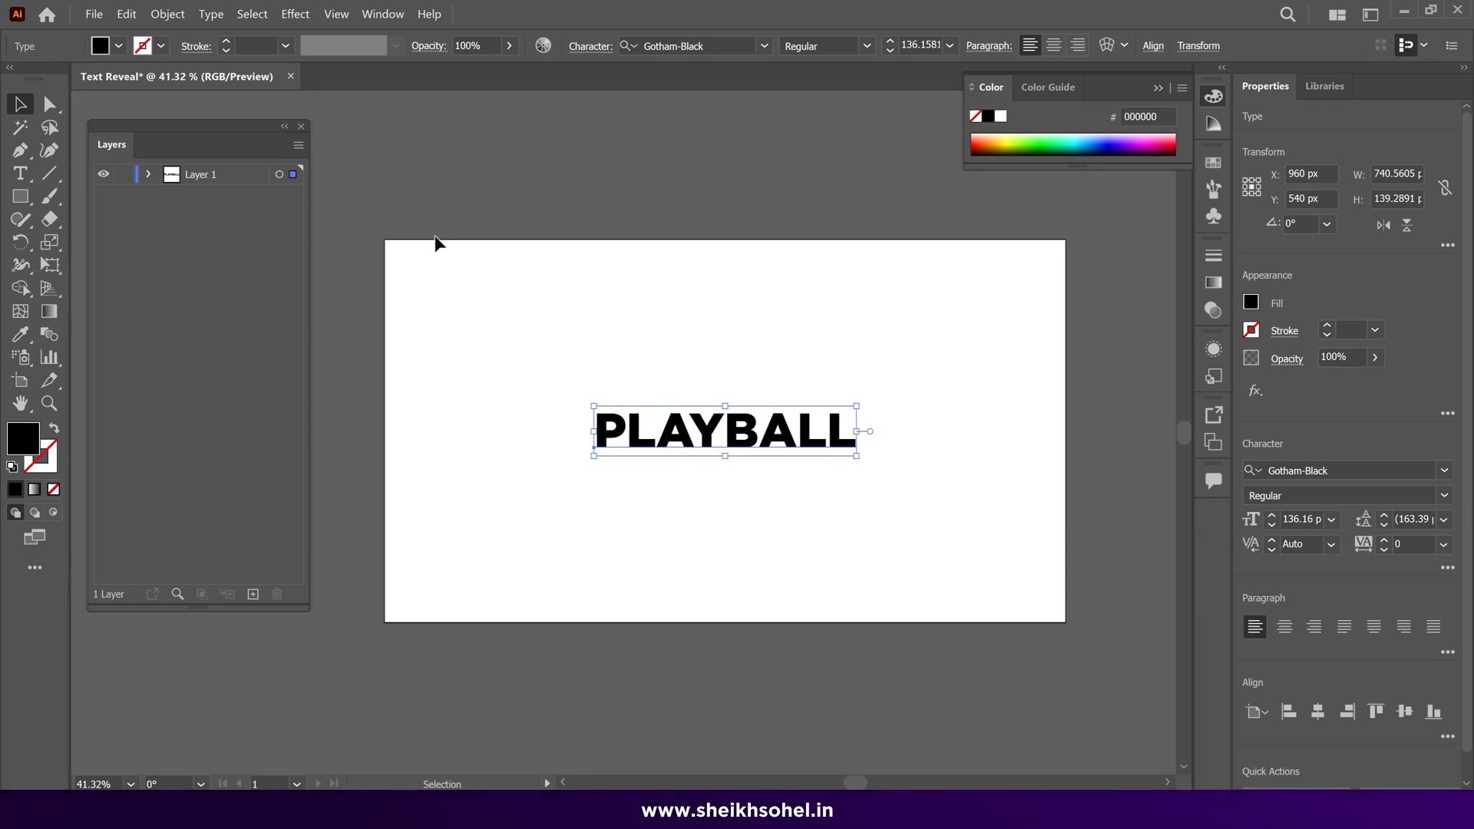
left_click(212, 13)
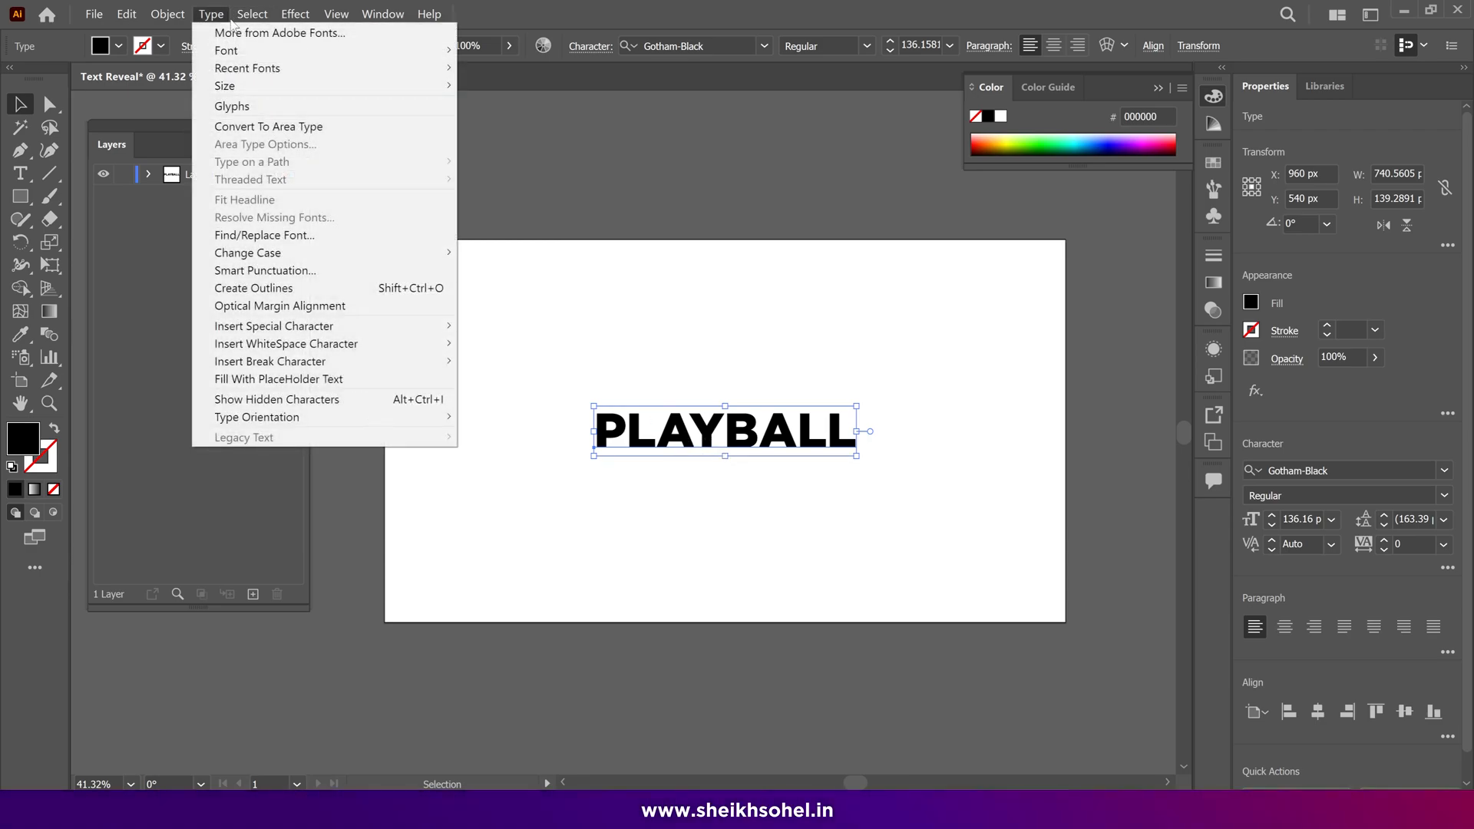
mouse_move(253, 288)
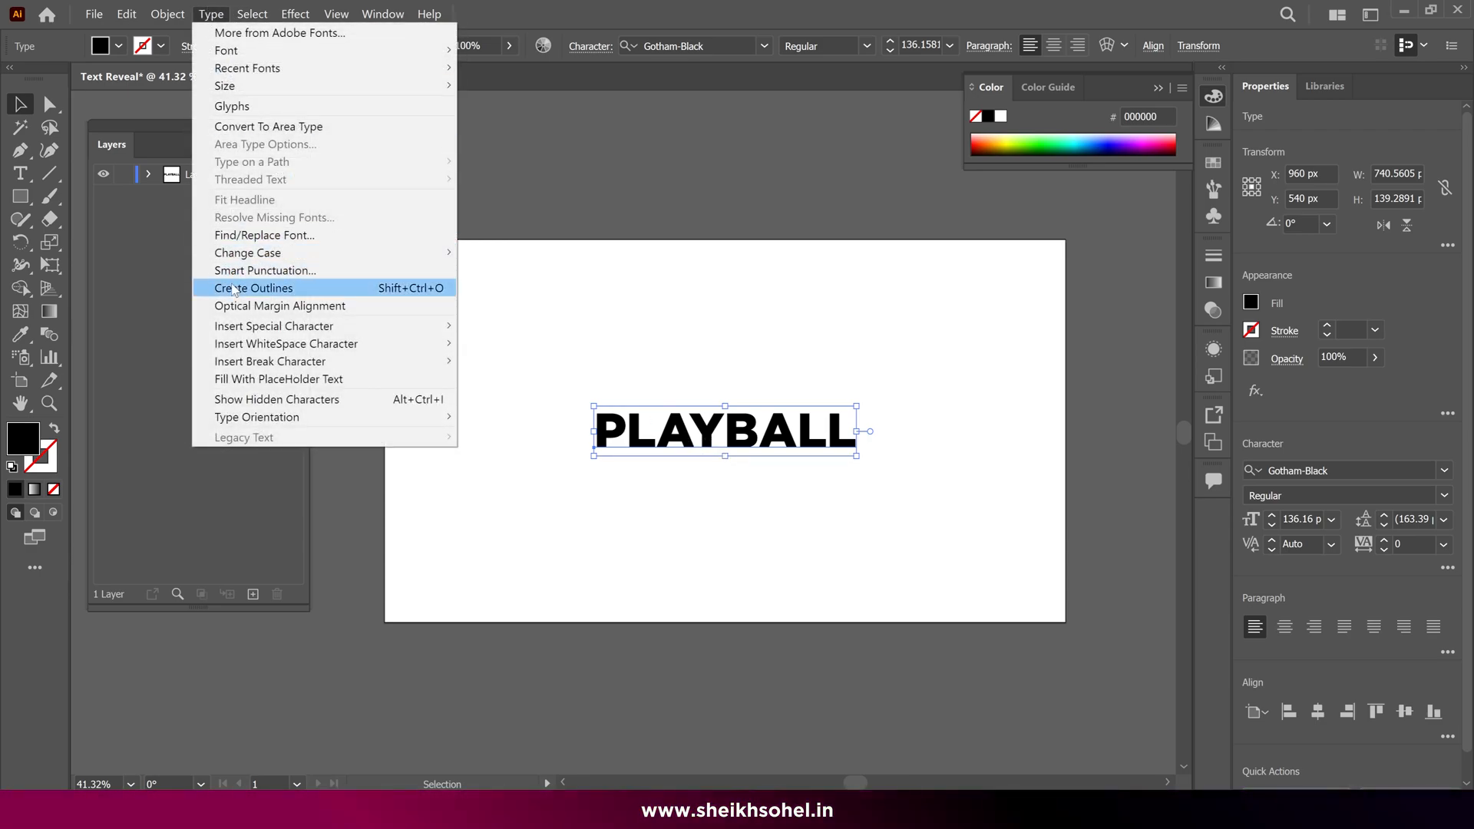
left_click(254, 288)
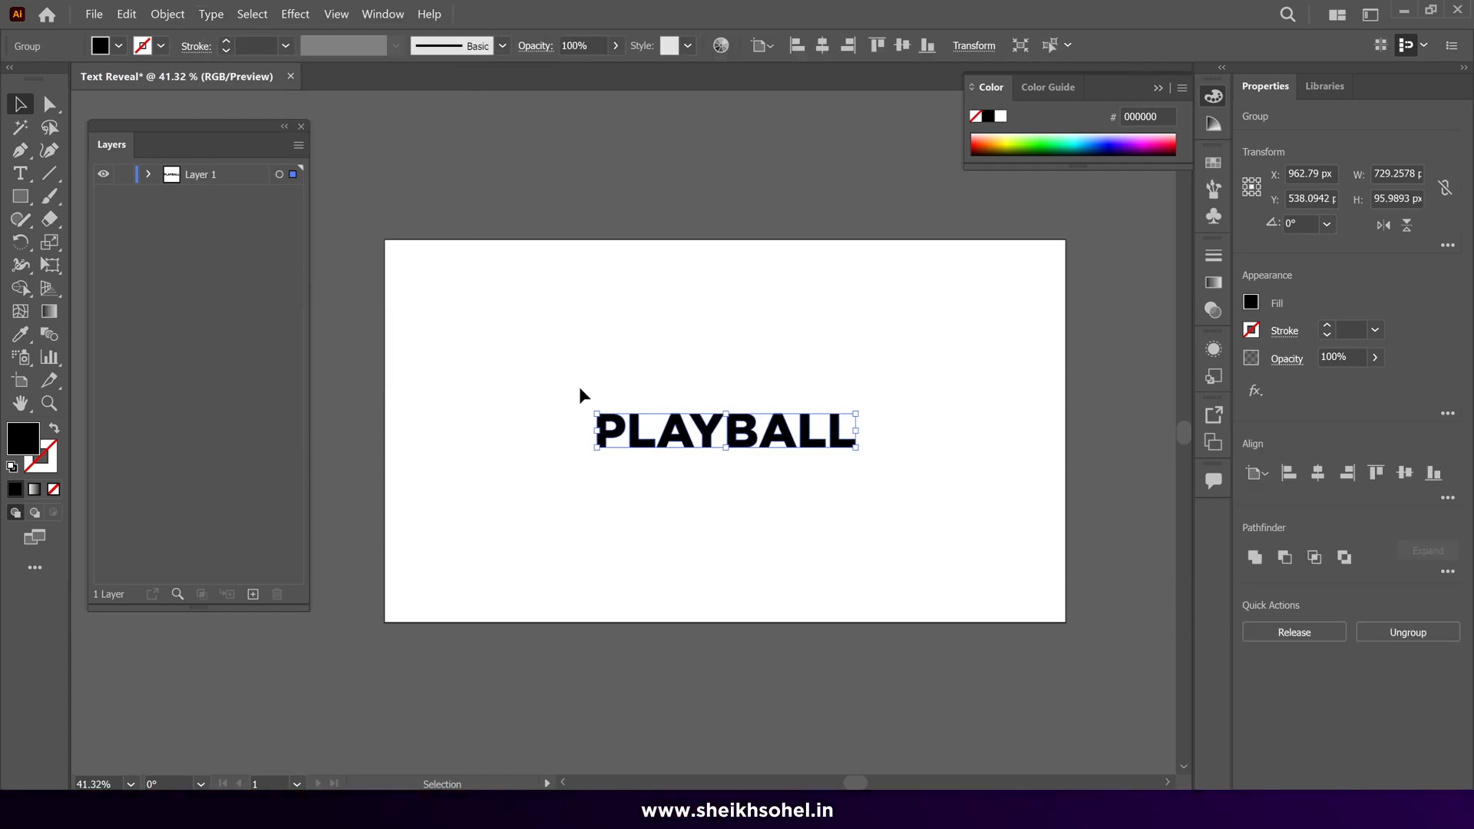
Reselect the outlined word and ungroup it into separate letter shapes in Layer 1
left_click(761, 436)
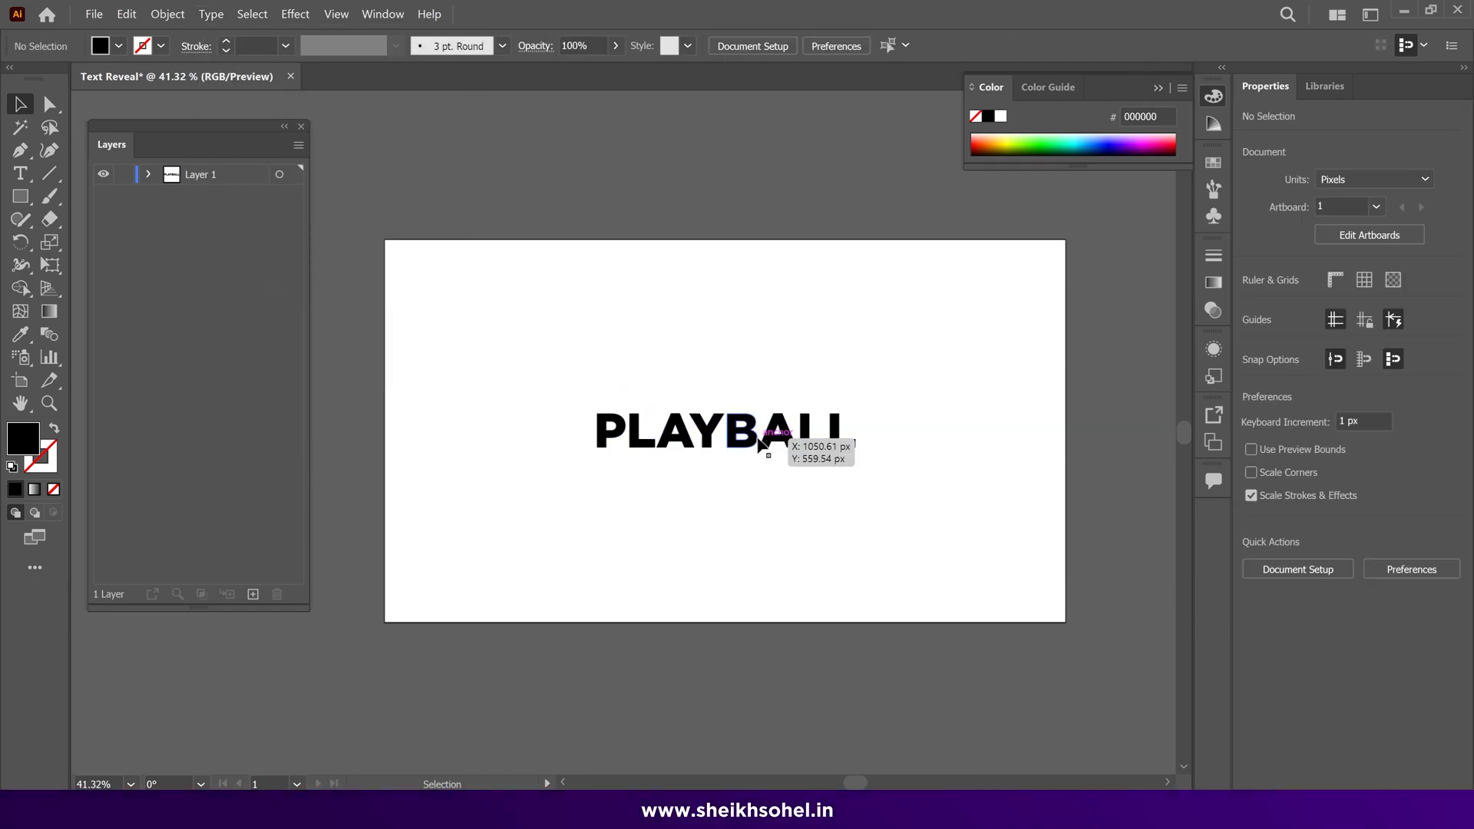
left_click(762, 443)
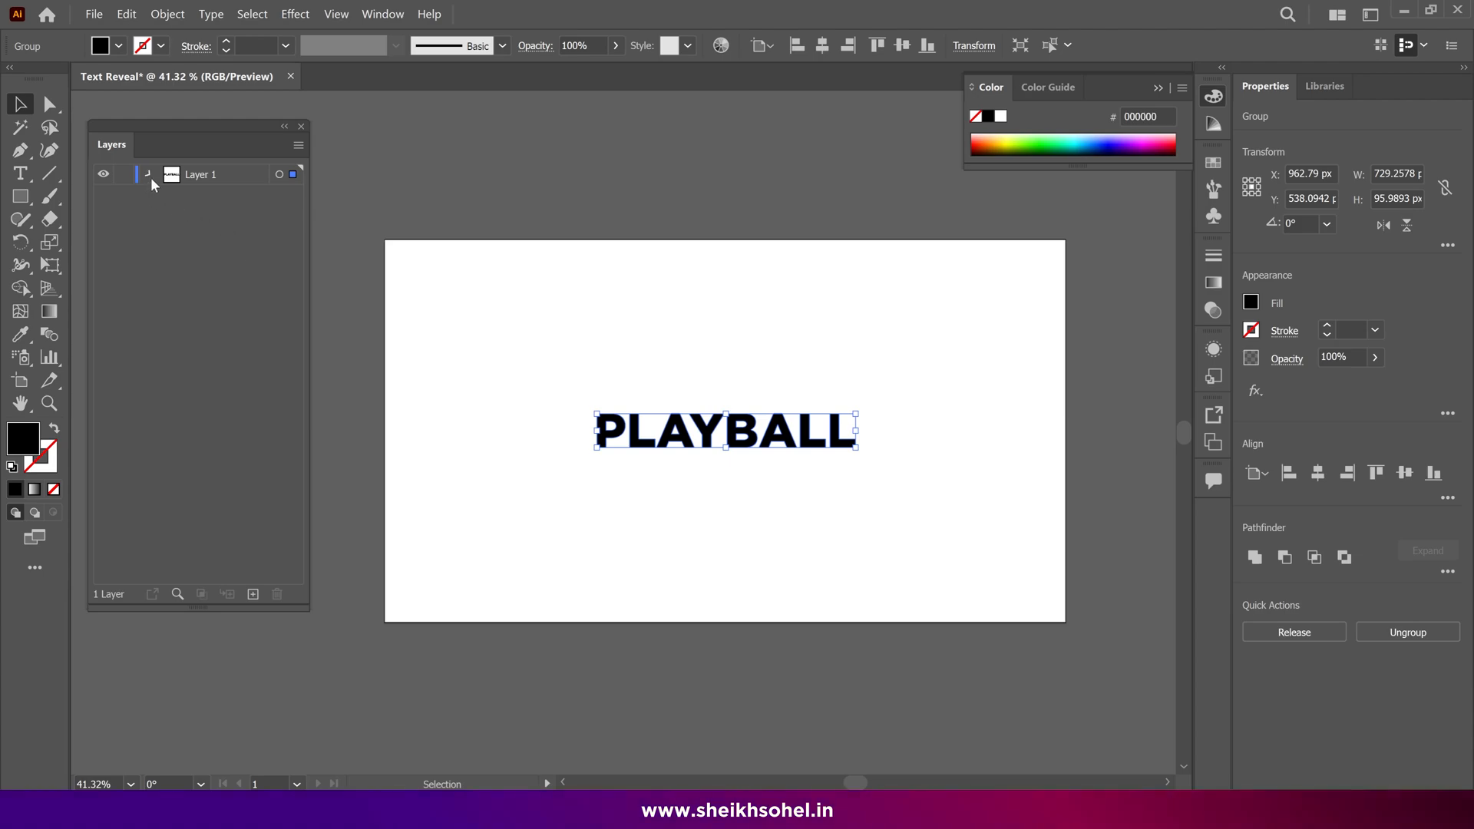
left_click(148, 174)
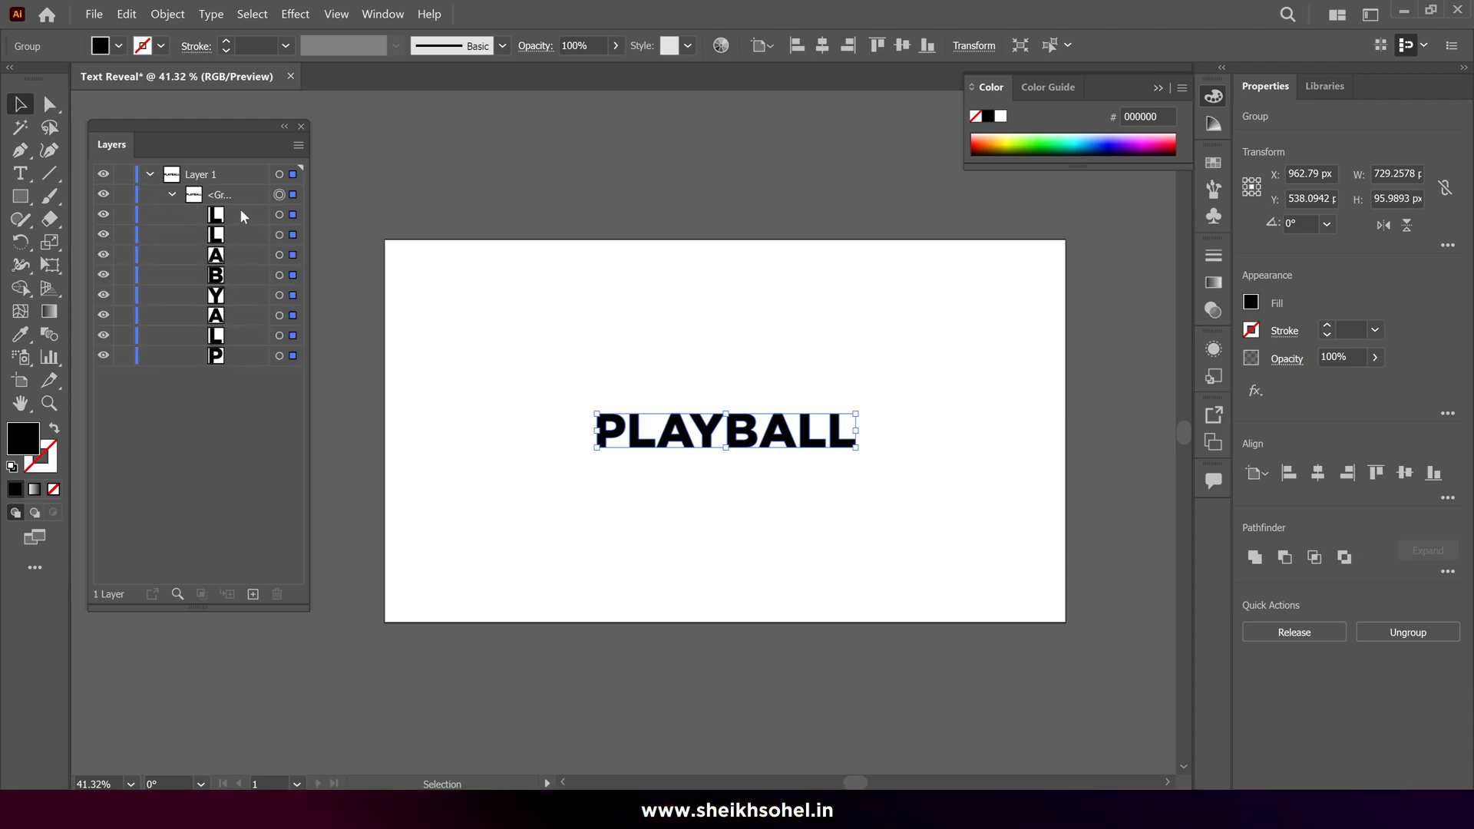
left_click(215, 214)
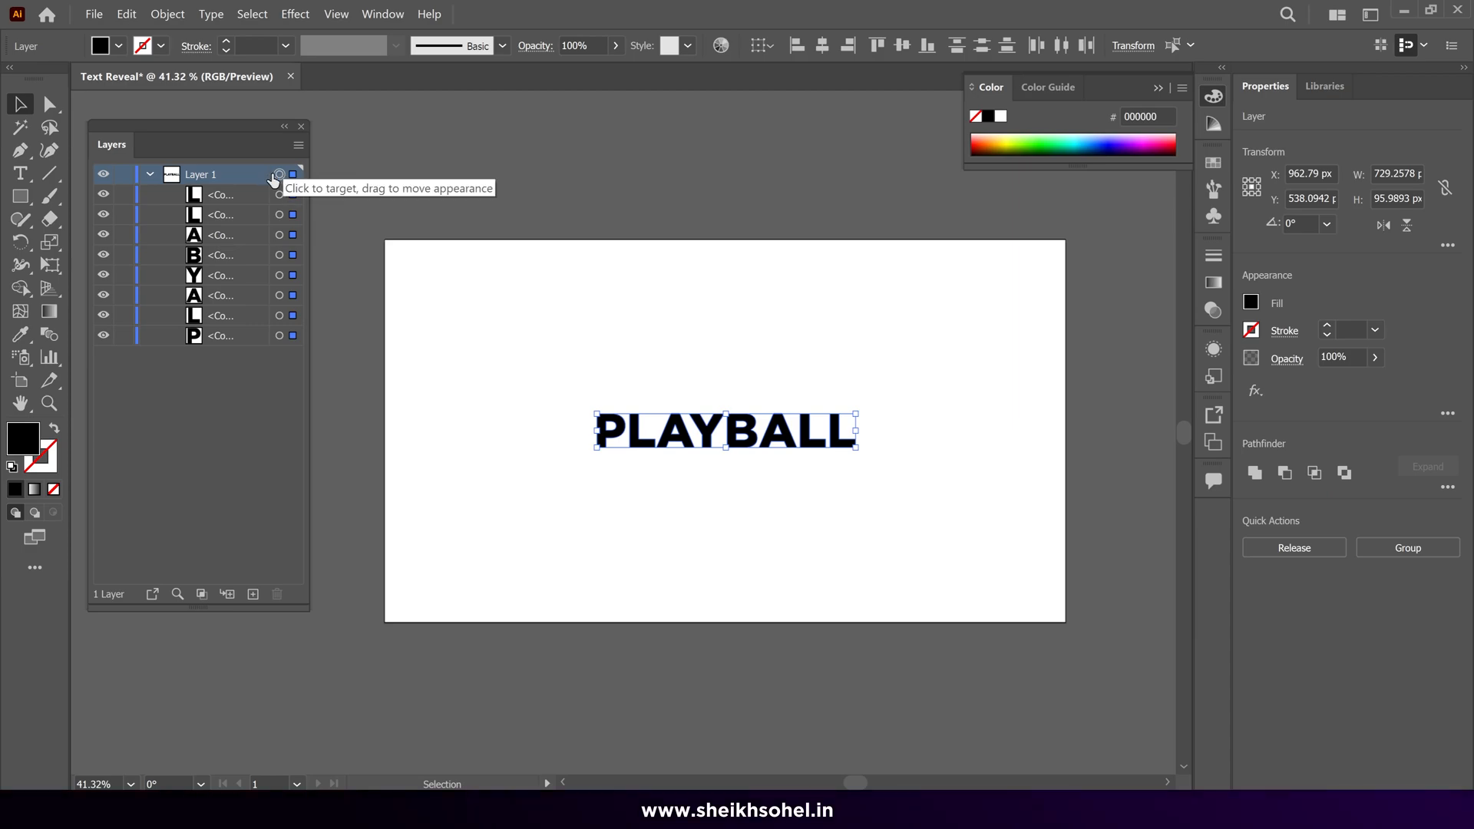
Release each letter onto its own layer and delete the empty bottom layer
left_click(298, 144)
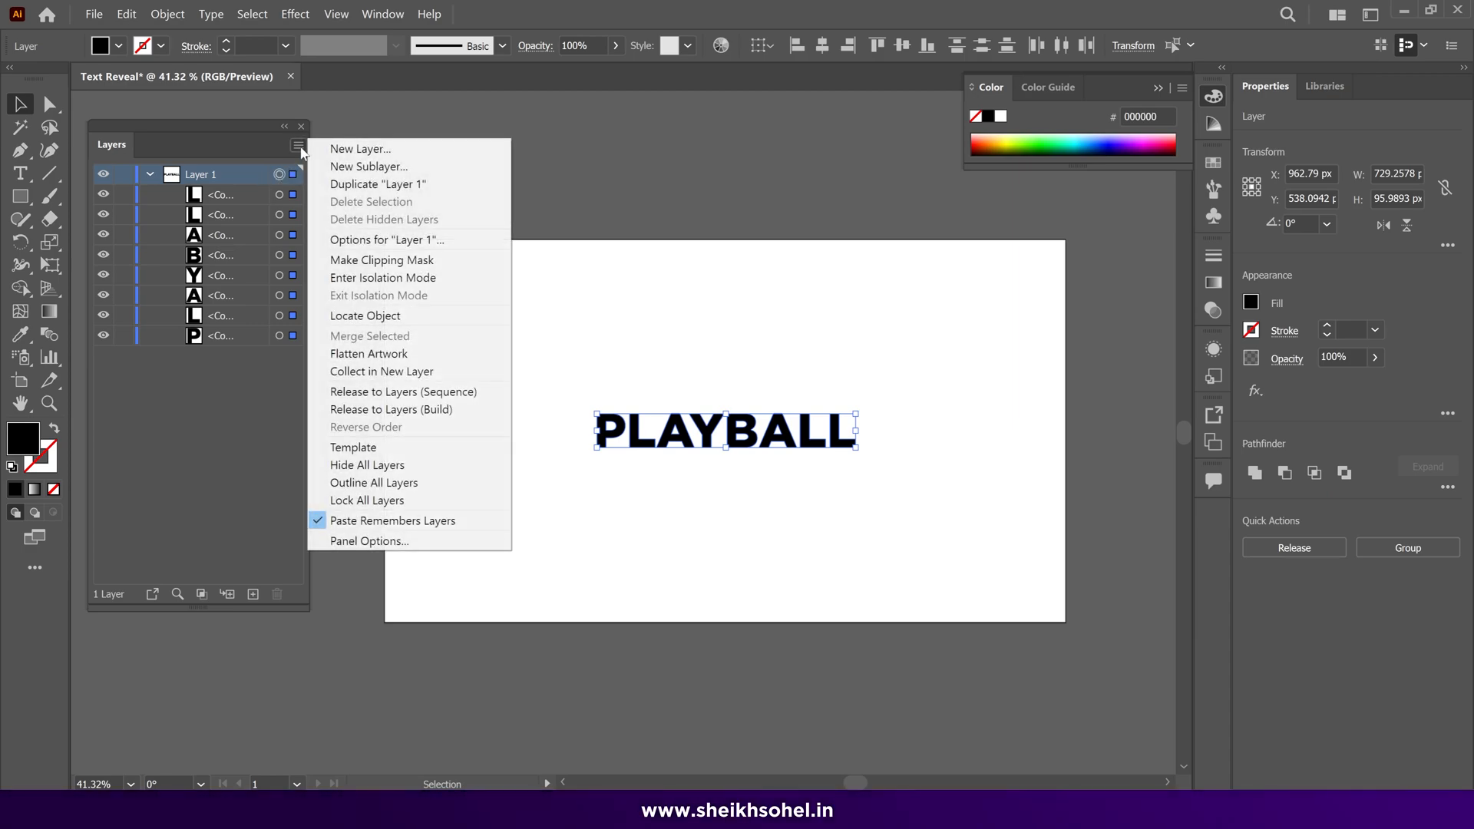
mouse_move(403, 391)
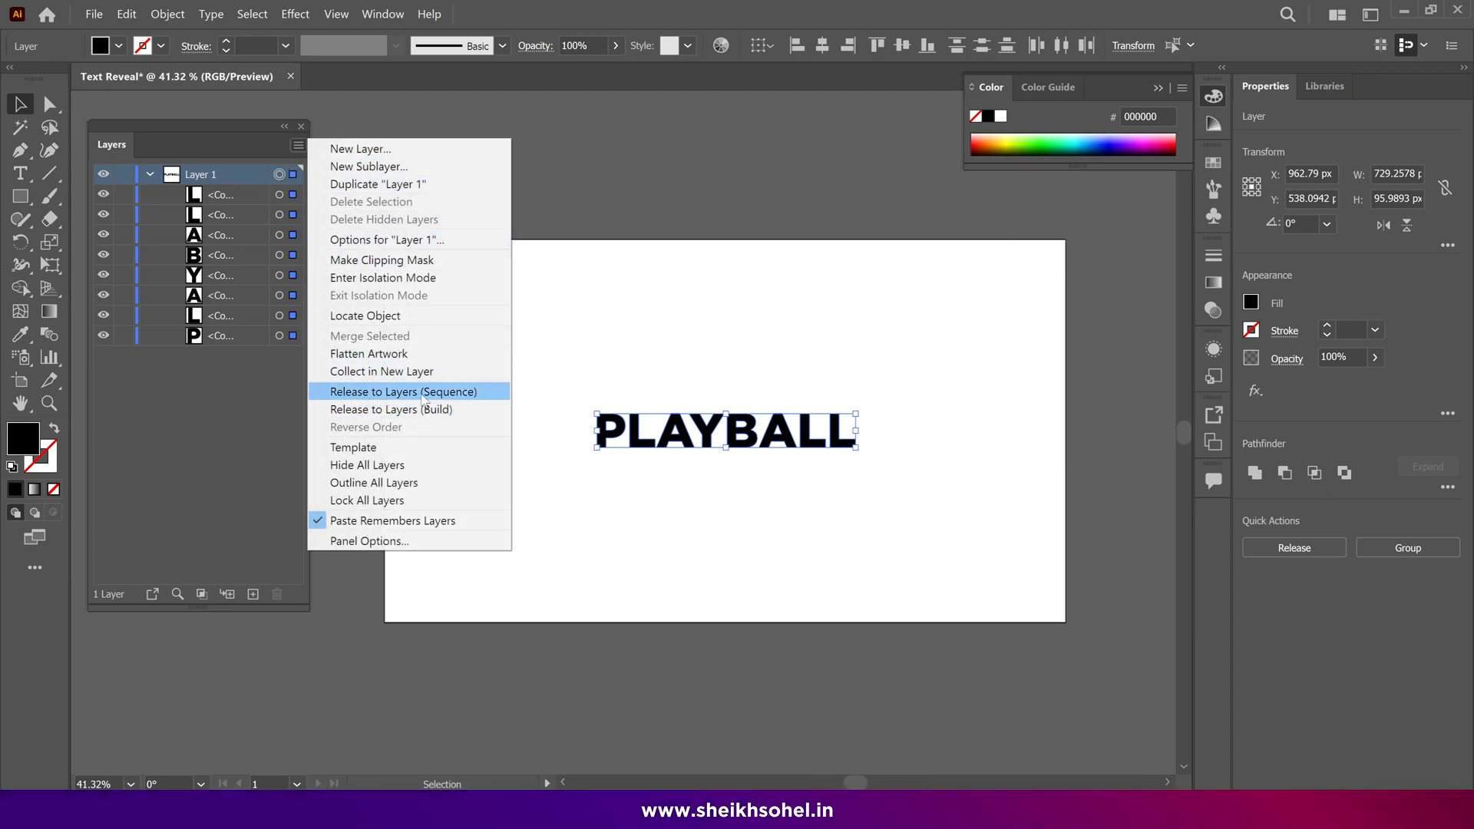
left_click(403, 391)
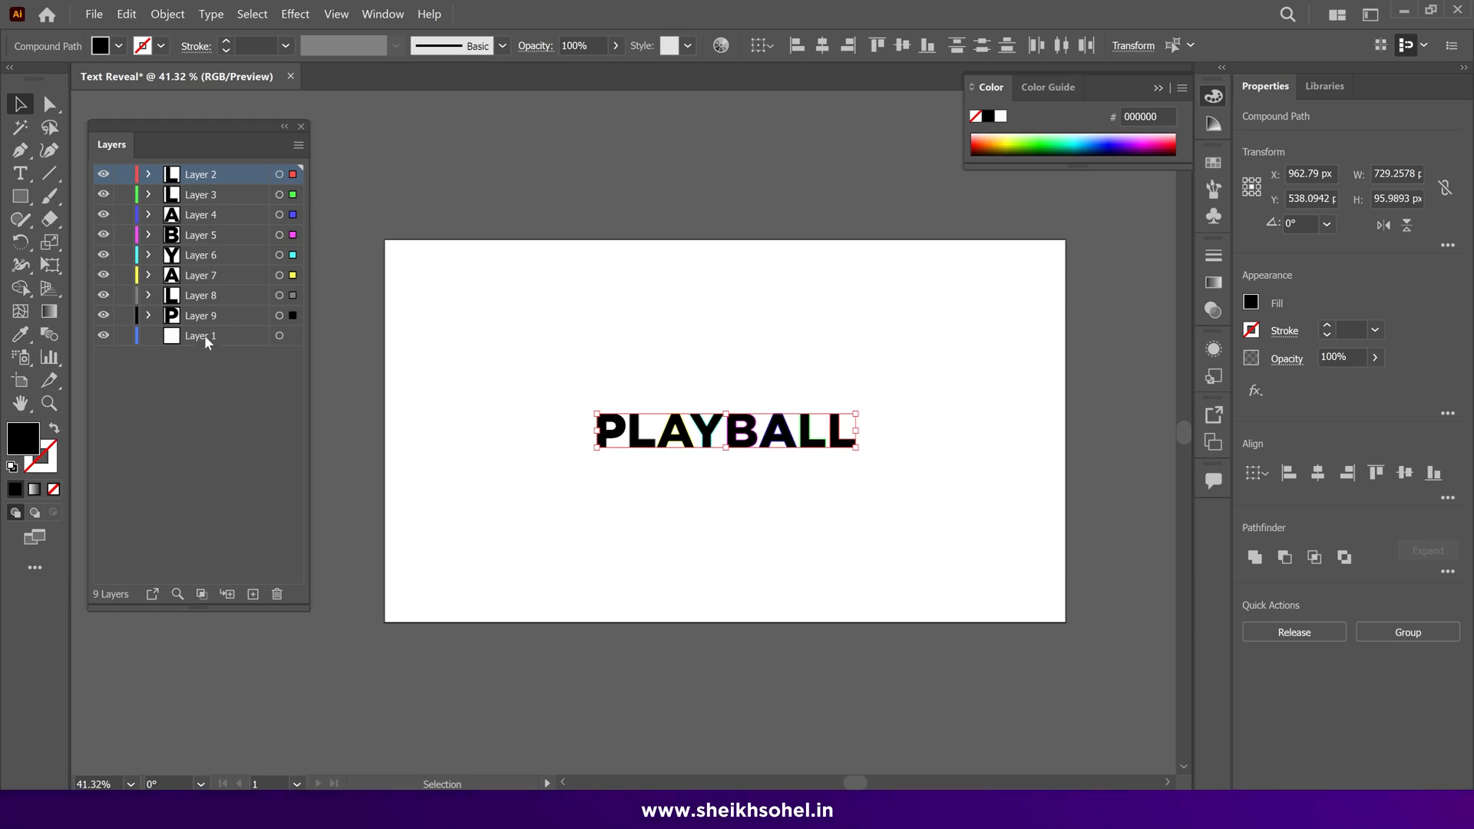
left_click(201, 334)
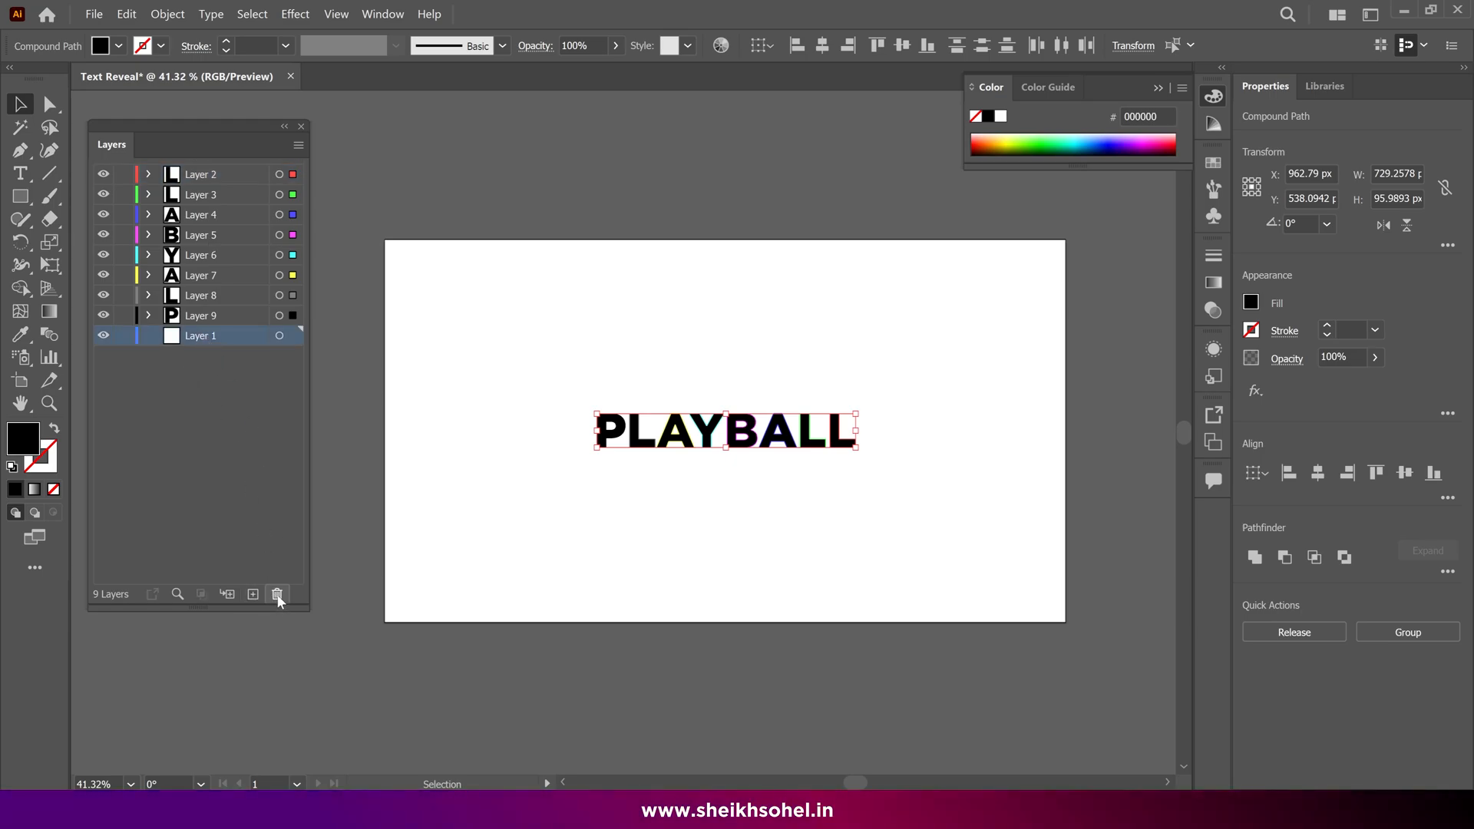
left_click(277, 593)
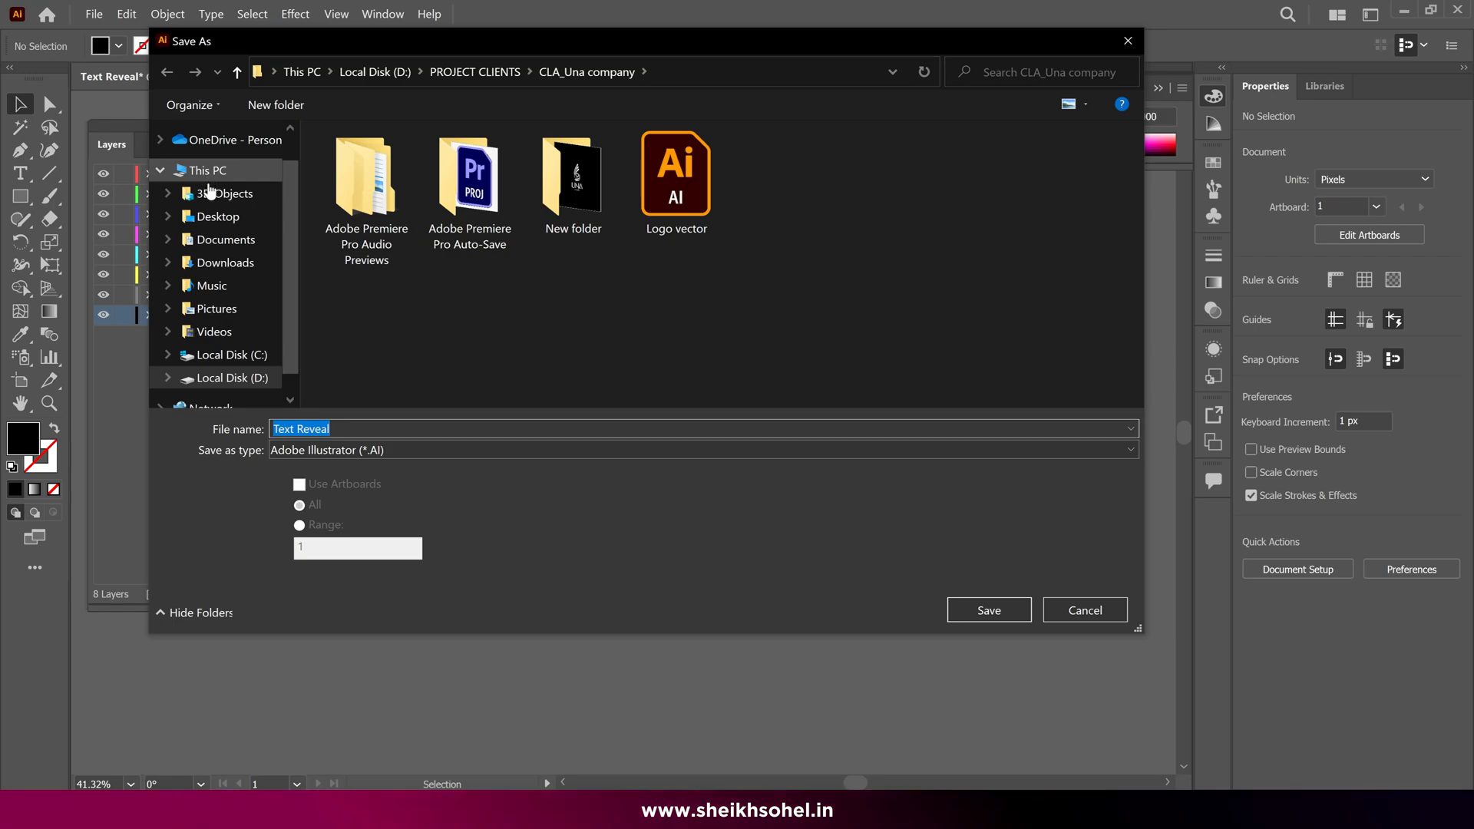
Save the artwork as Text Reveal in Documents, accepting the Illustrator options
left_click(218, 216)
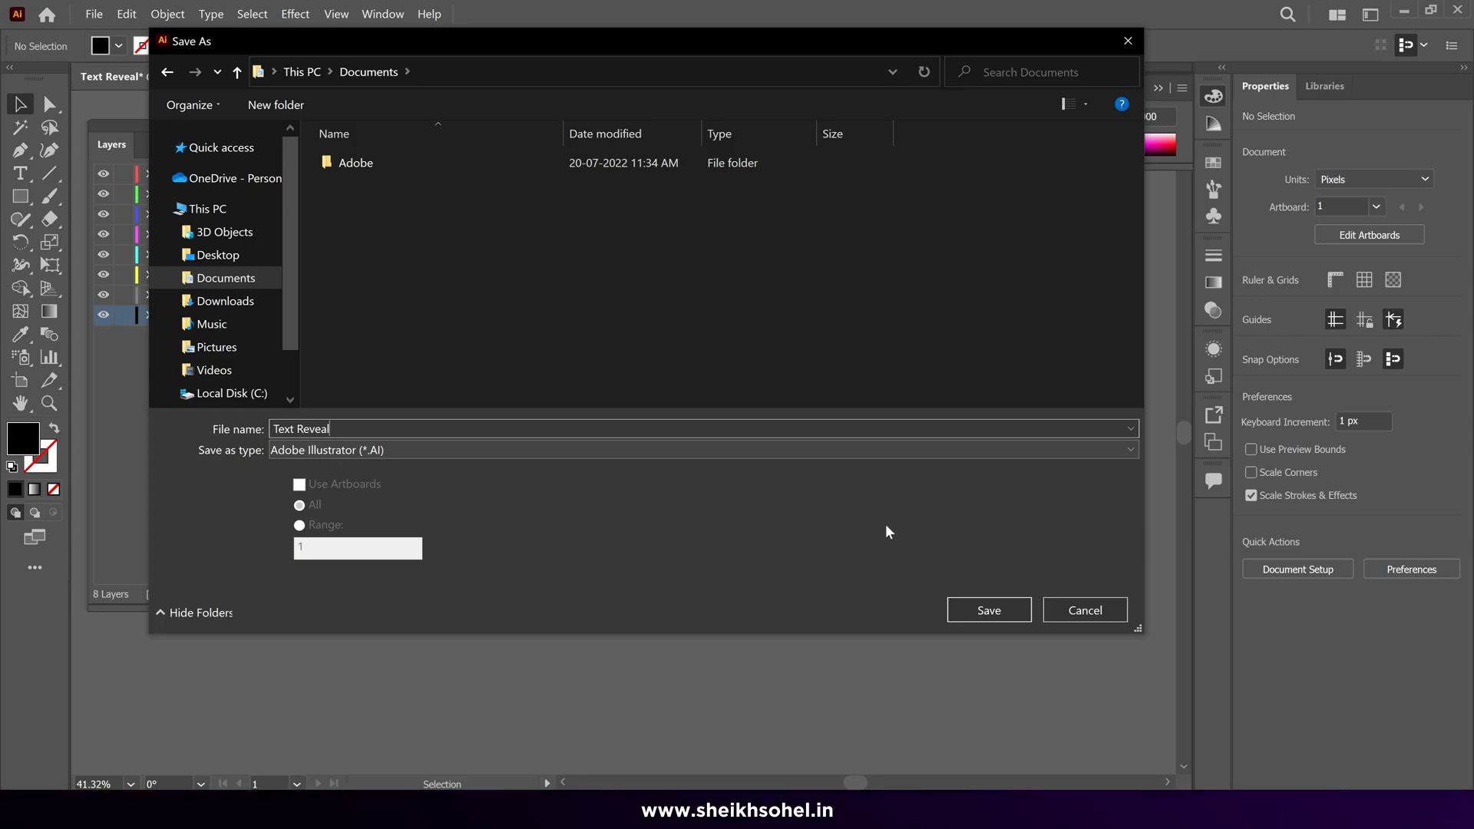
left_click(989, 609)
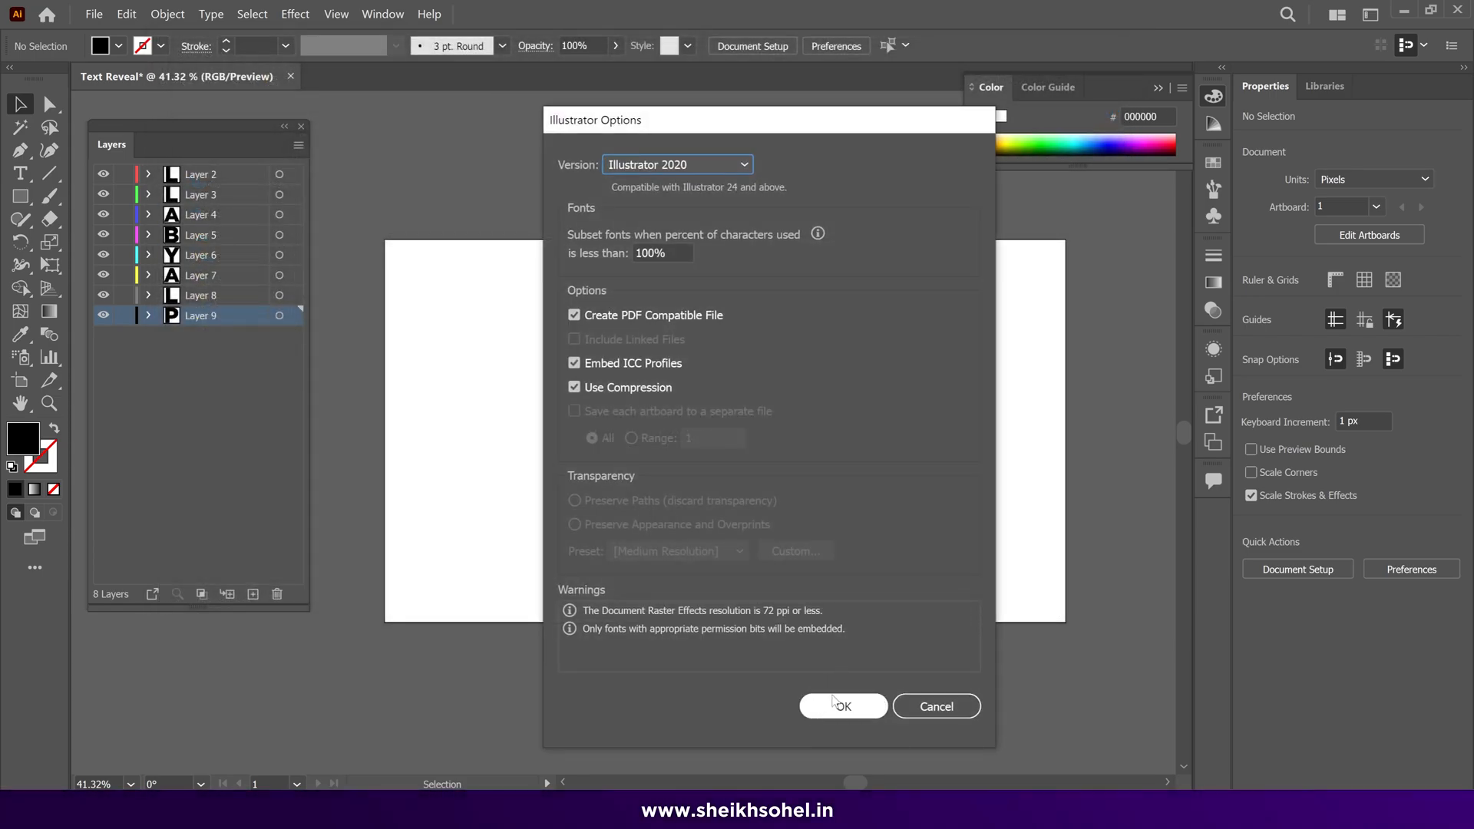
left_click(843, 707)
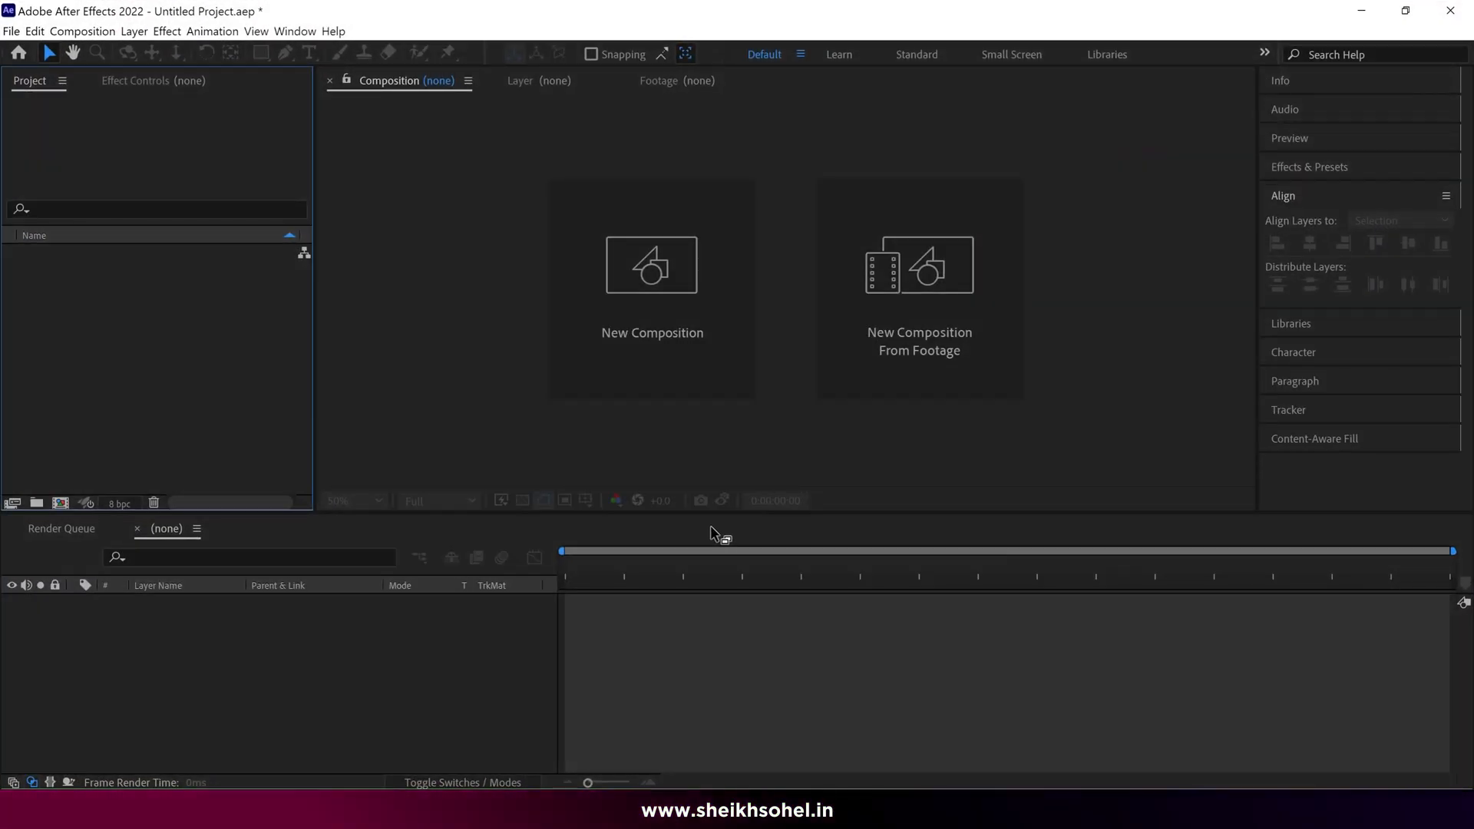
mouse_move(659, 353)
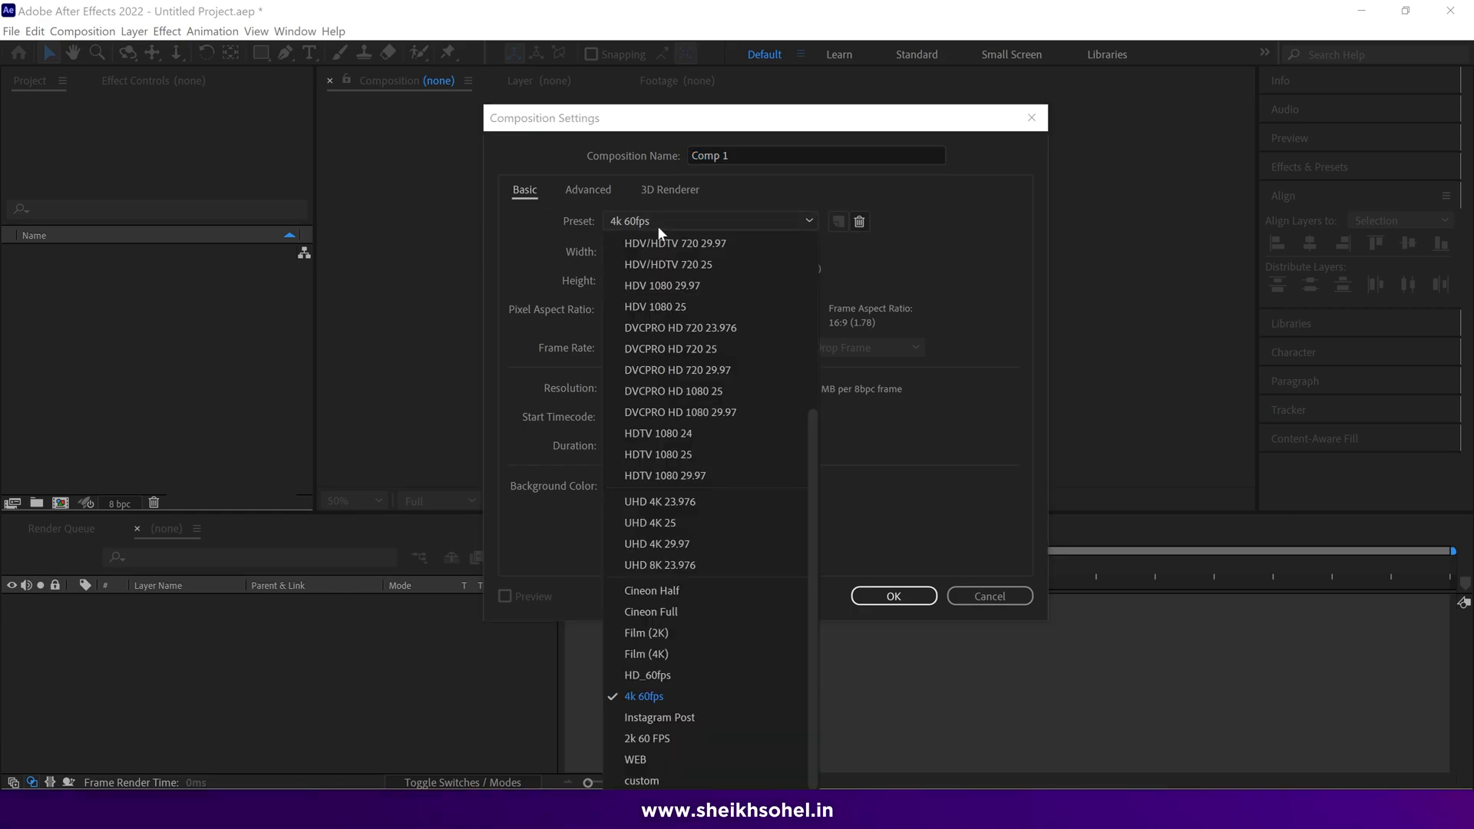
mouse_move(617, 748)
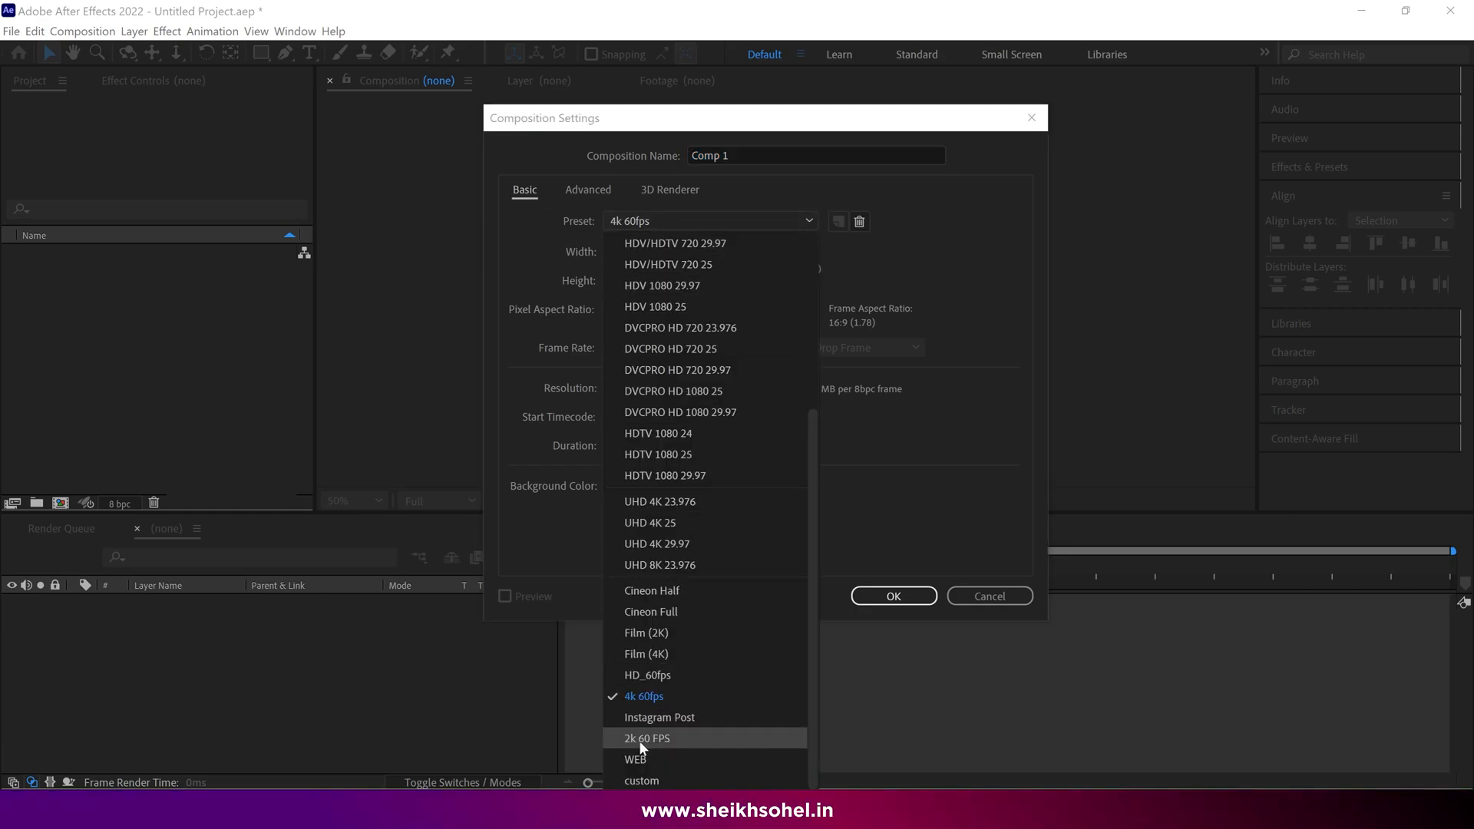
mouse_move(648, 682)
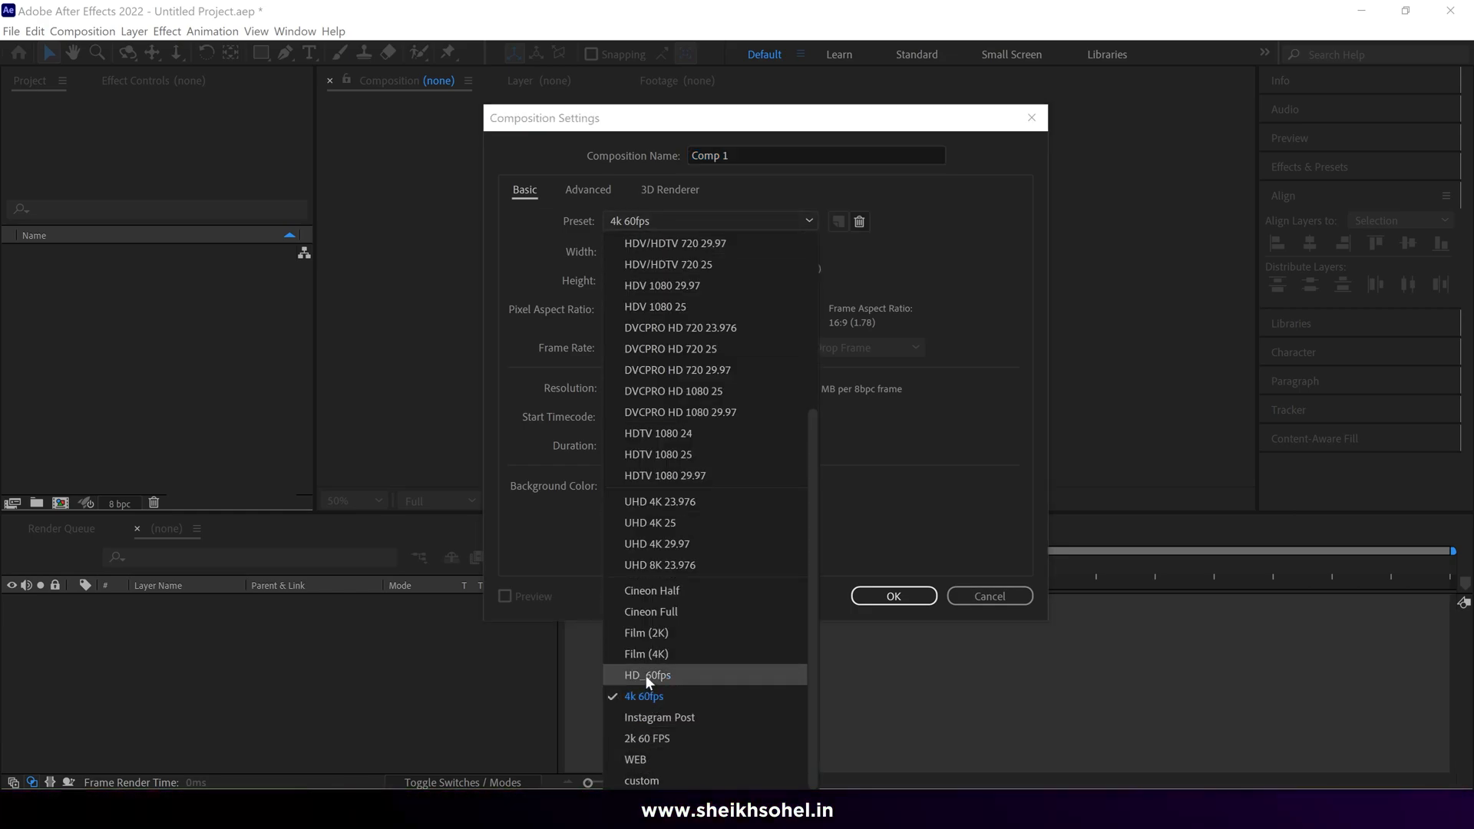
Create a composition from the HD_60fps preset and name it MC
left_click(646, 676)
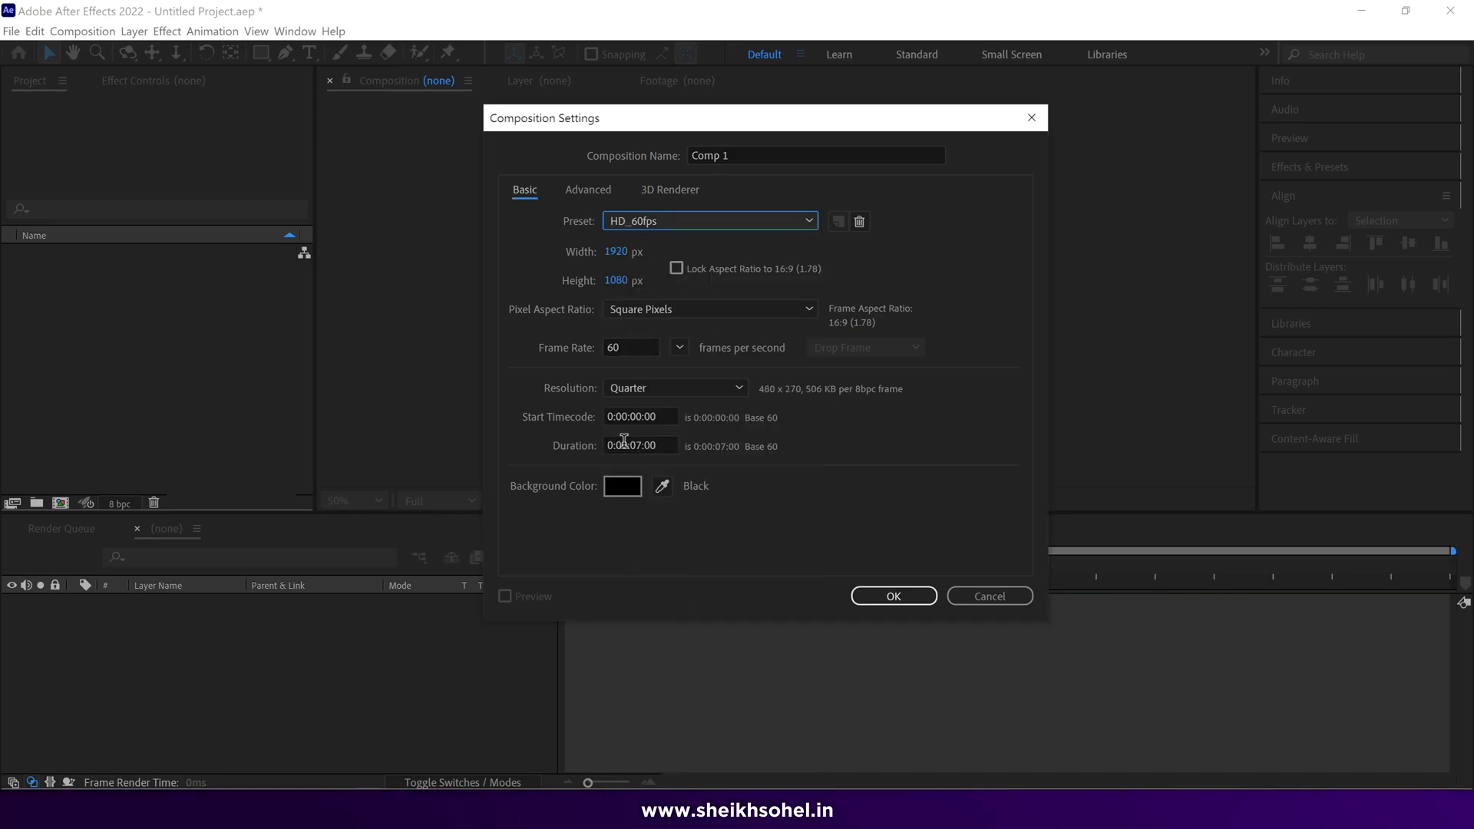
left_click(641, 445)
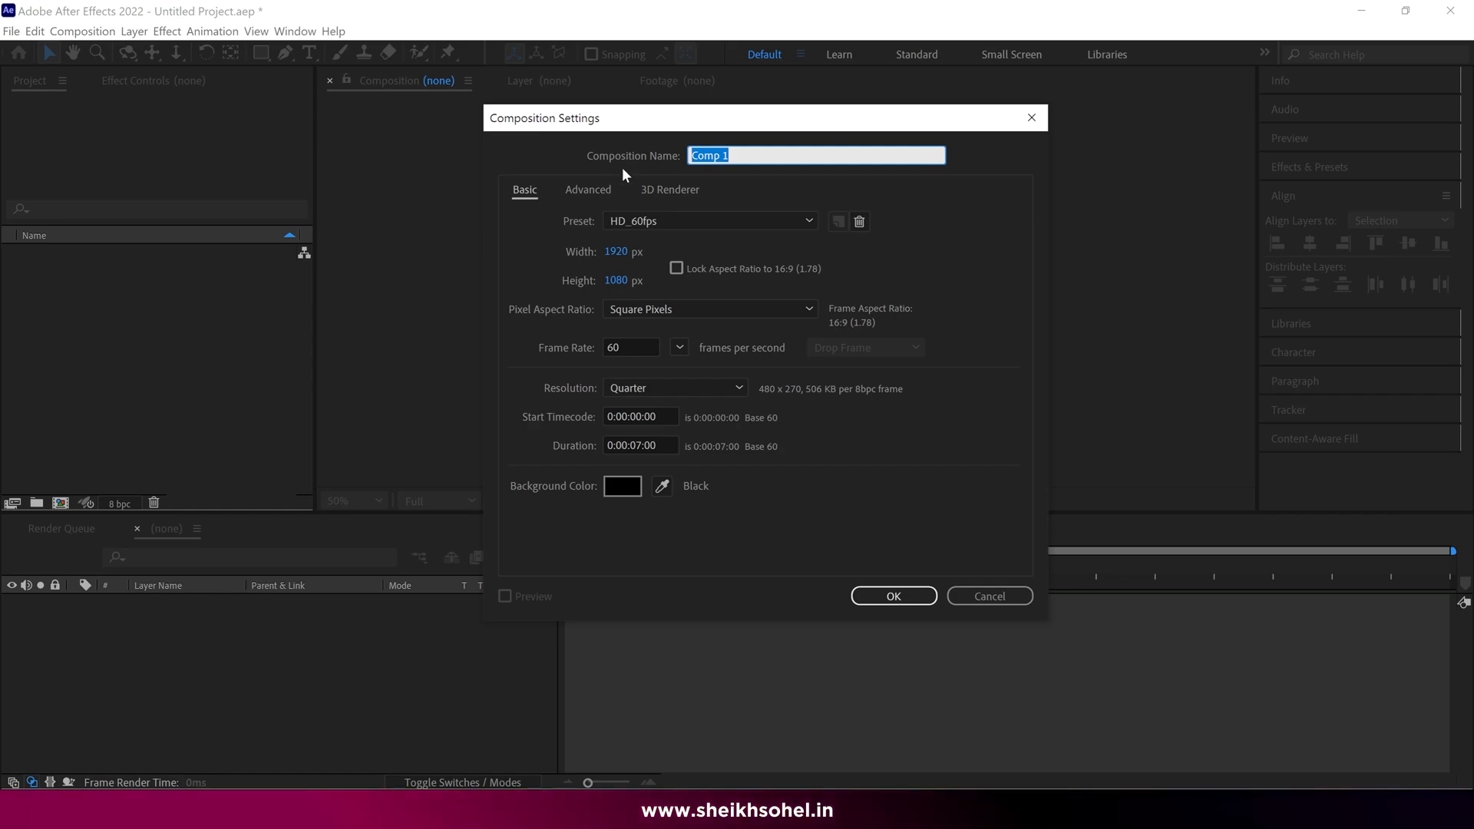
type("MC")
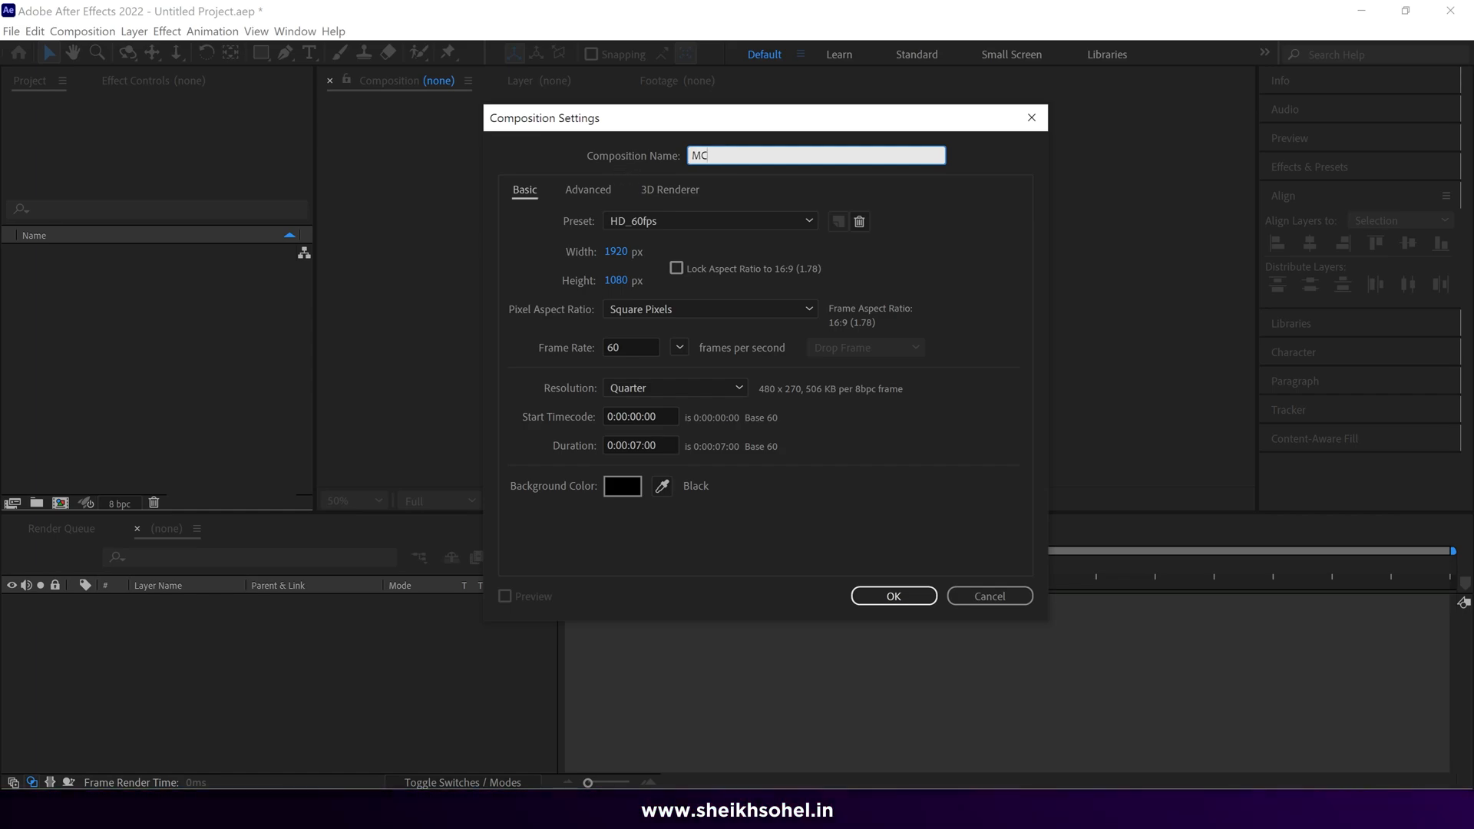
mouse_move(973, 396)
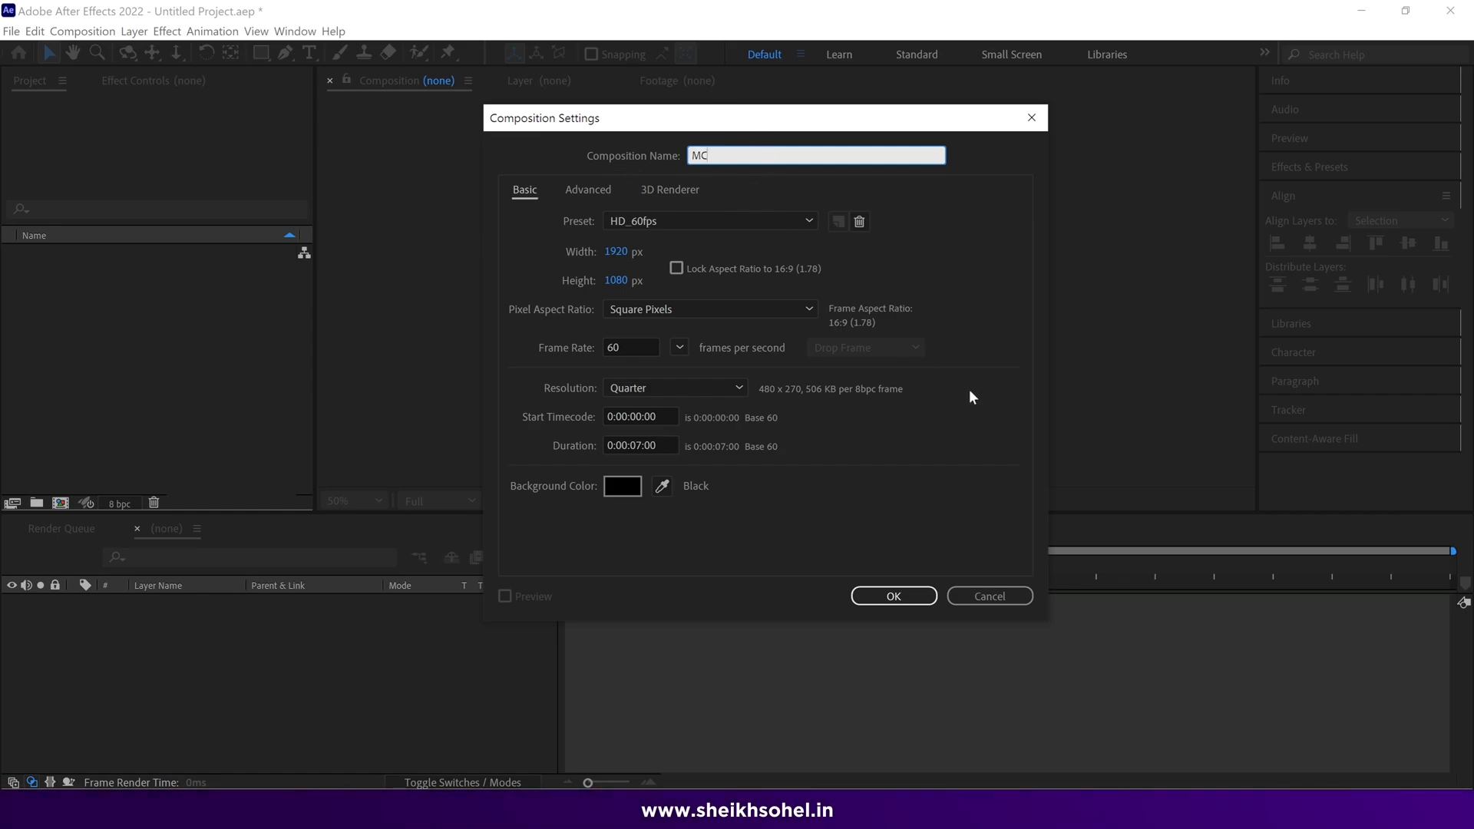
left_click(894, 596)
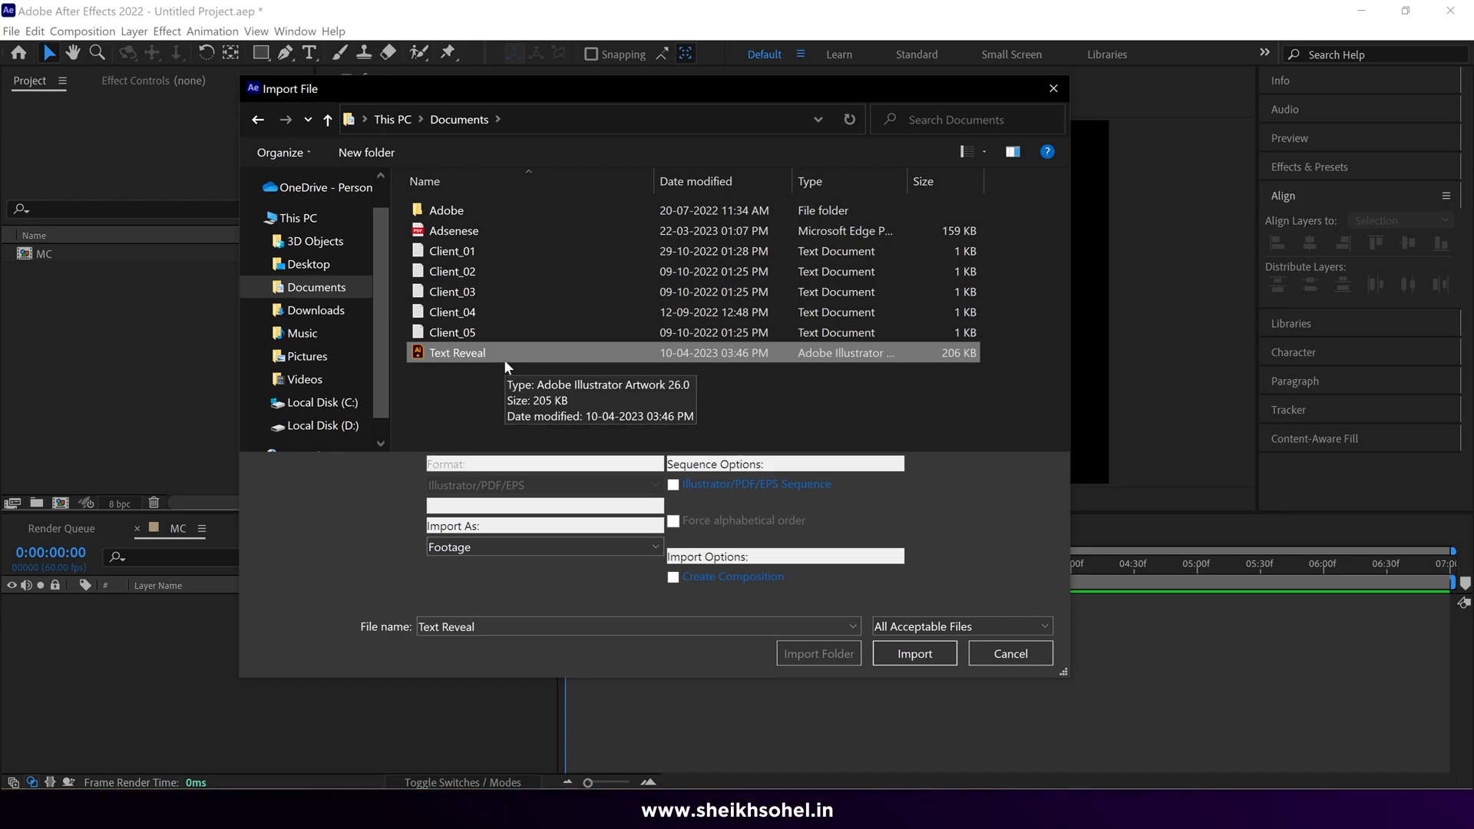
mouse_move(457, 373)
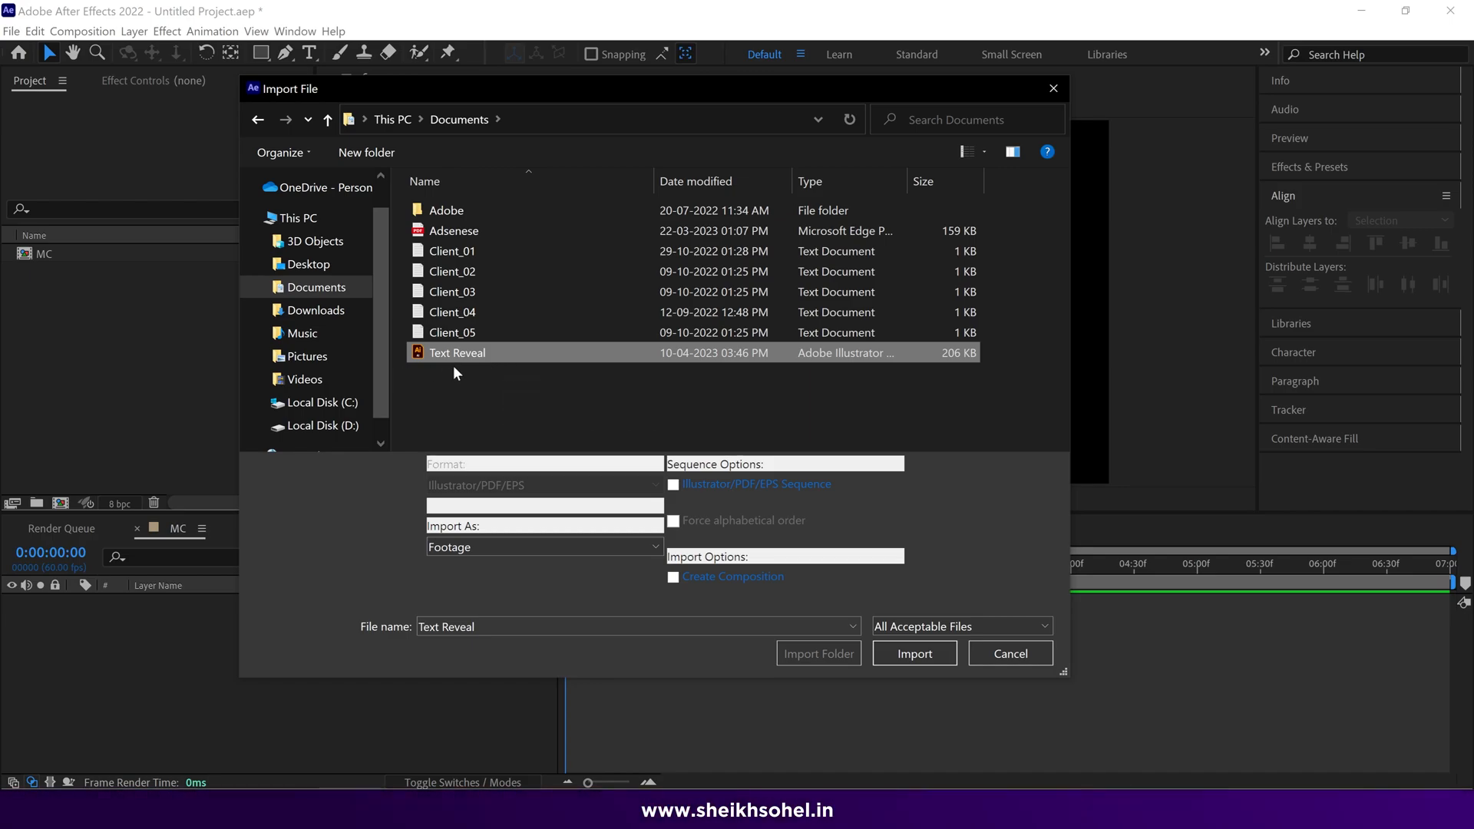
mouse_move(360, 559)
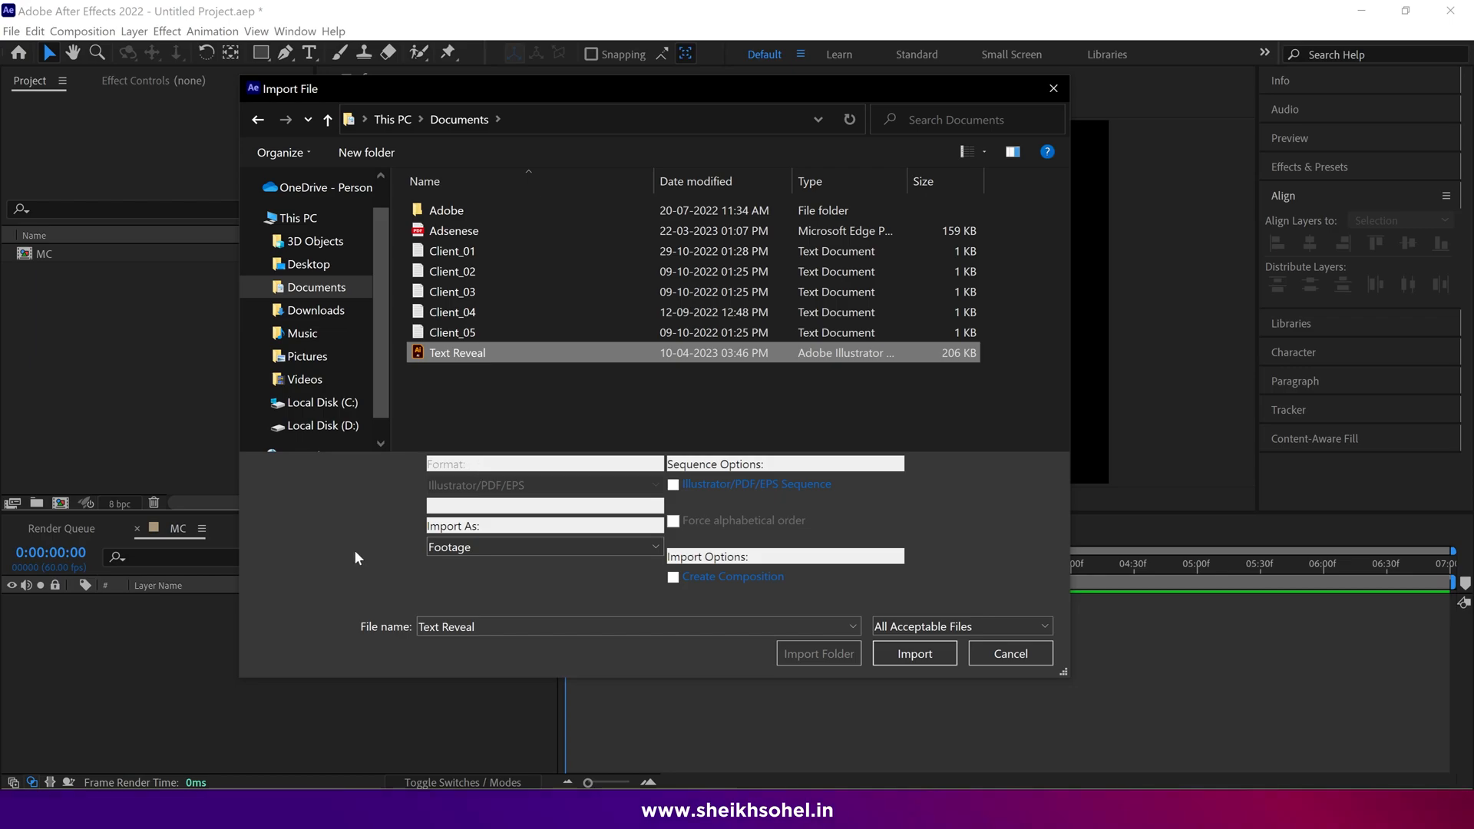
mouse_move(400, 535)
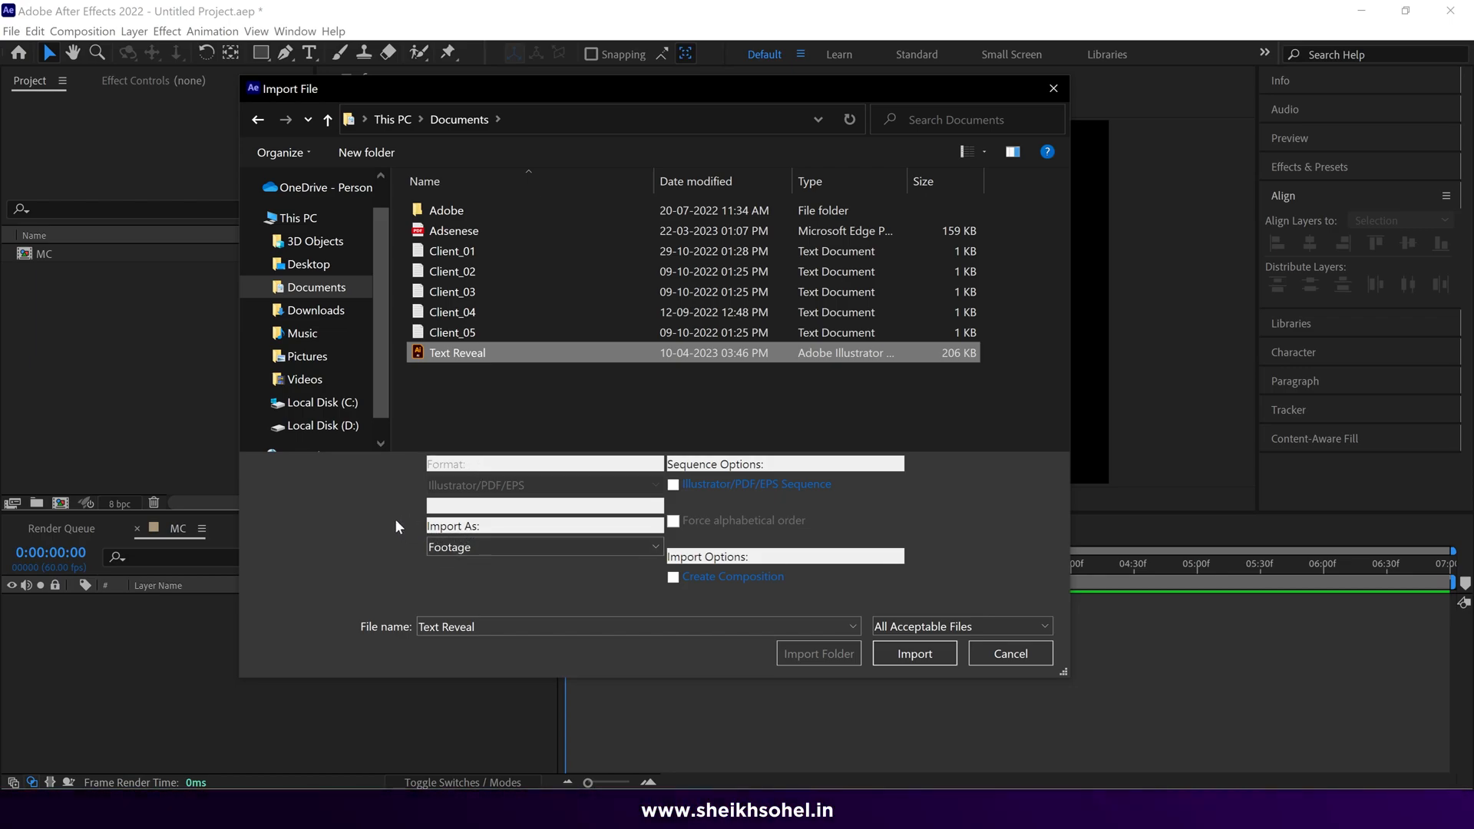
Import Text Reveal as Composition - Retain Layer Sizes
left_click(544, 547)
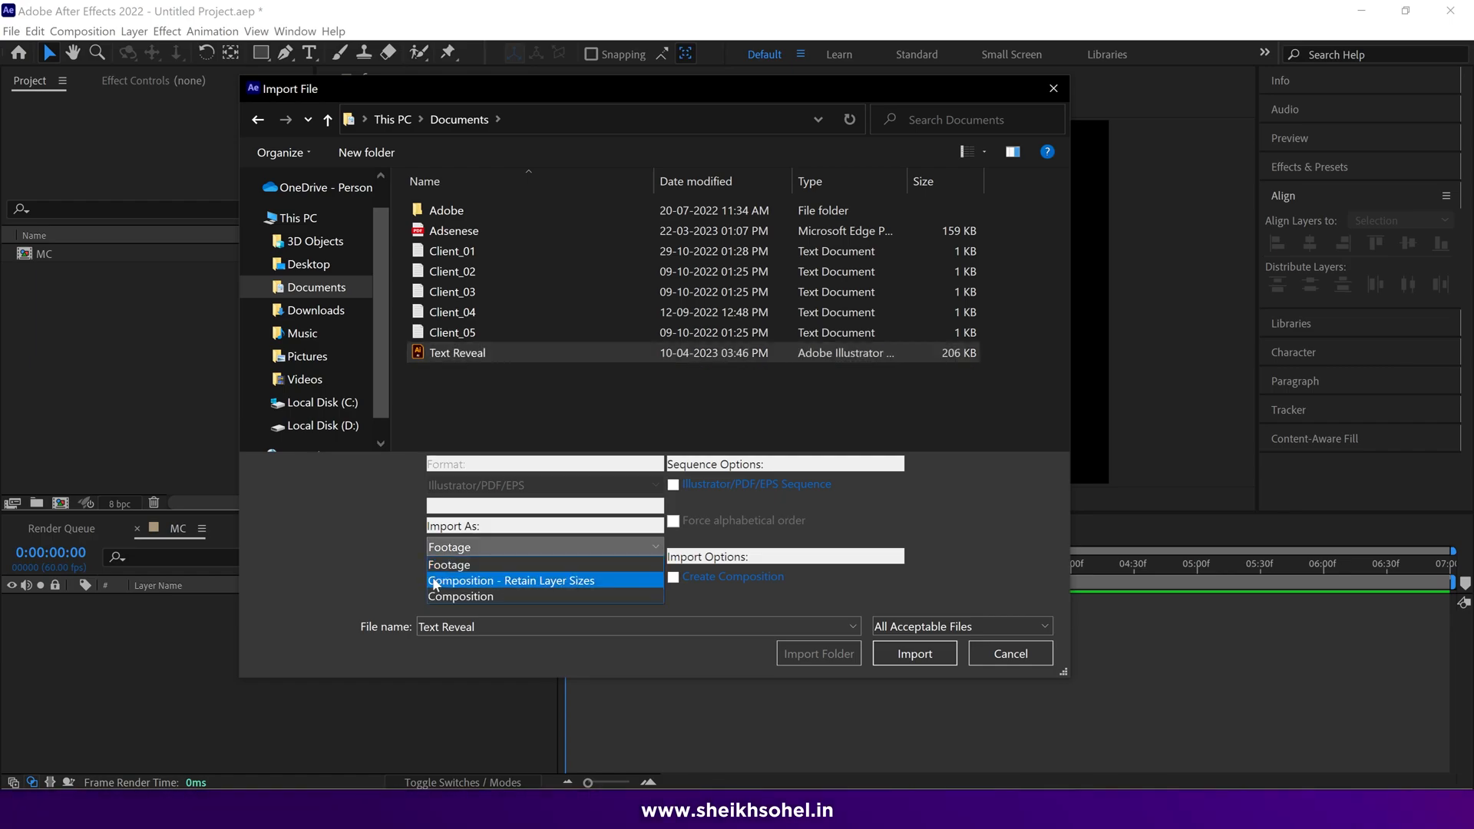
left_click(511, 581)
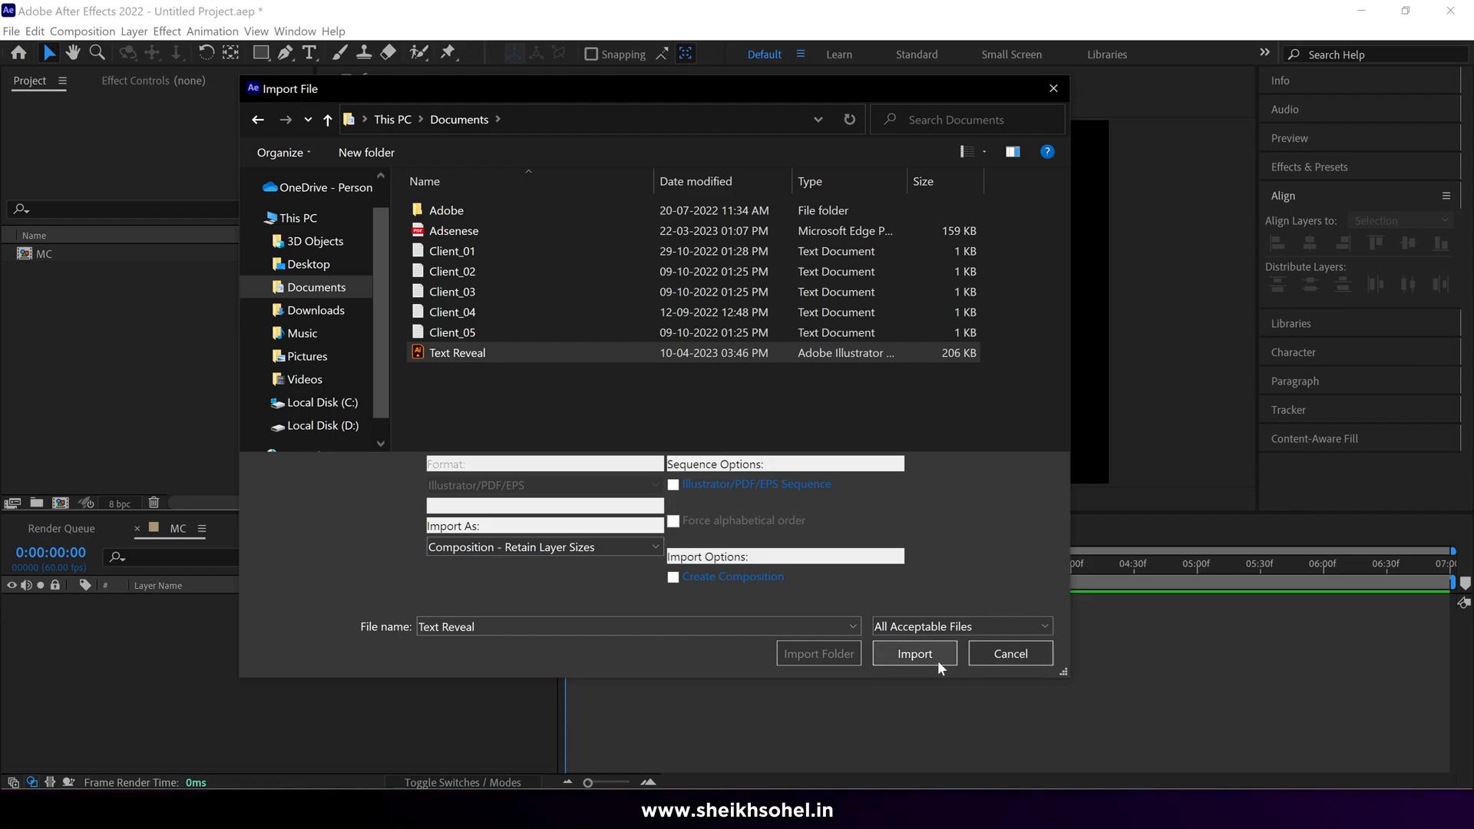
mouse_move(902, 668)
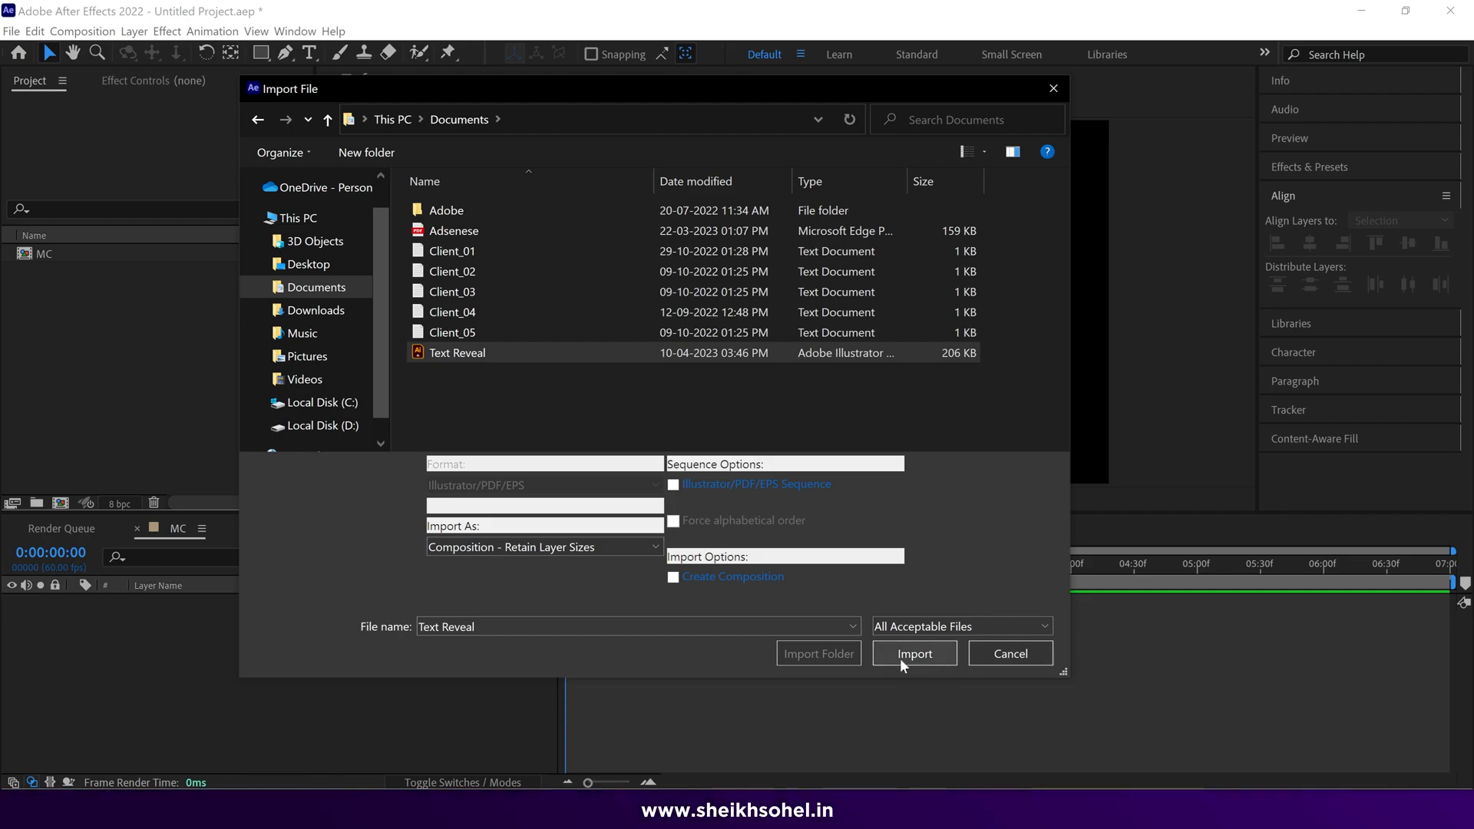
left_click(913, 654)
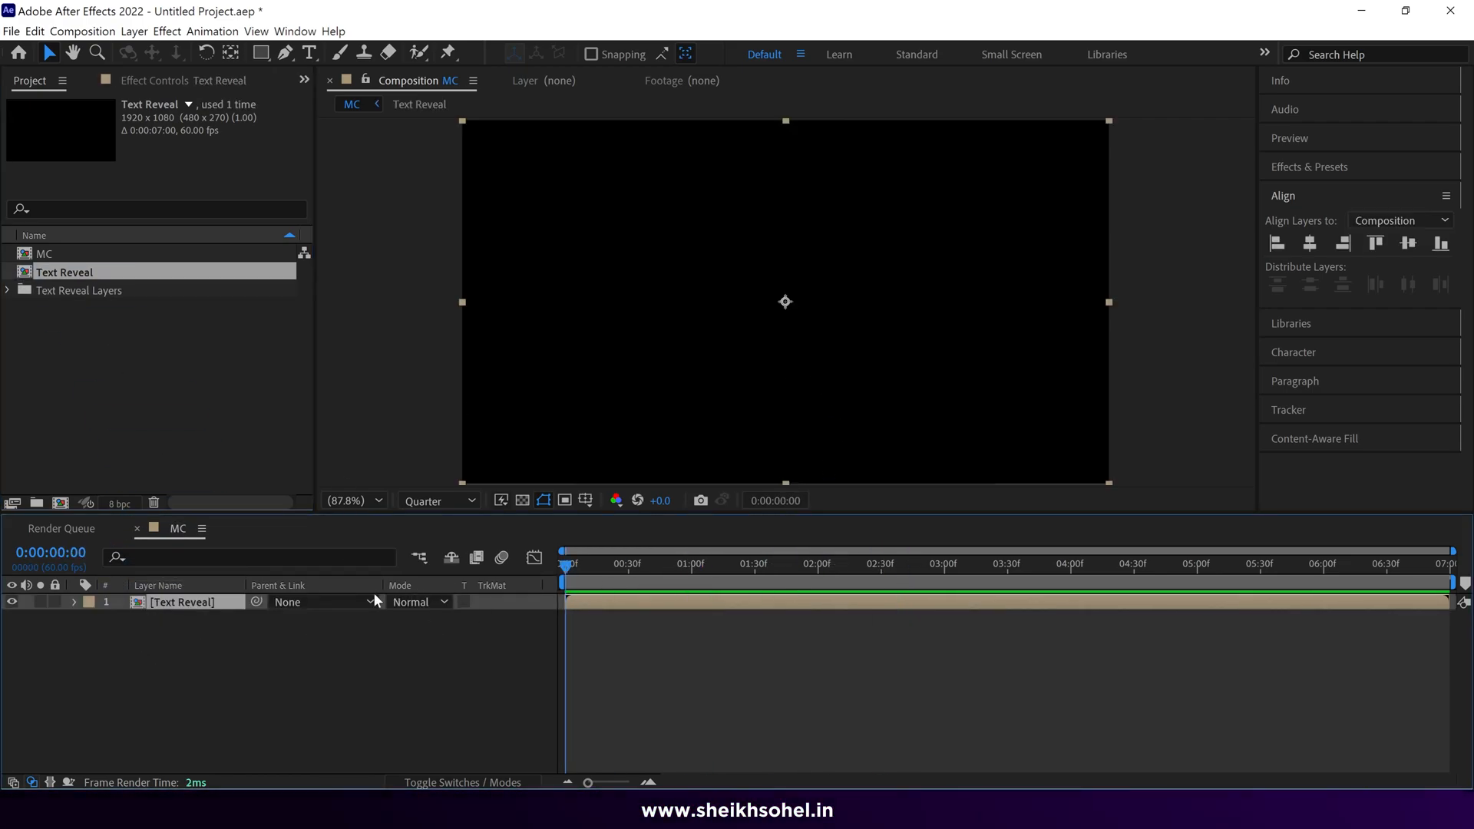
Open the Text Reveal composition, show the transparency grid and zoom to 200%
double_click(64, 272)
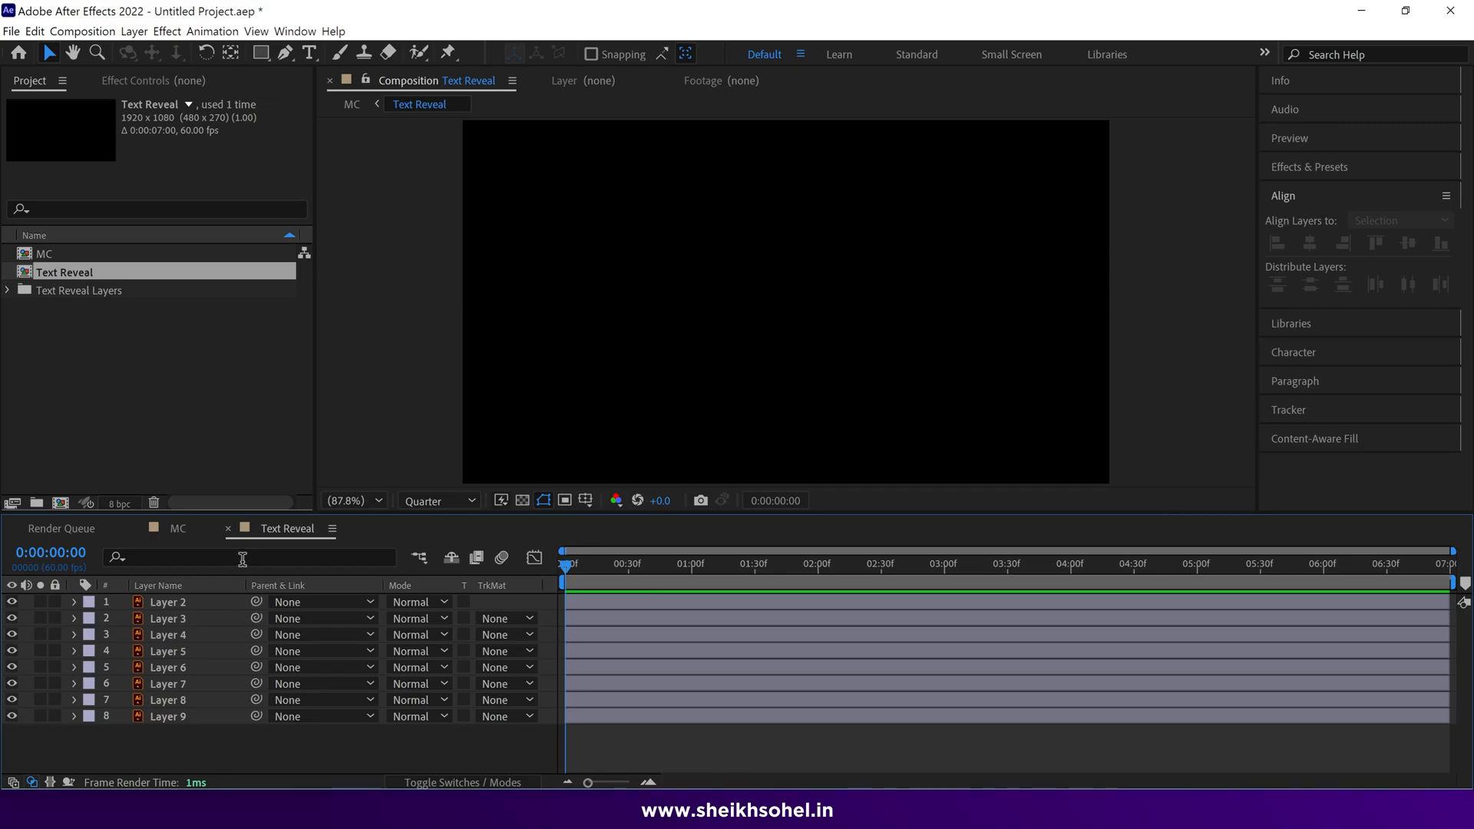
left_click(522, 500)
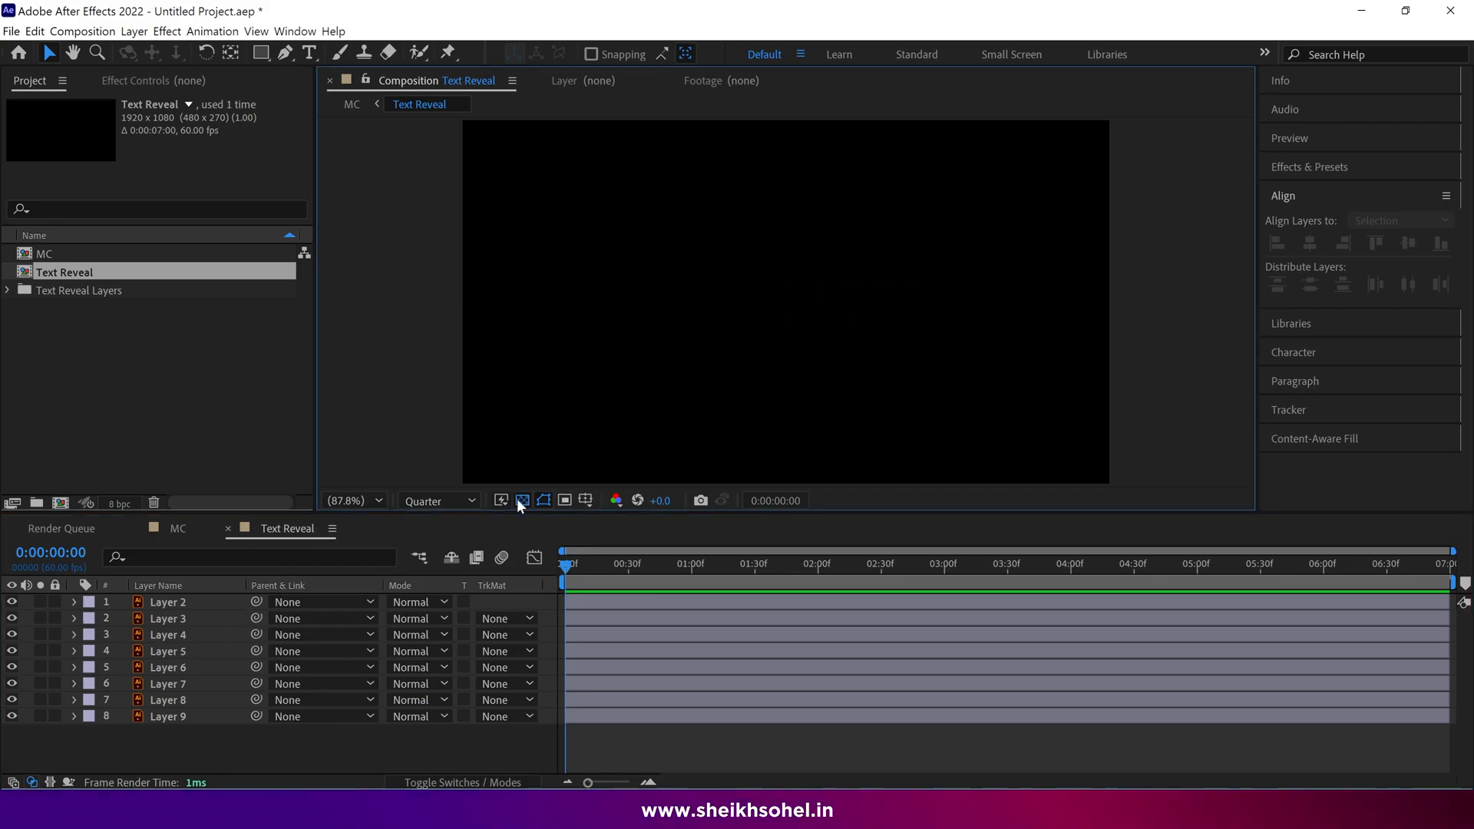
left_click(522, 501)
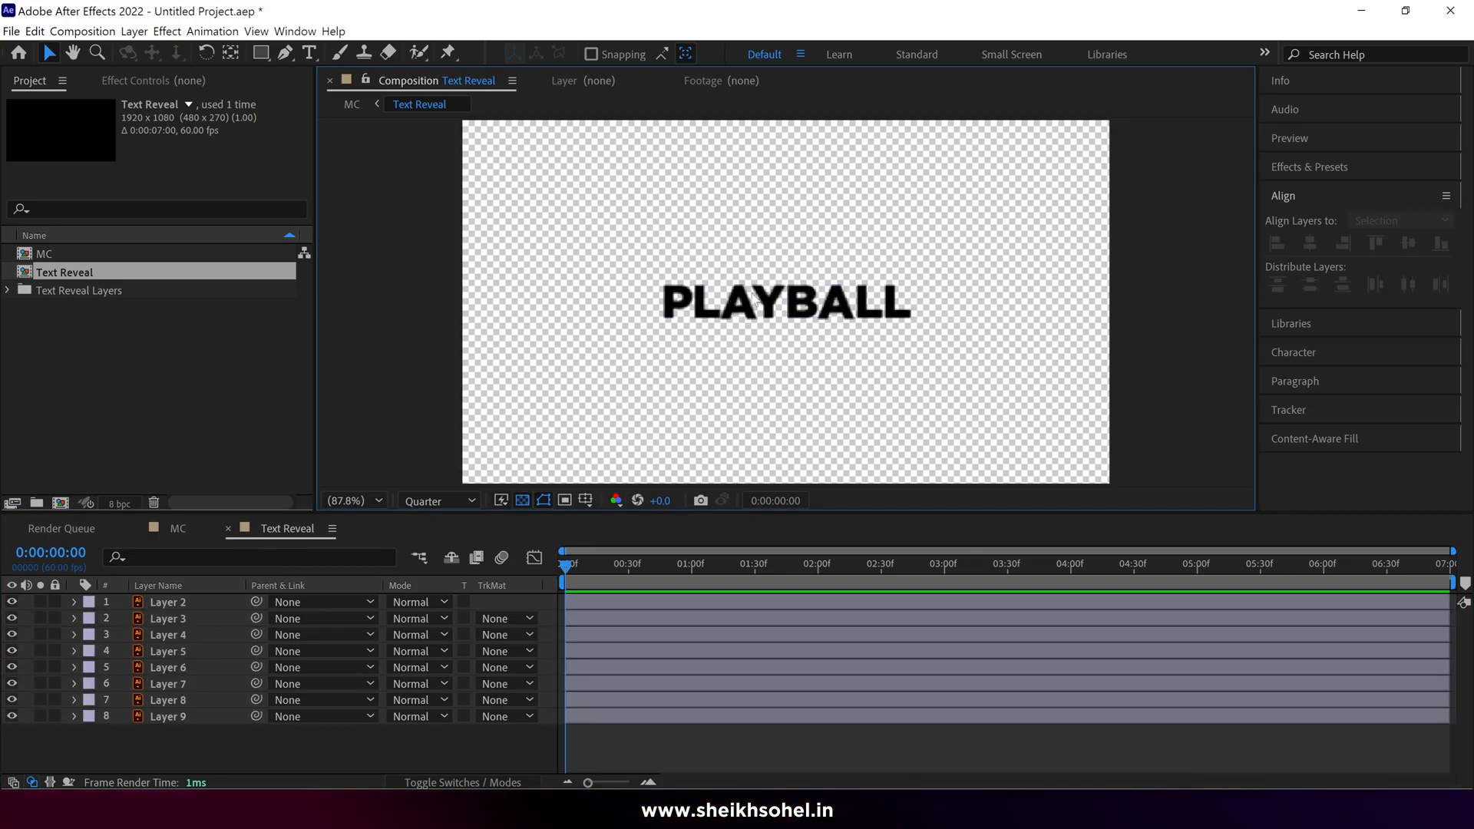
left_click(348, 501)
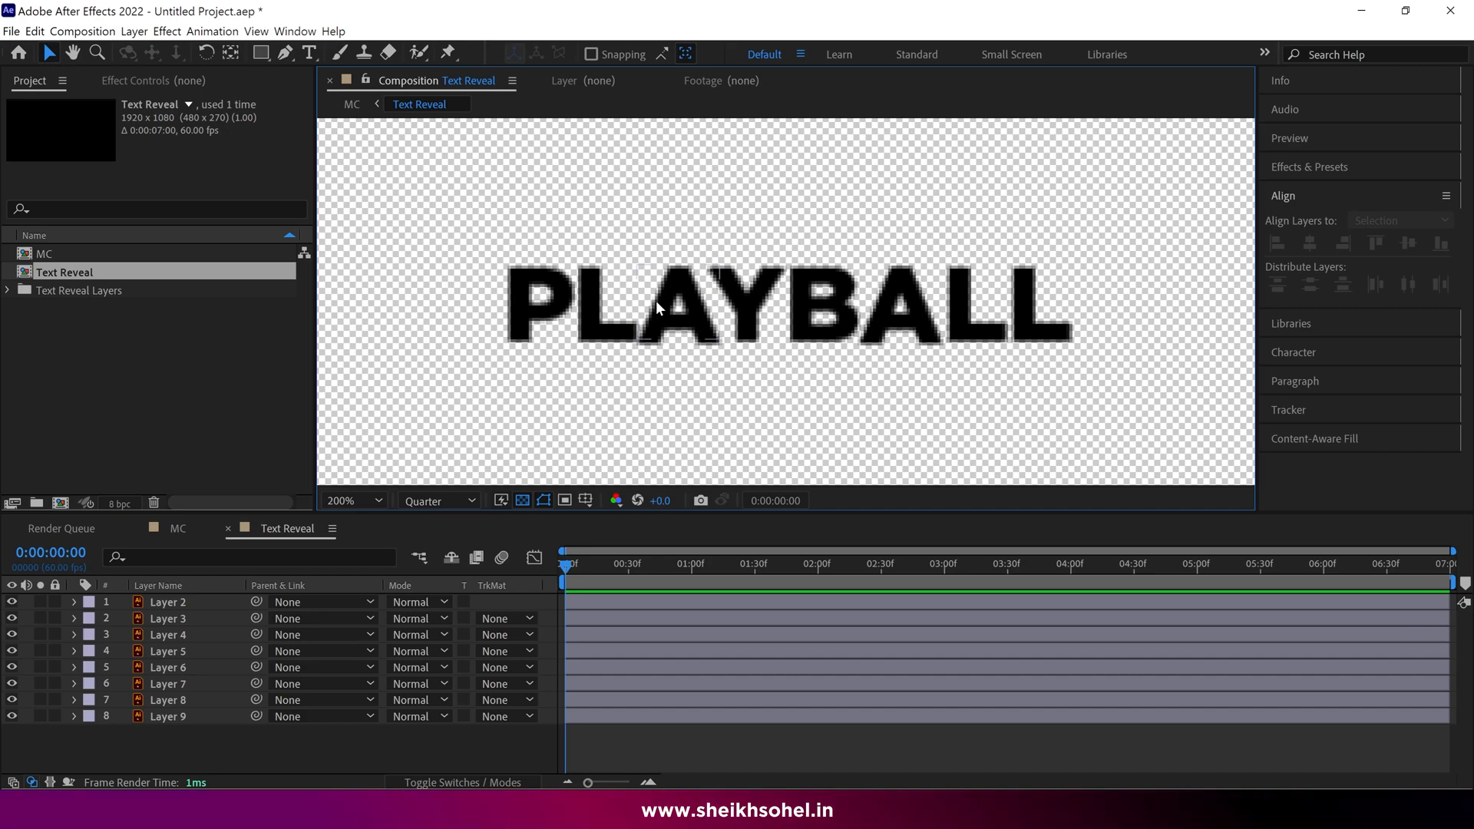
mouse_move(712, 359)
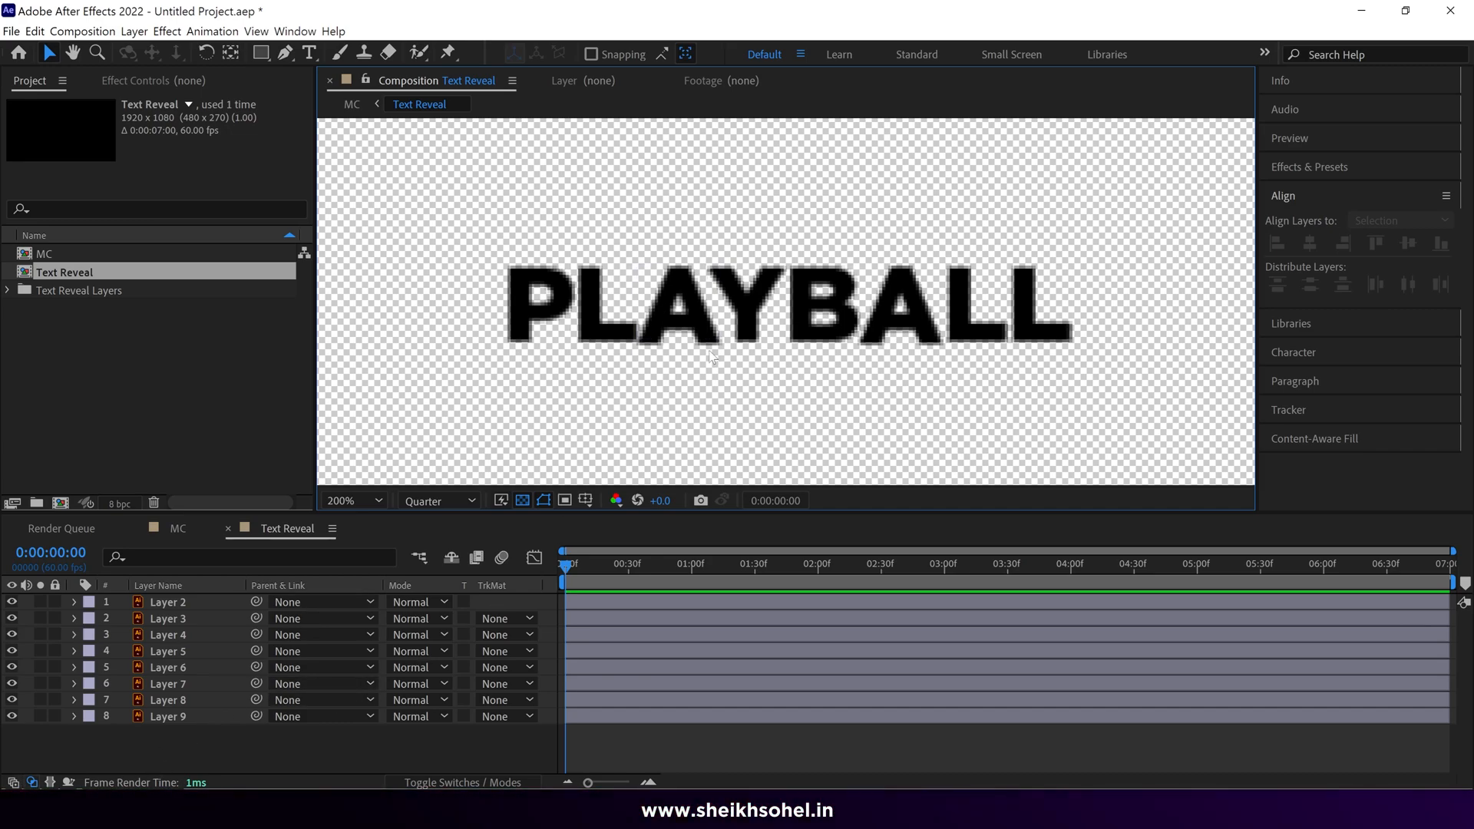
mouse_move(212, 716)
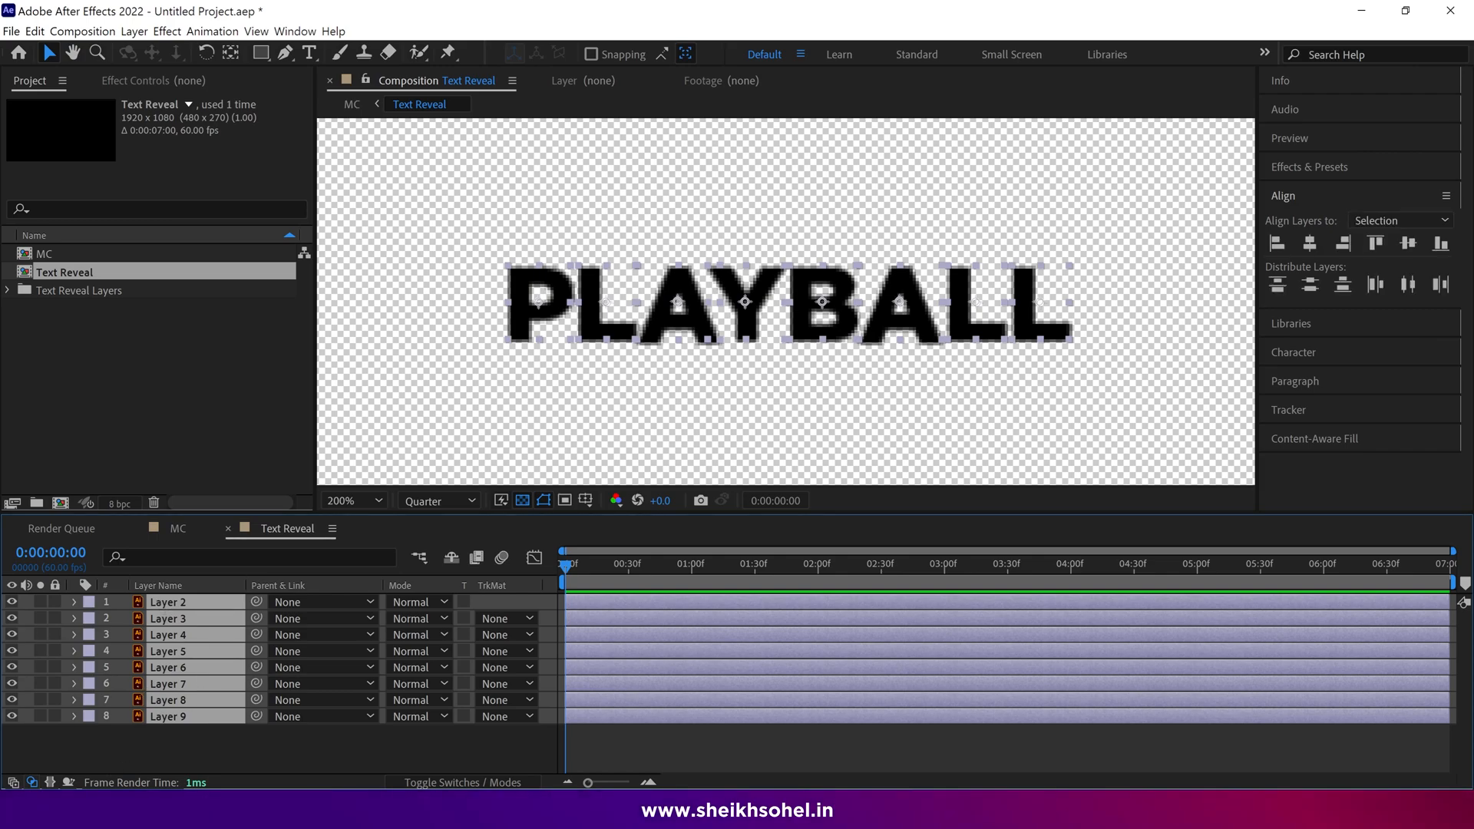
mouse_move(12, 801)
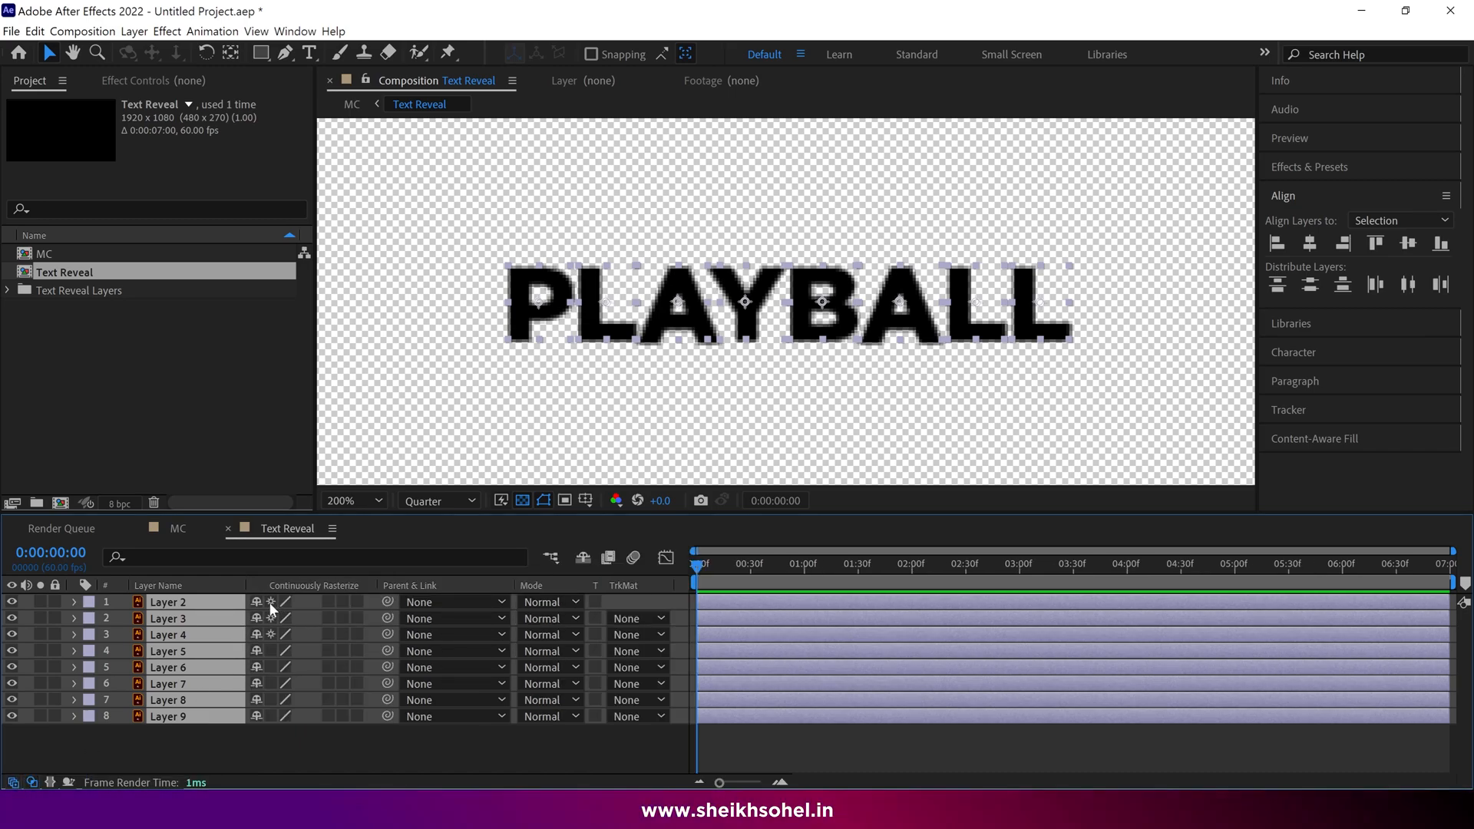
Enable Continuously Rasterize on all letter layers so they render crisp
left_click(439, 501)
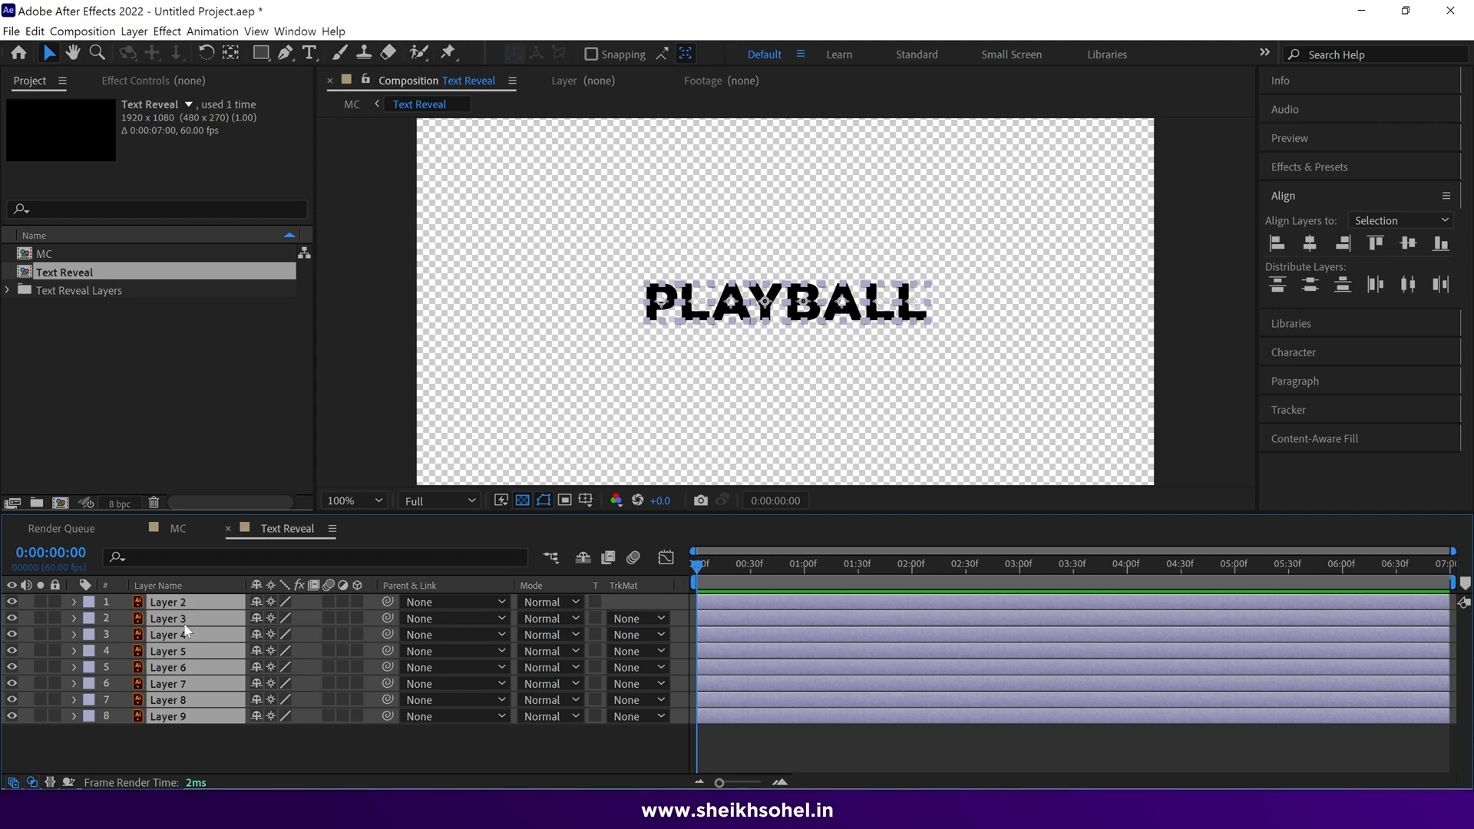
Create shapes from the eight vector letter layers and select the originals for removal
right_click(177, 619)
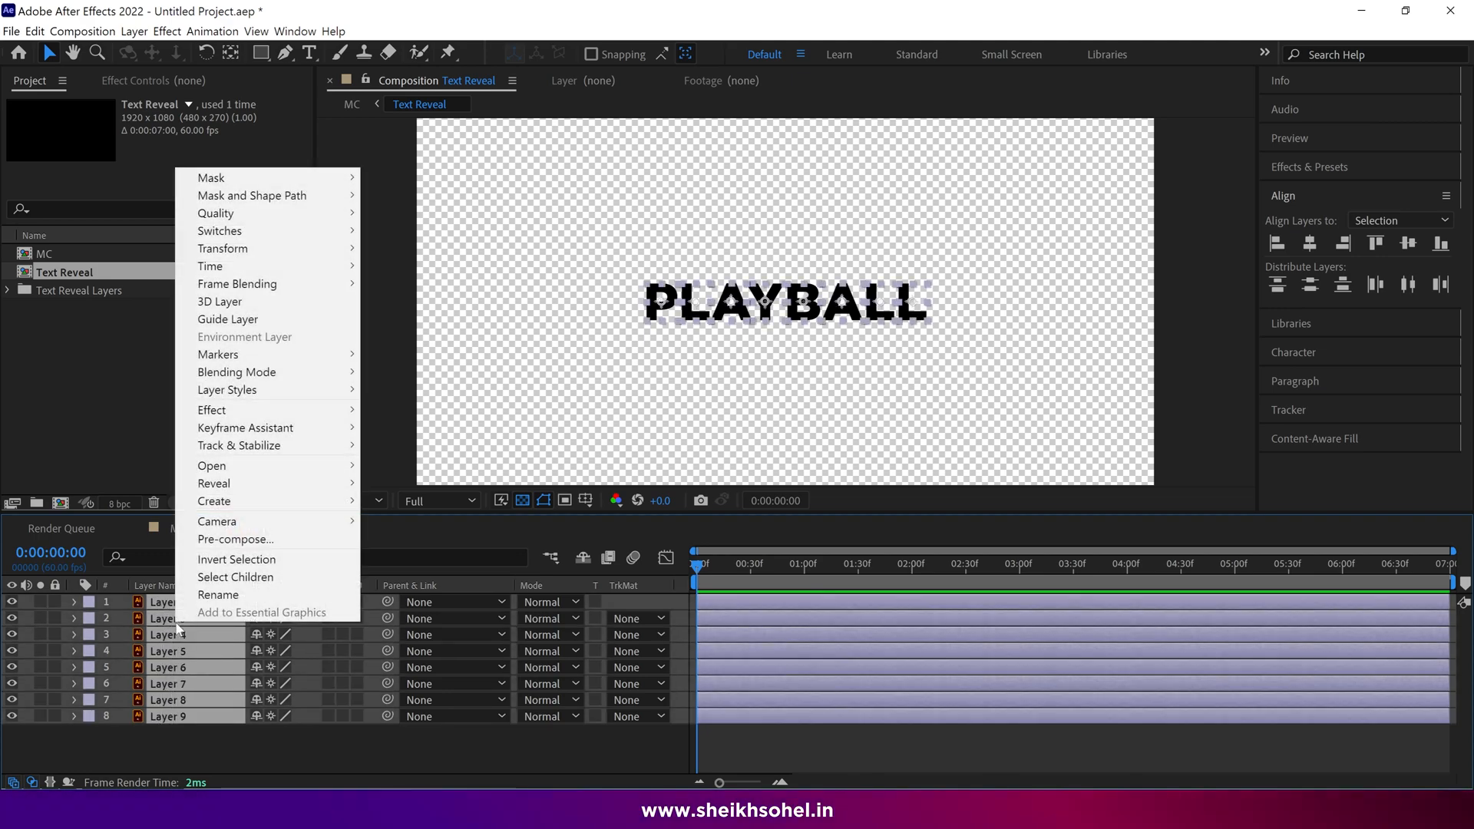
mouse_move(213, 501)
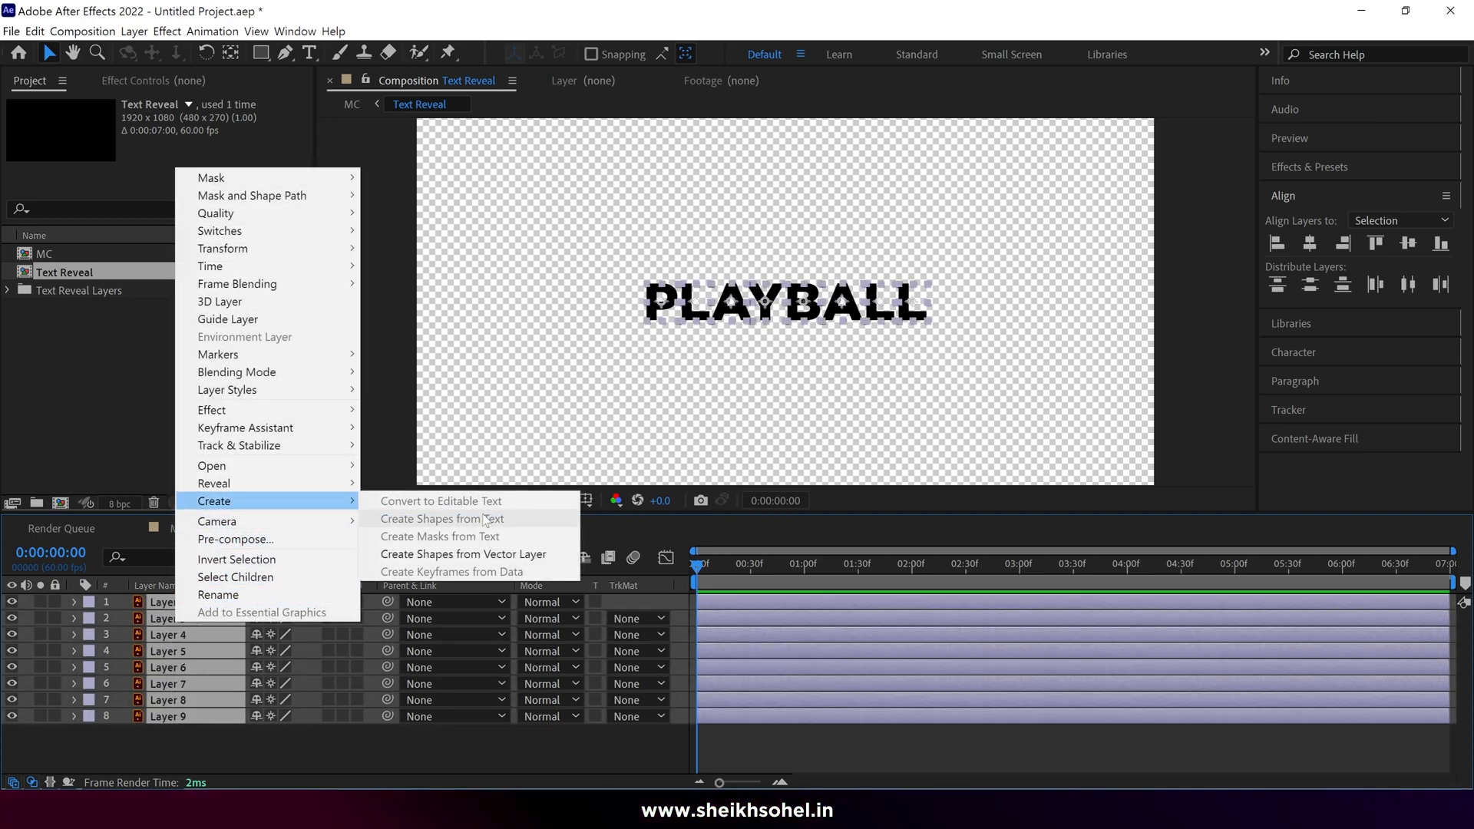
mouse_move(462, 555)
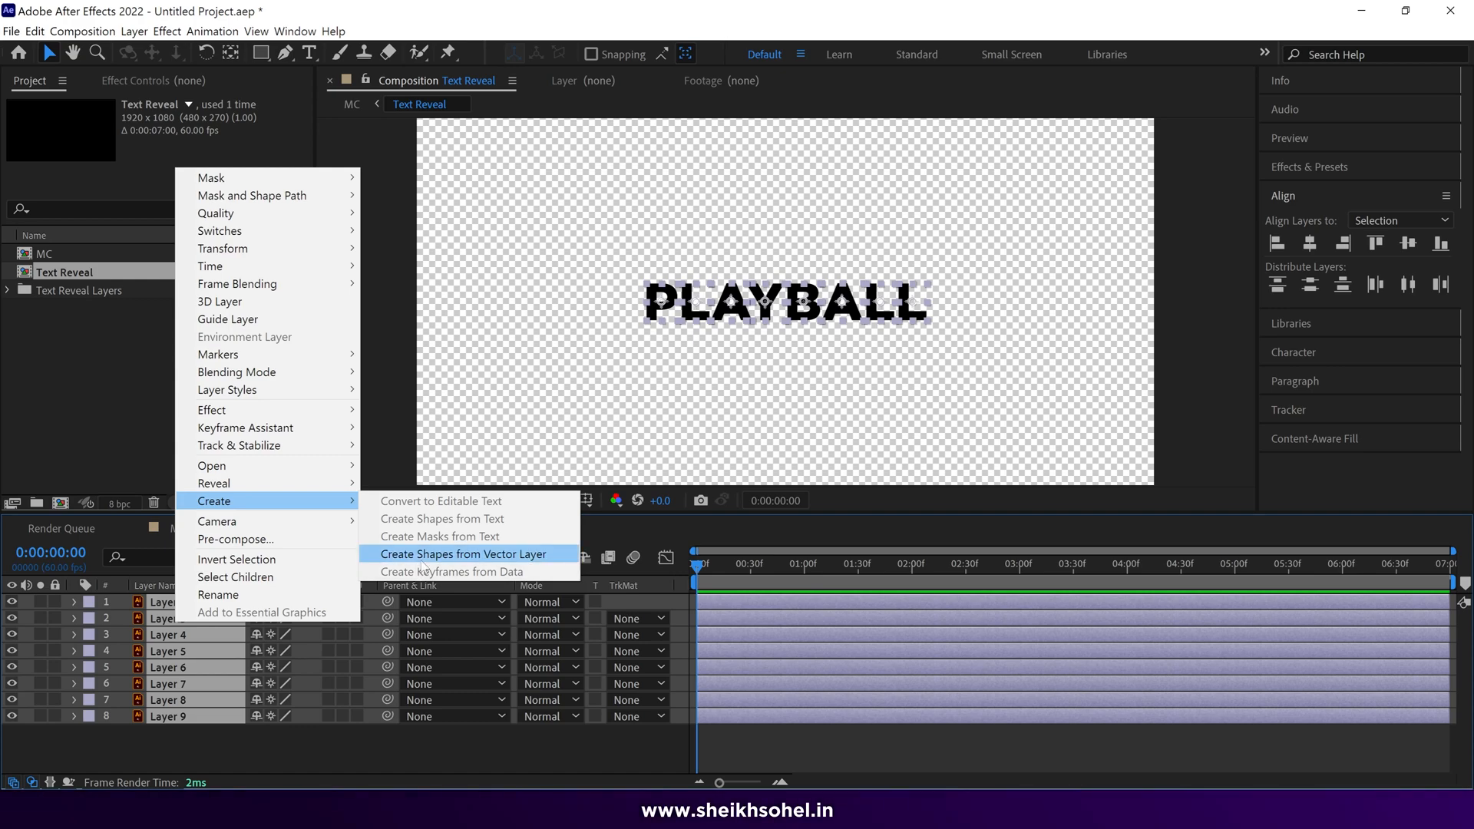
left_click(462, 553)
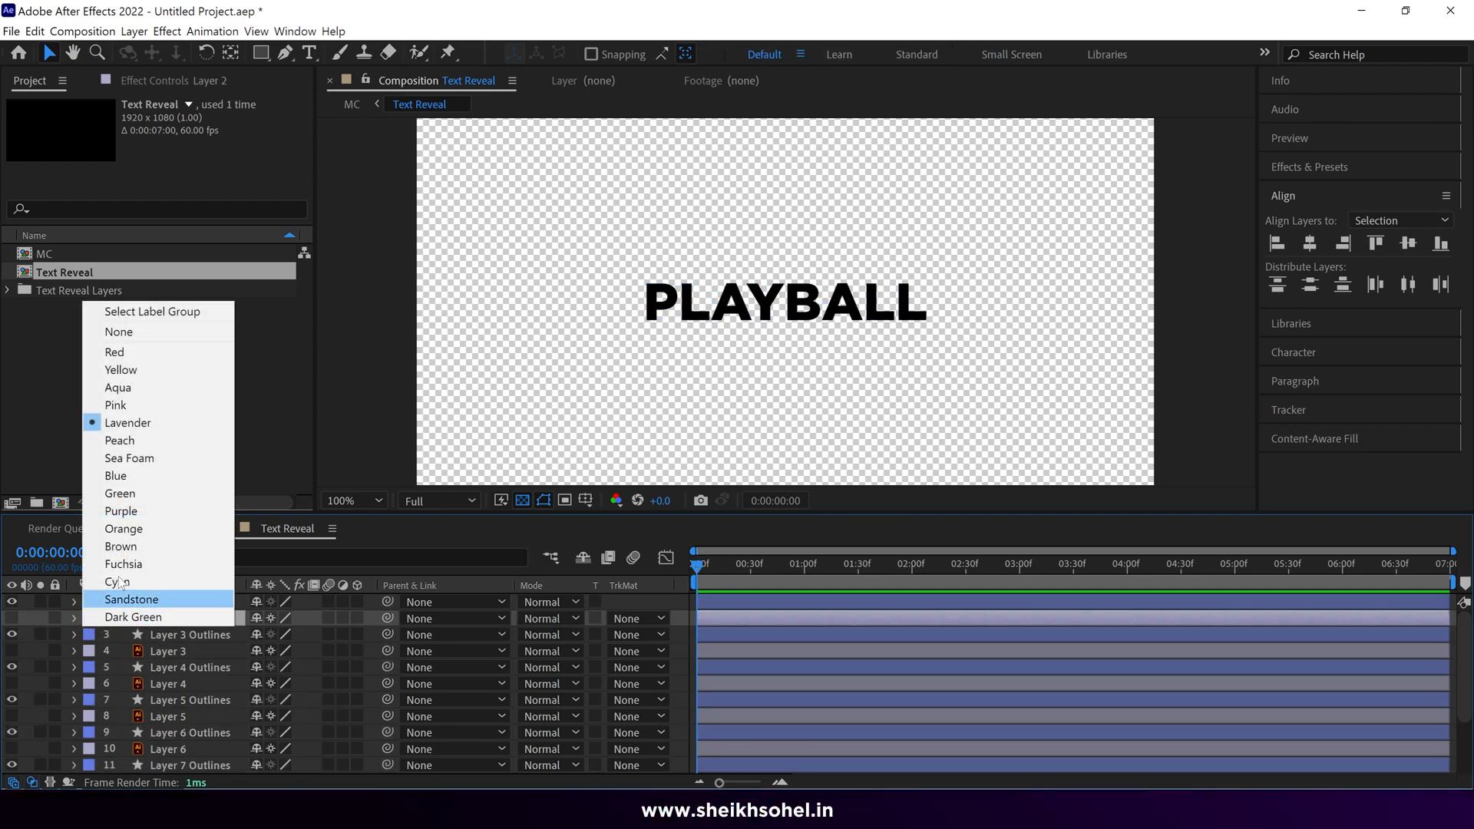
left_click(130, 599)
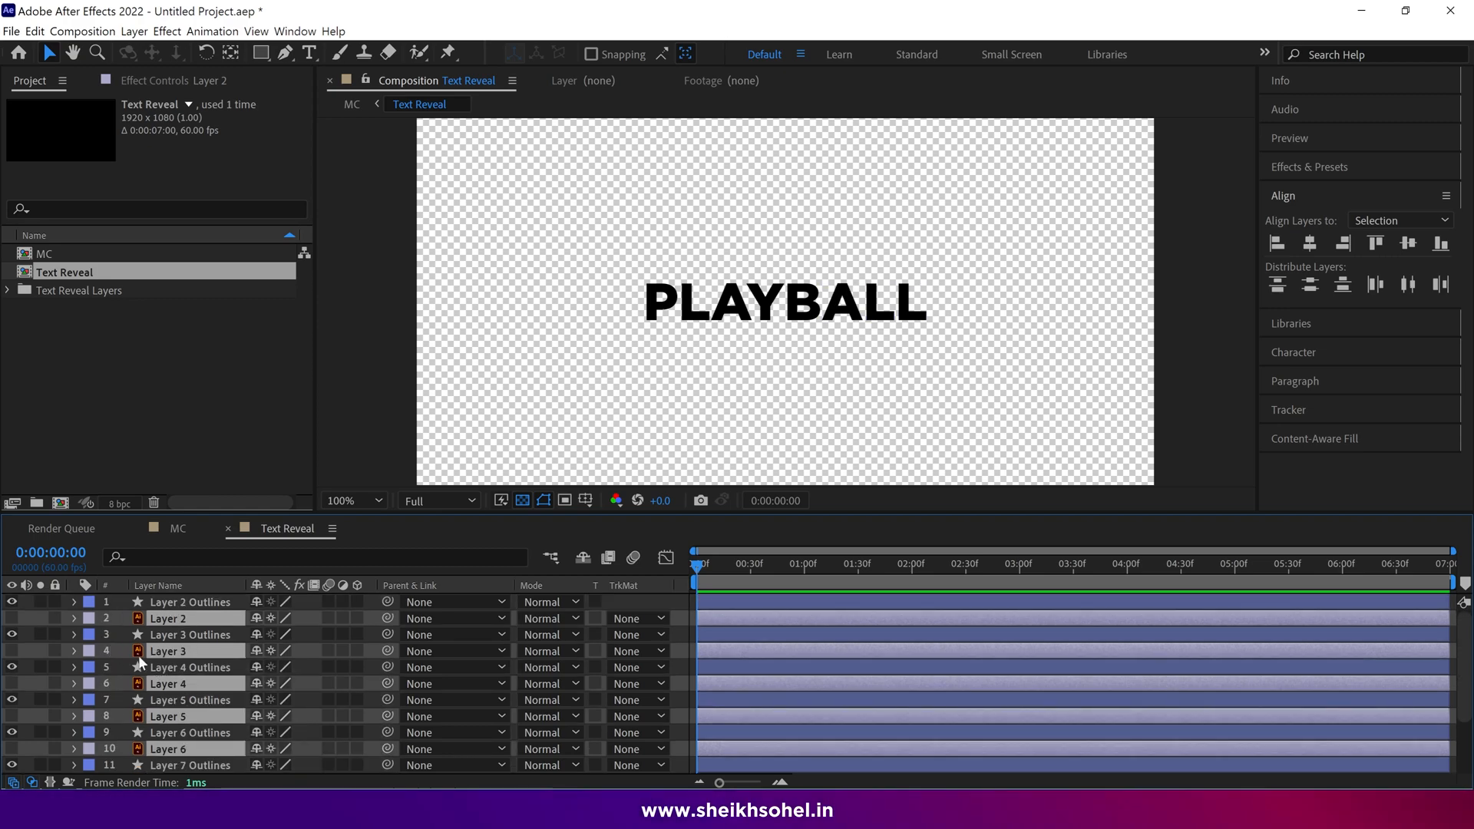
mouse_move(178, 635)
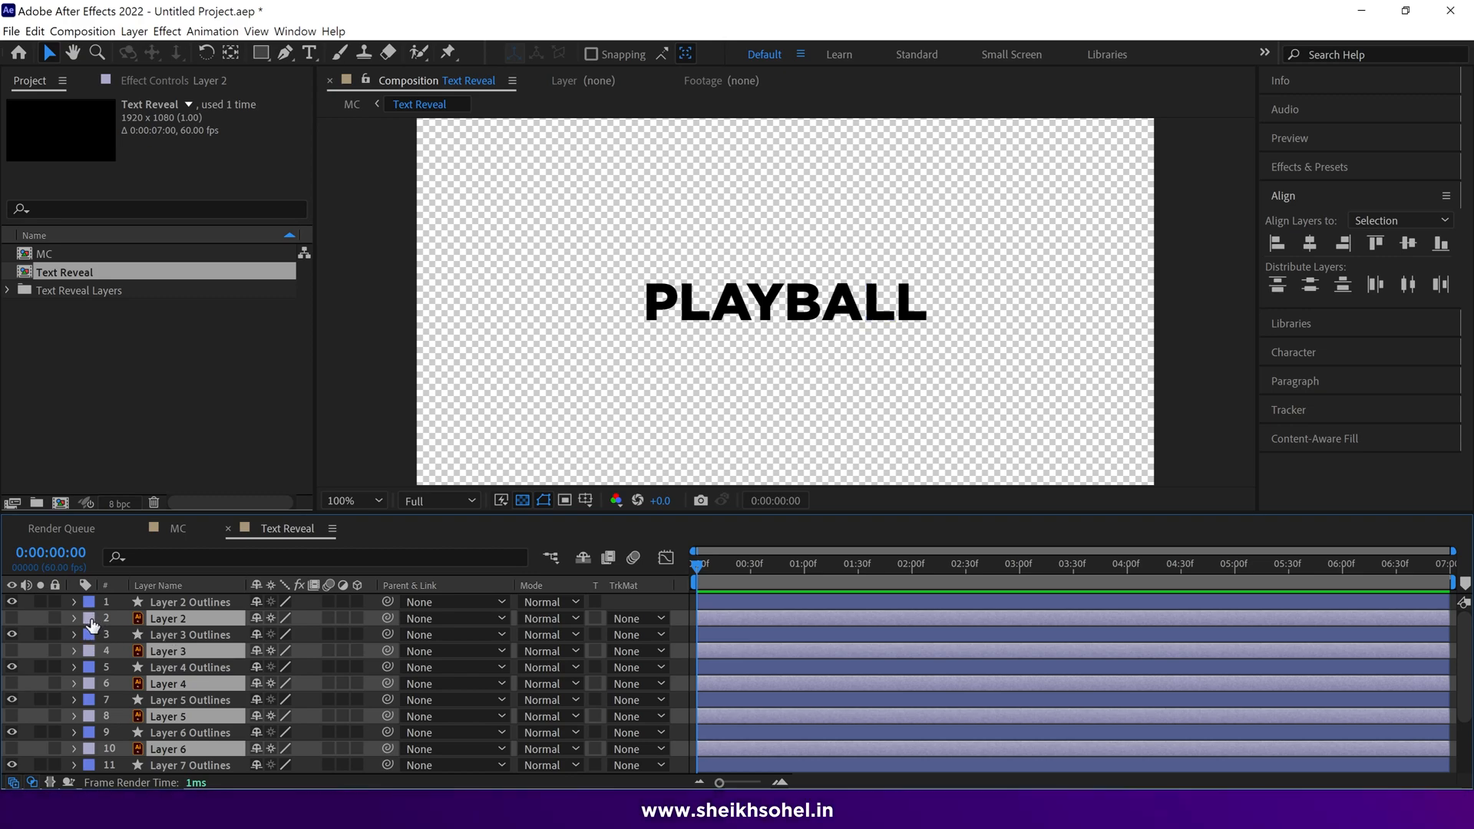
mouse_move(84, 656)
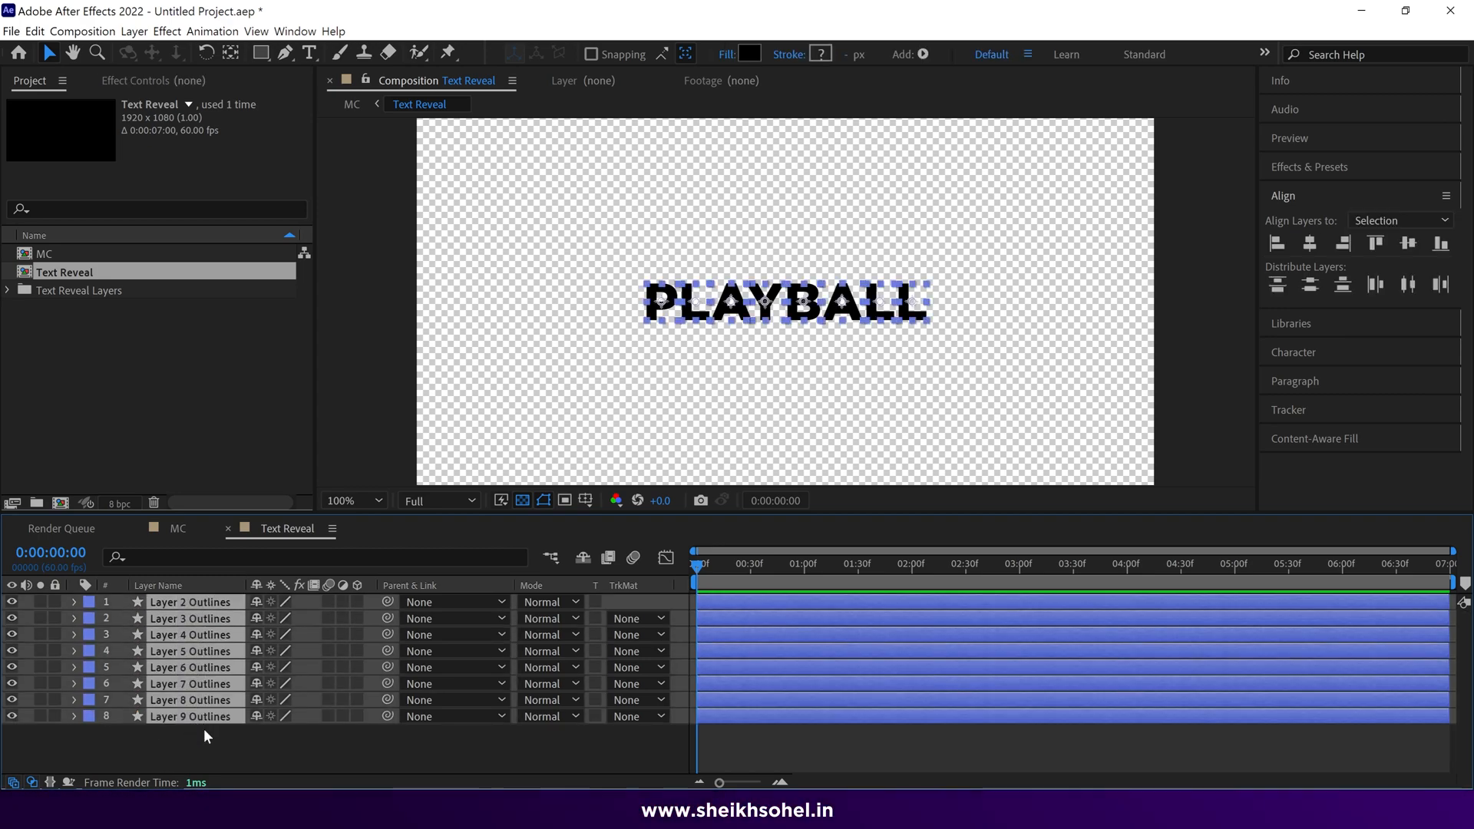
Finish naming the letter layers P, L, A, Y, B, A, L, L and set viewer magnification to 200%
left_click(190, 701)
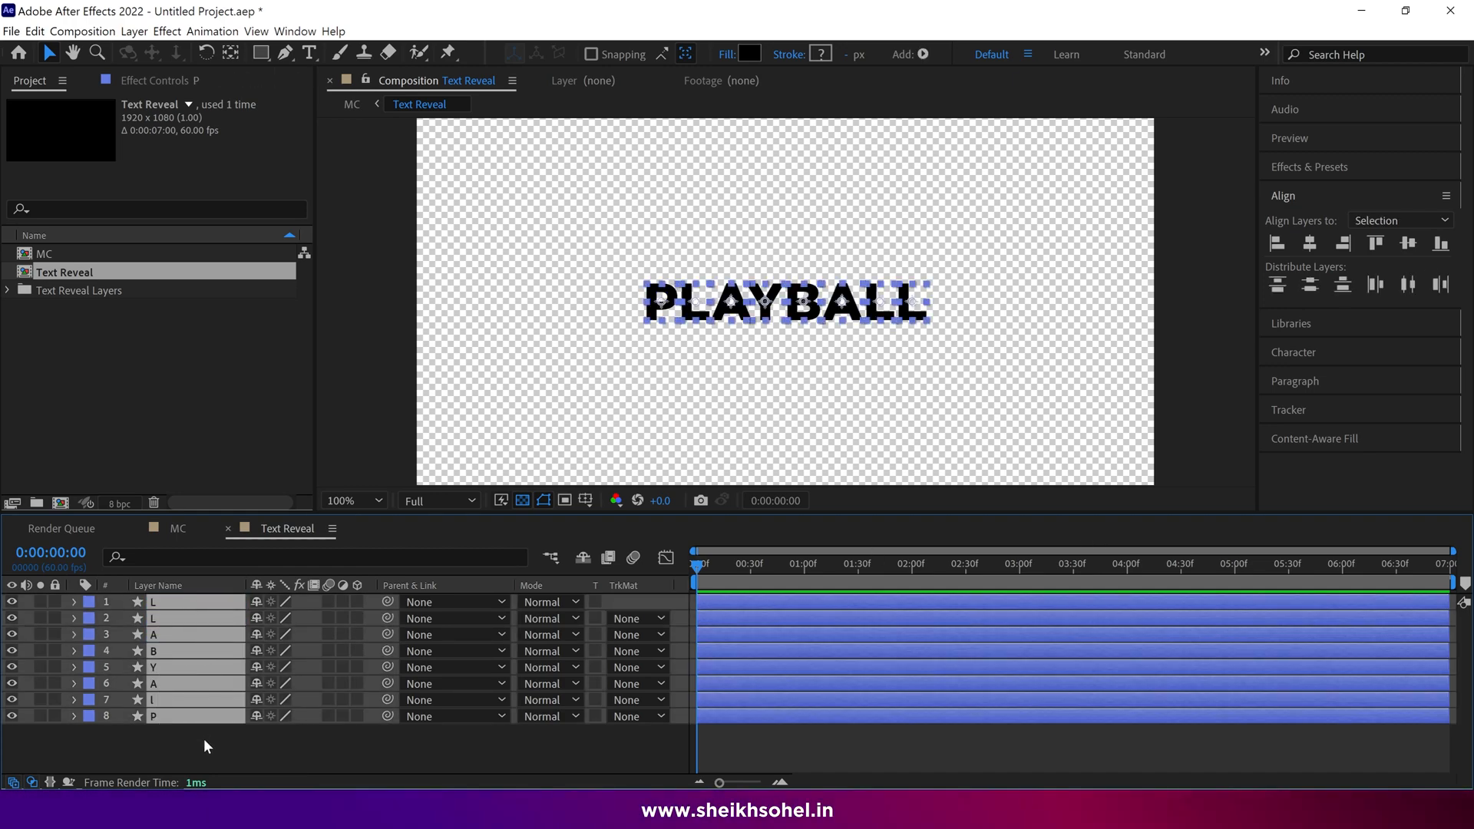
left_click(351, 500)
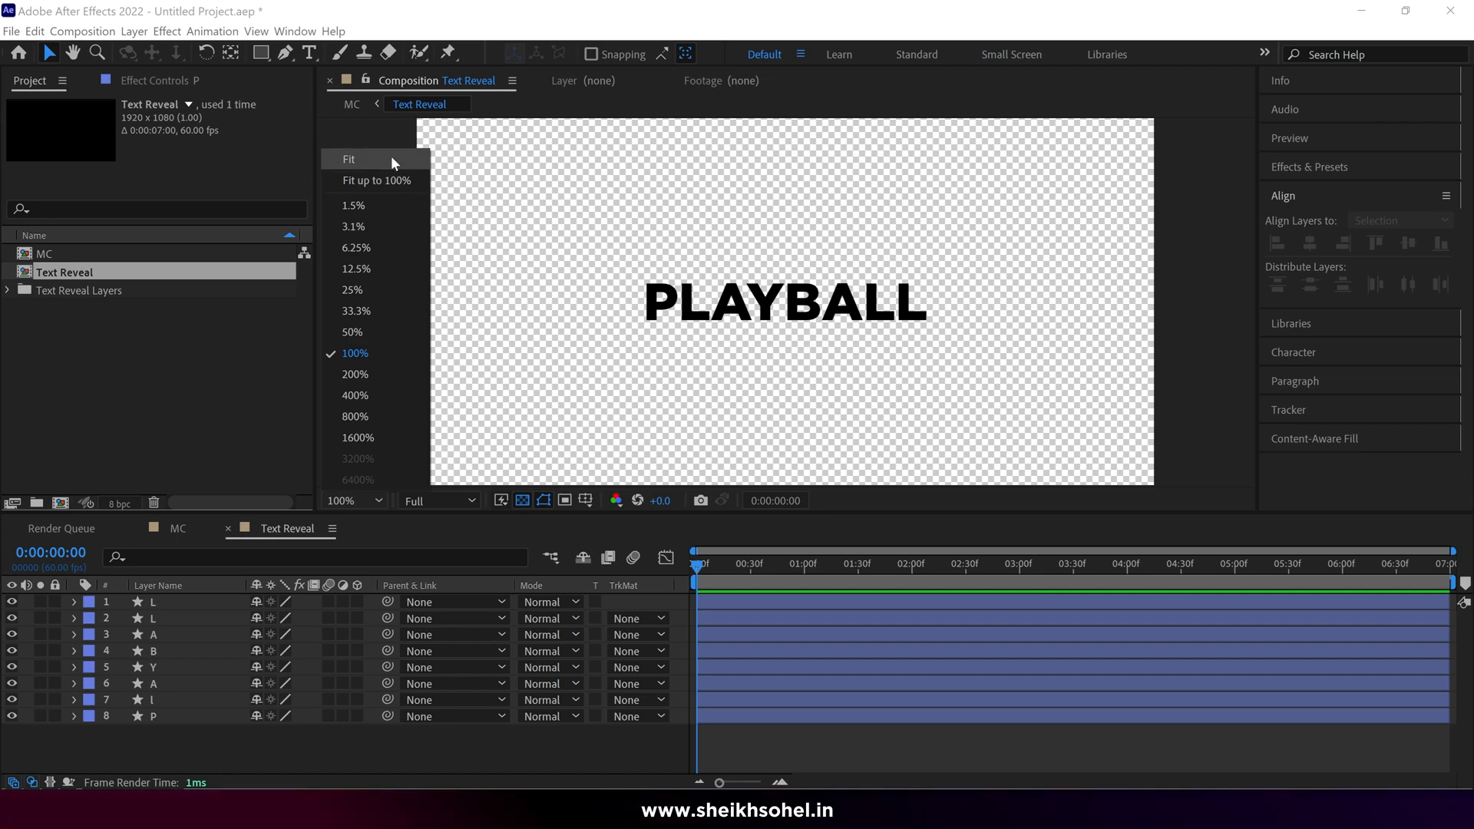
left_click(347, 158)
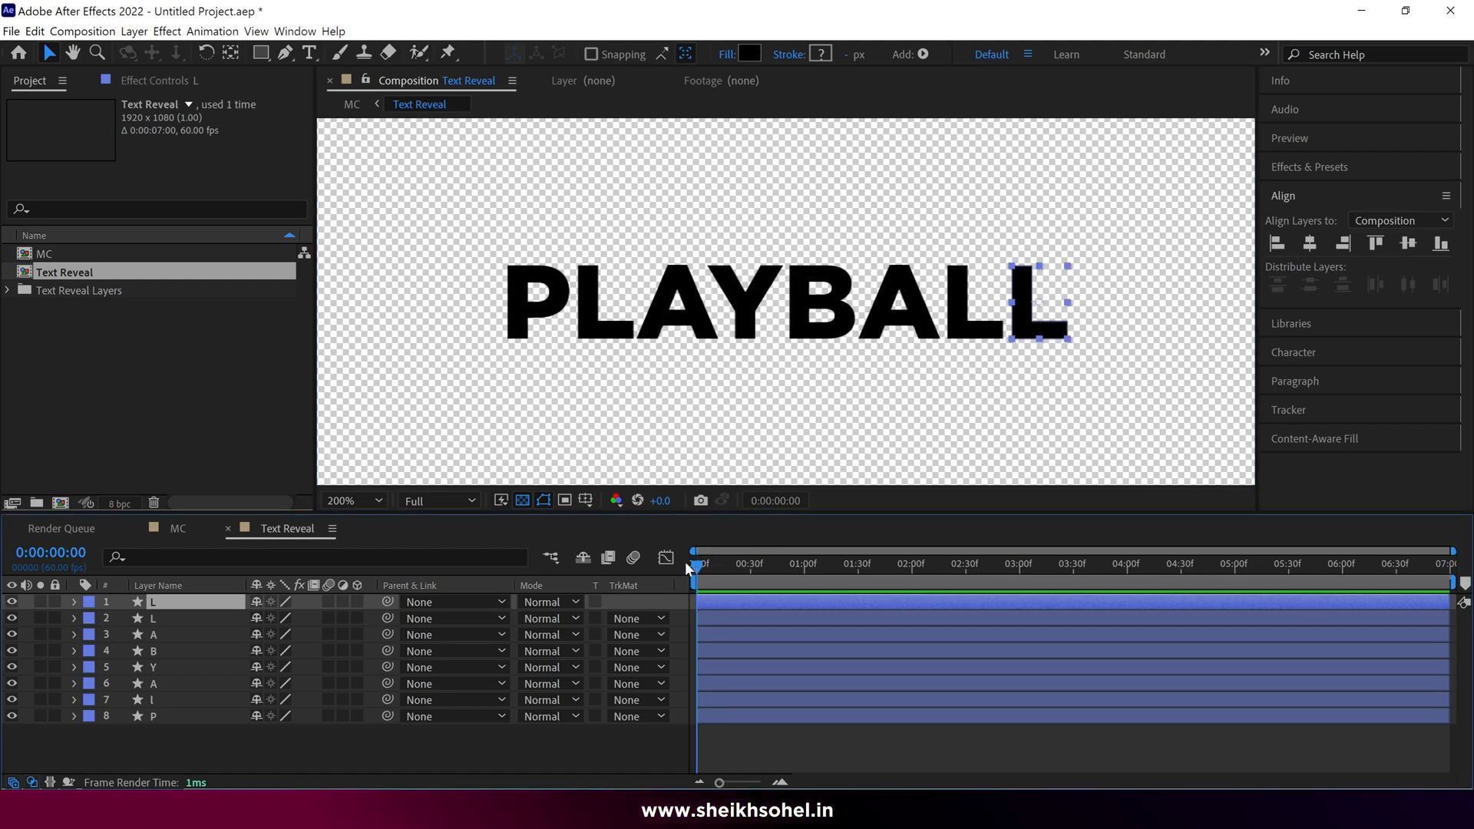
Keyframe the last L's Position at 0 and 1 s, starting it left of the P
left_click(74, 600)
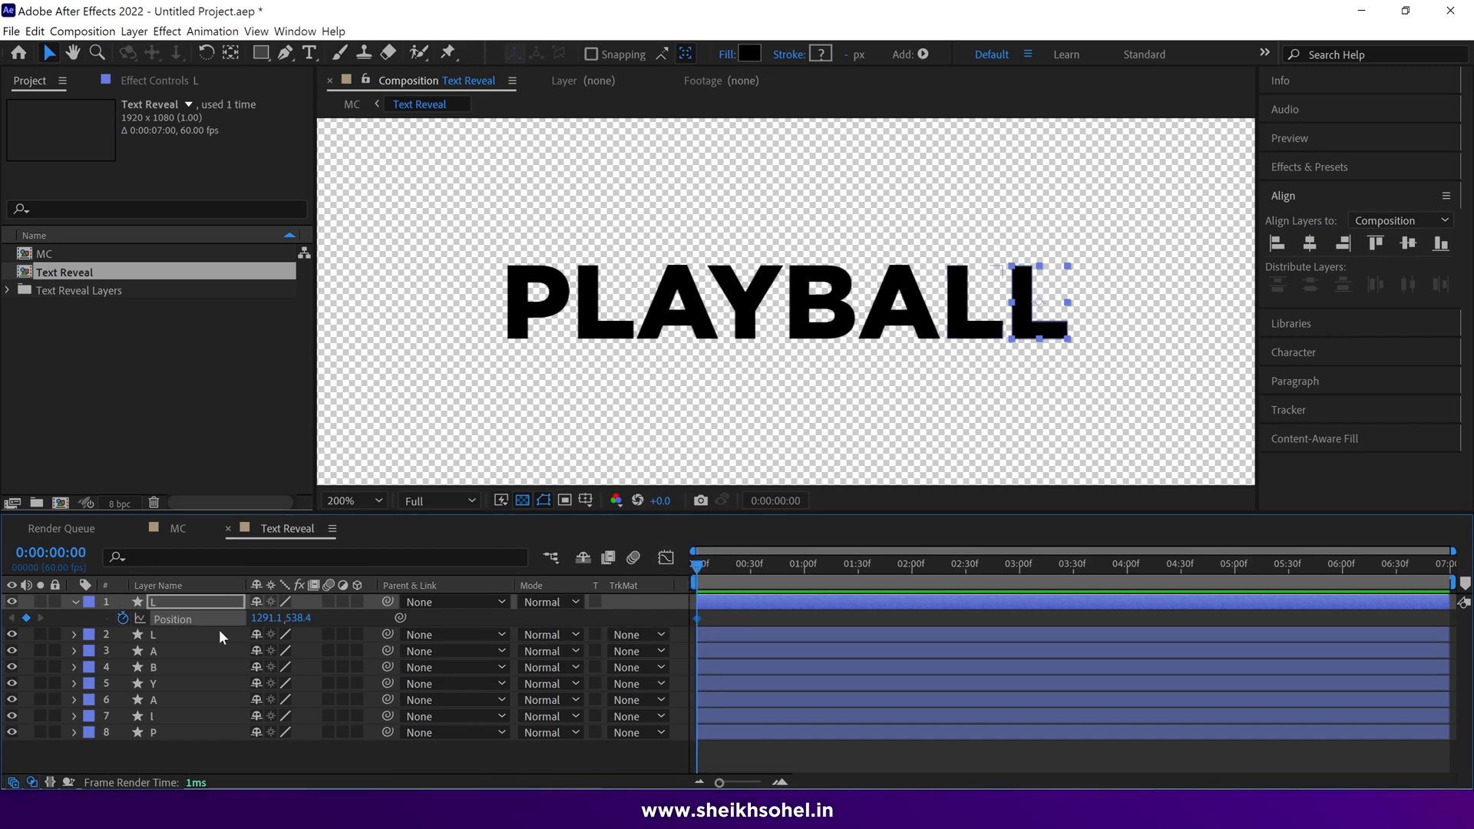
mouse_move(771, 559)
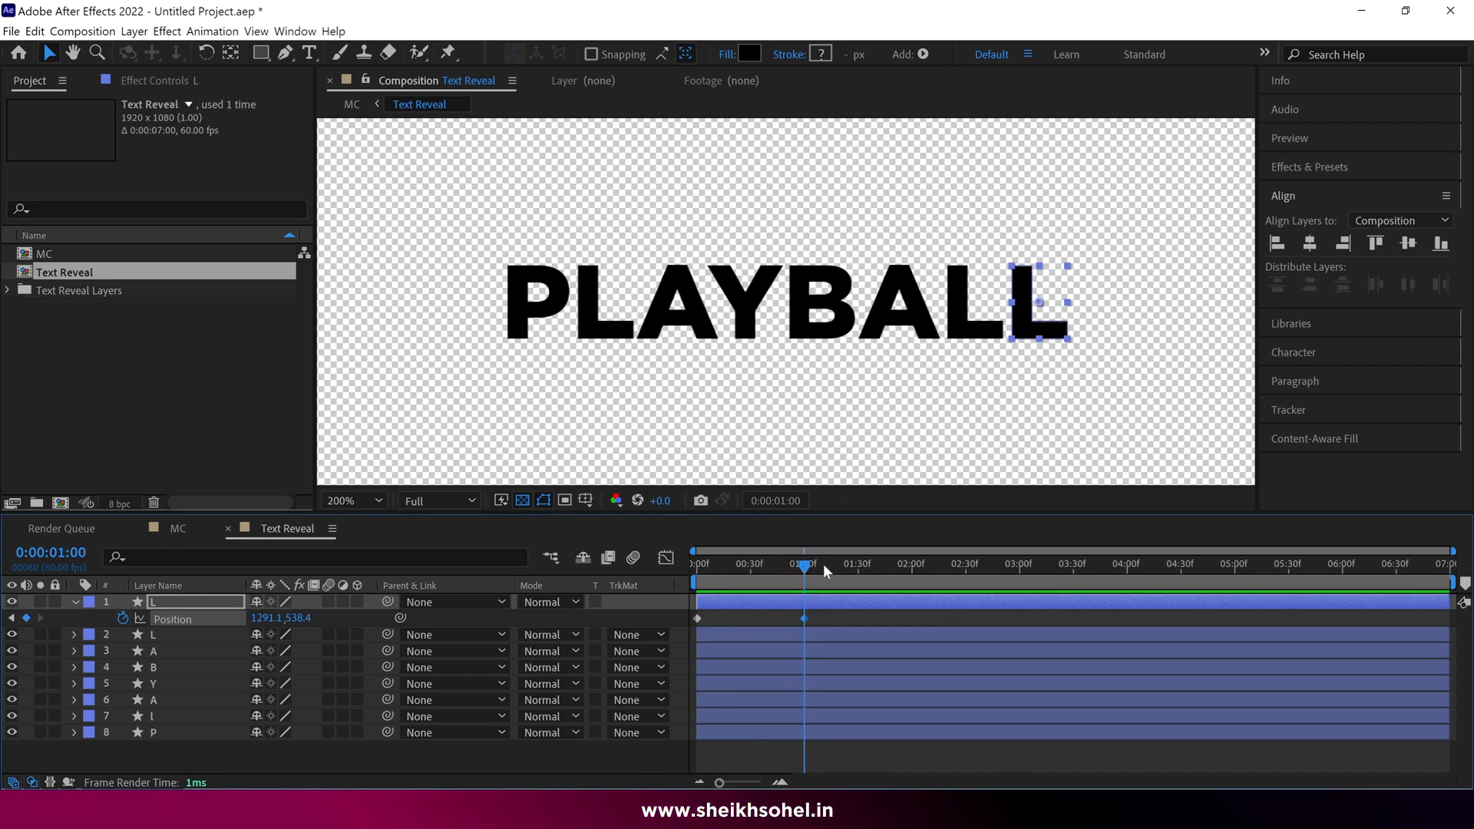
mouse_move(1053, 332)
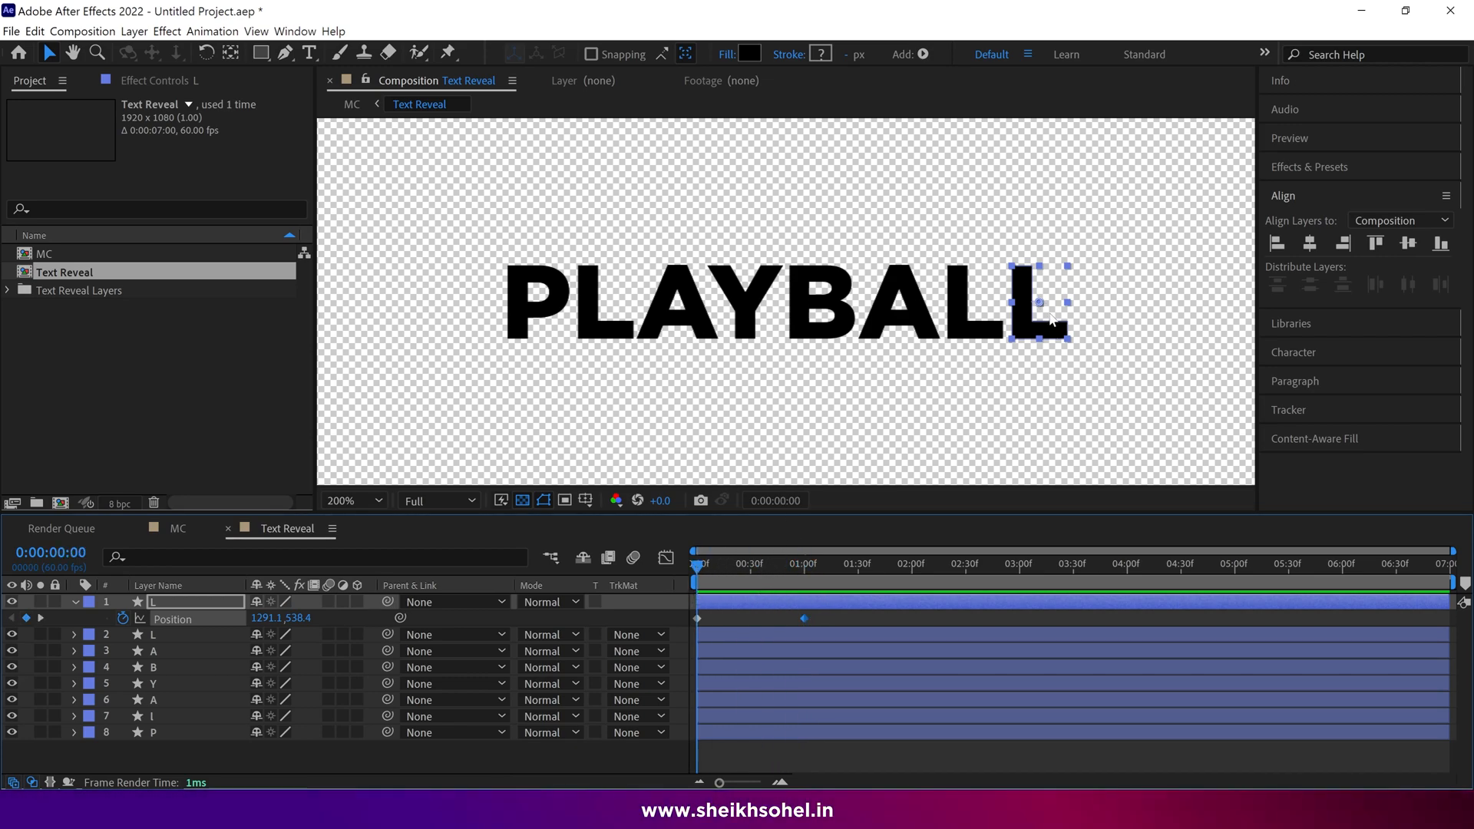
left_click_drag(1039, 301, 461, 310)
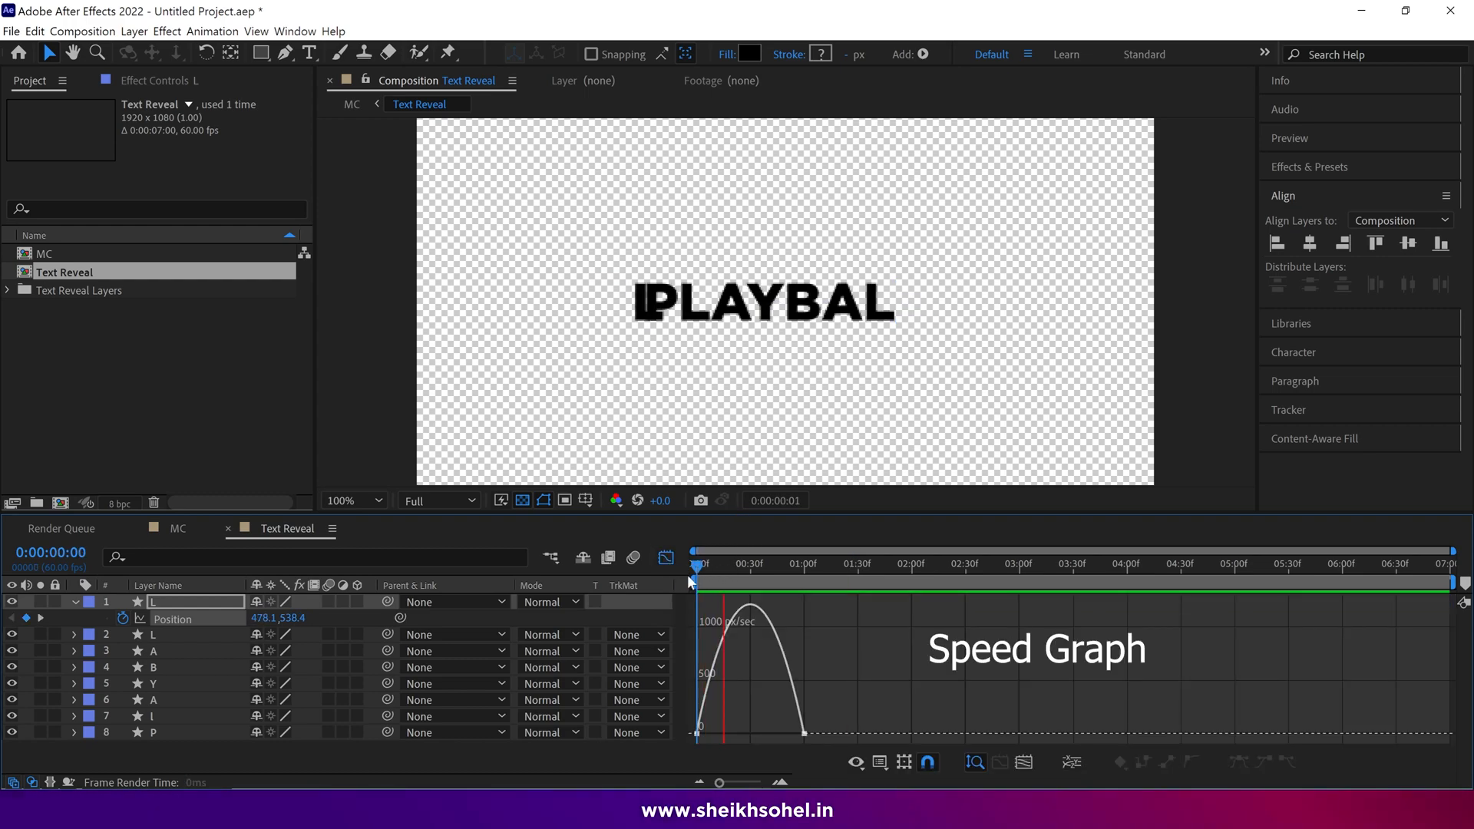
Shape the L's speed graph handles so it eases into its resting position
left_click_drag(694, 568, 743, 568)
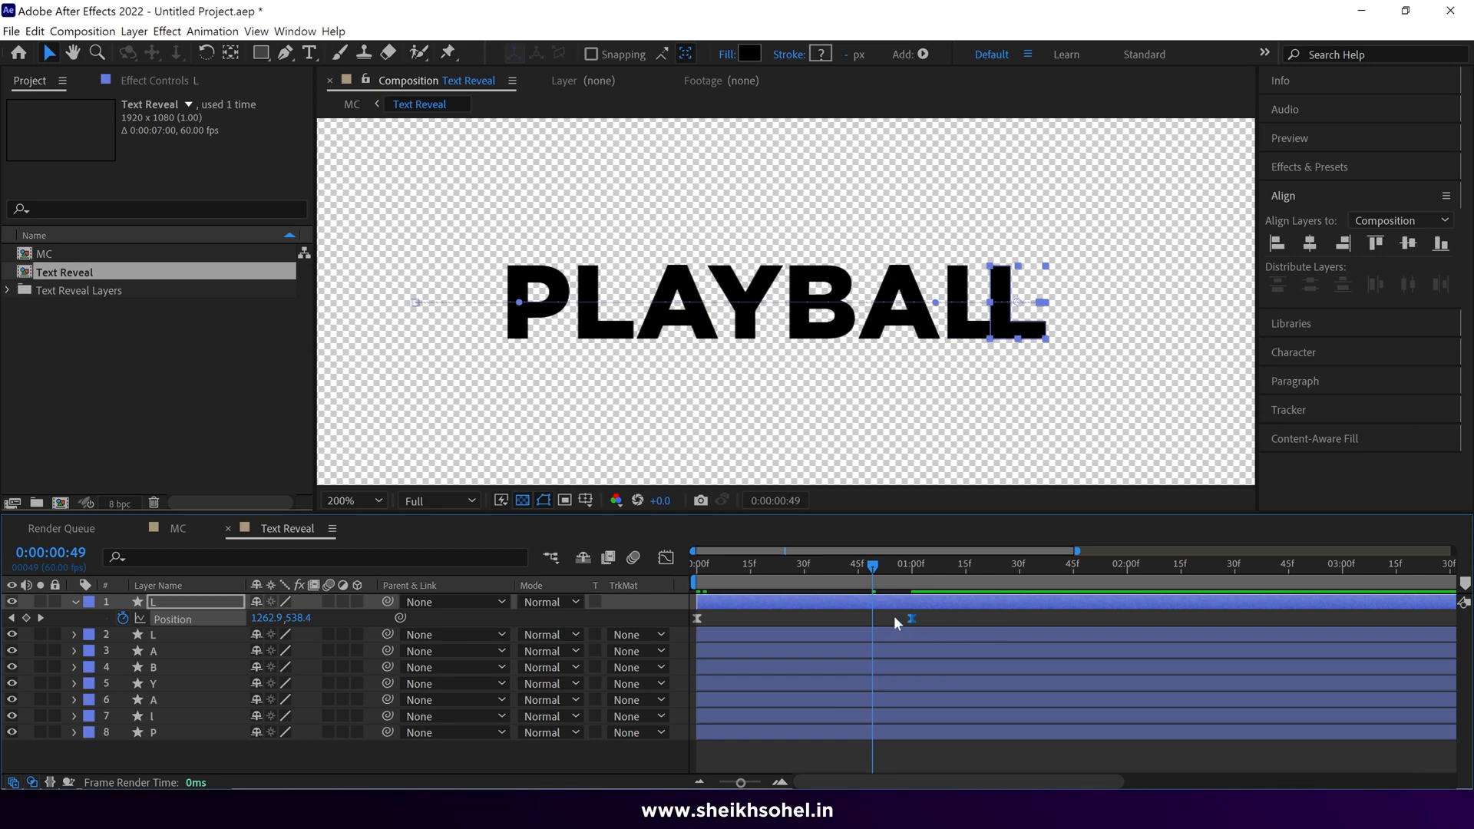
Add a Position keyframe at frame 47 so the L overshoots then settles, and scrub through the slide
left_click_drag(873, 564, 864, 563)
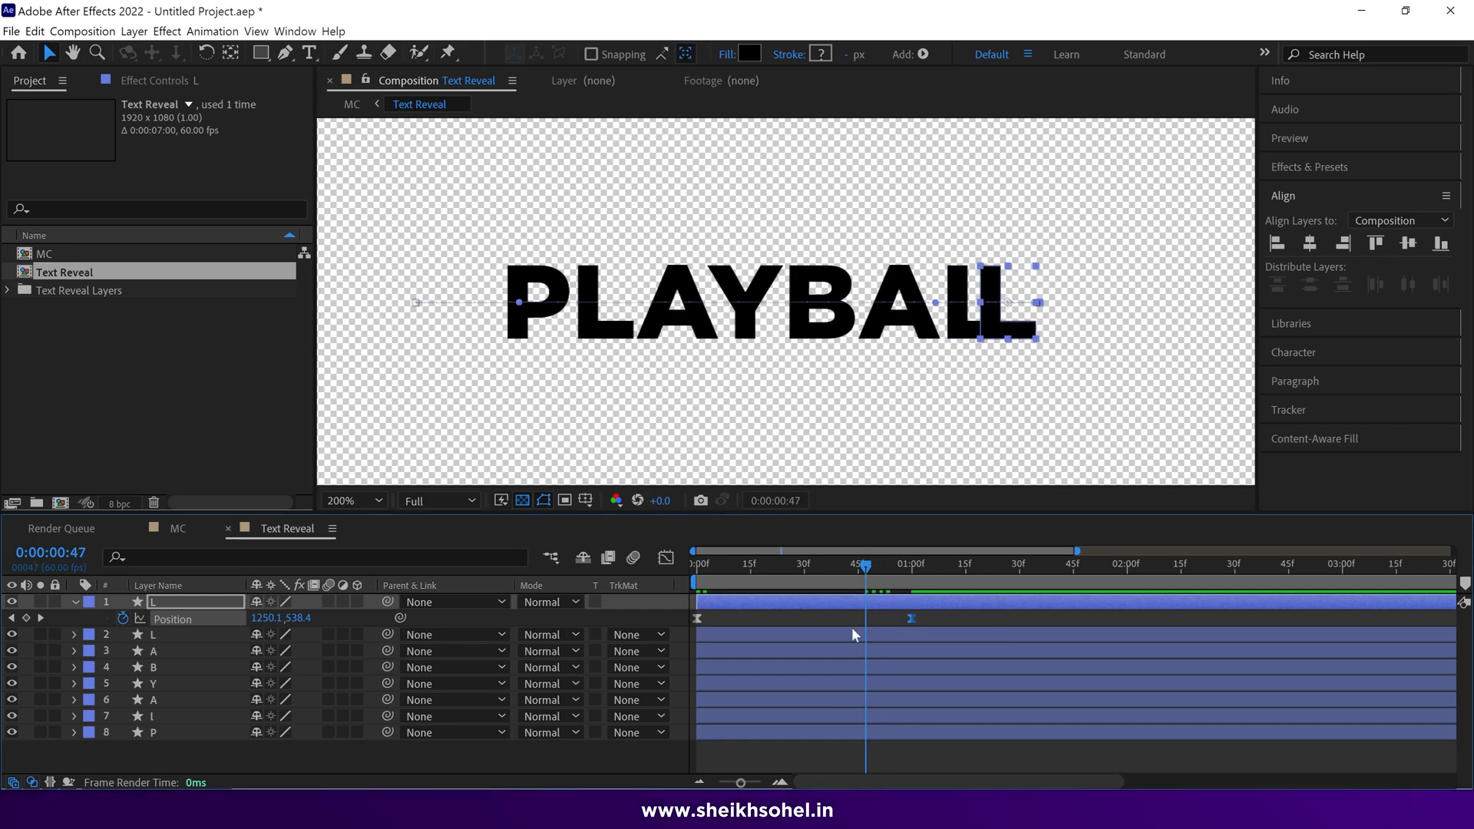
mouse_move(875, 605)
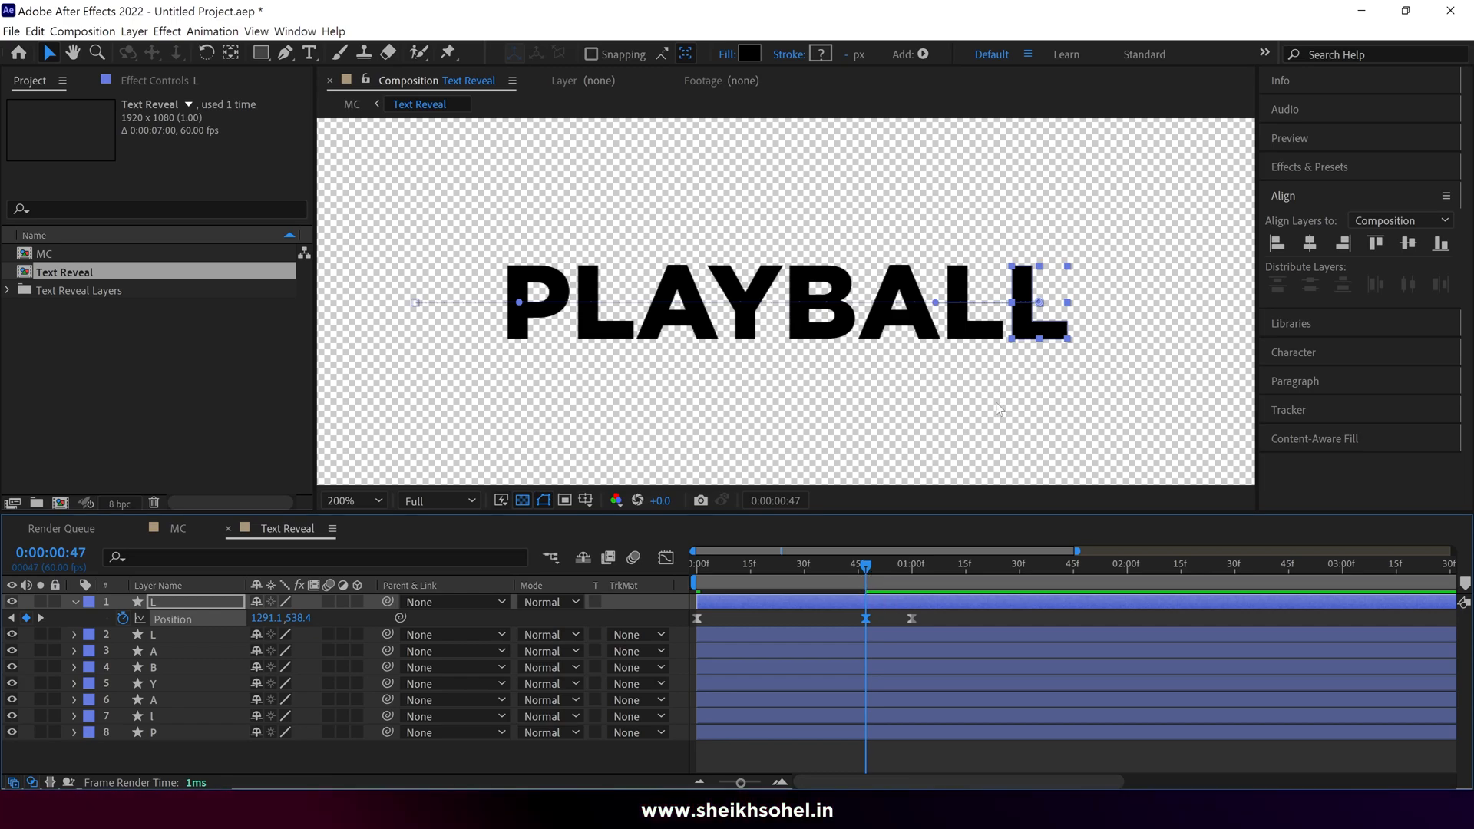
left_click_drag(1033, 302, 1095, 303)
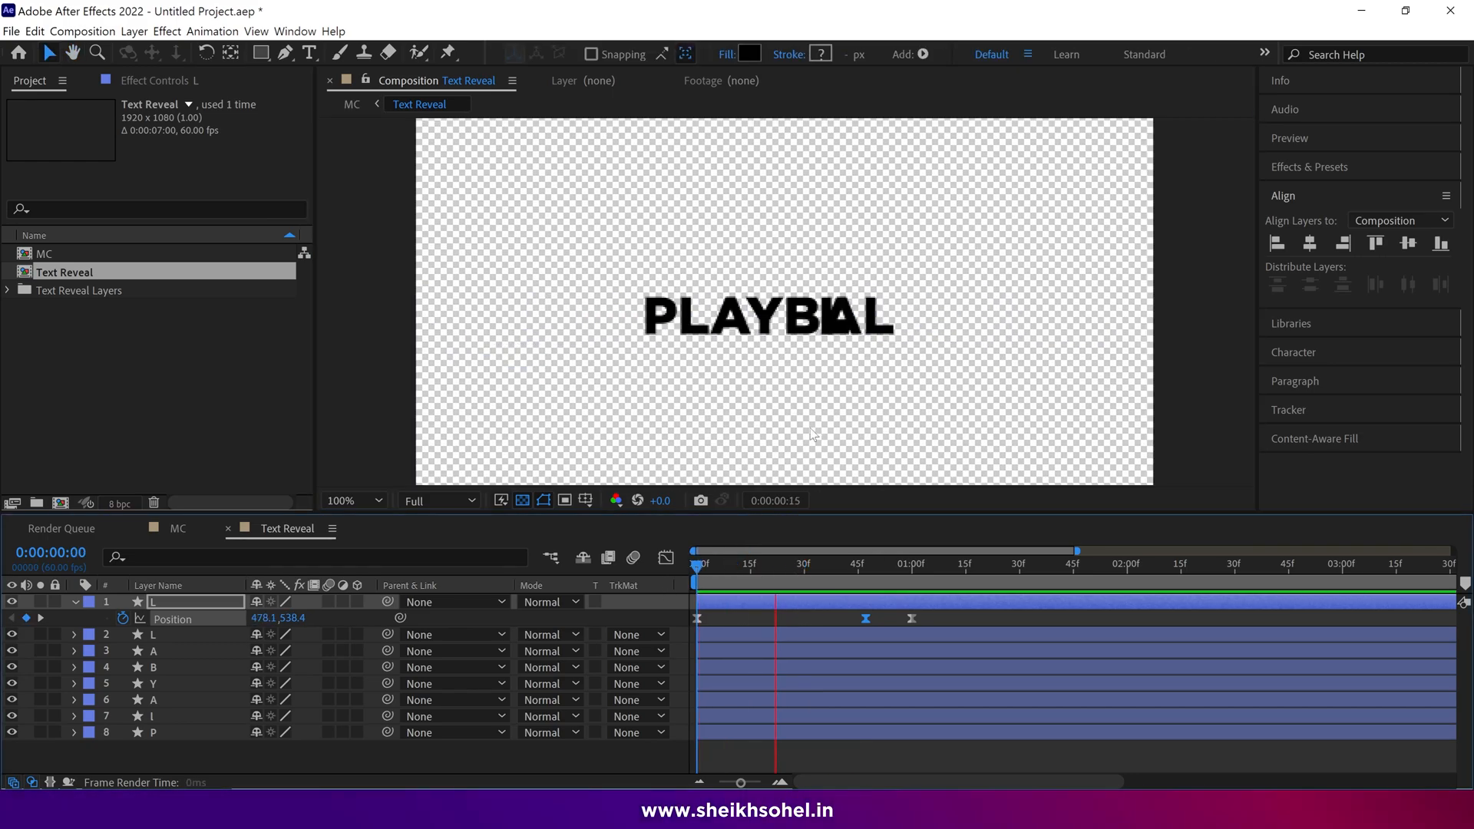
left_click(665, 557)
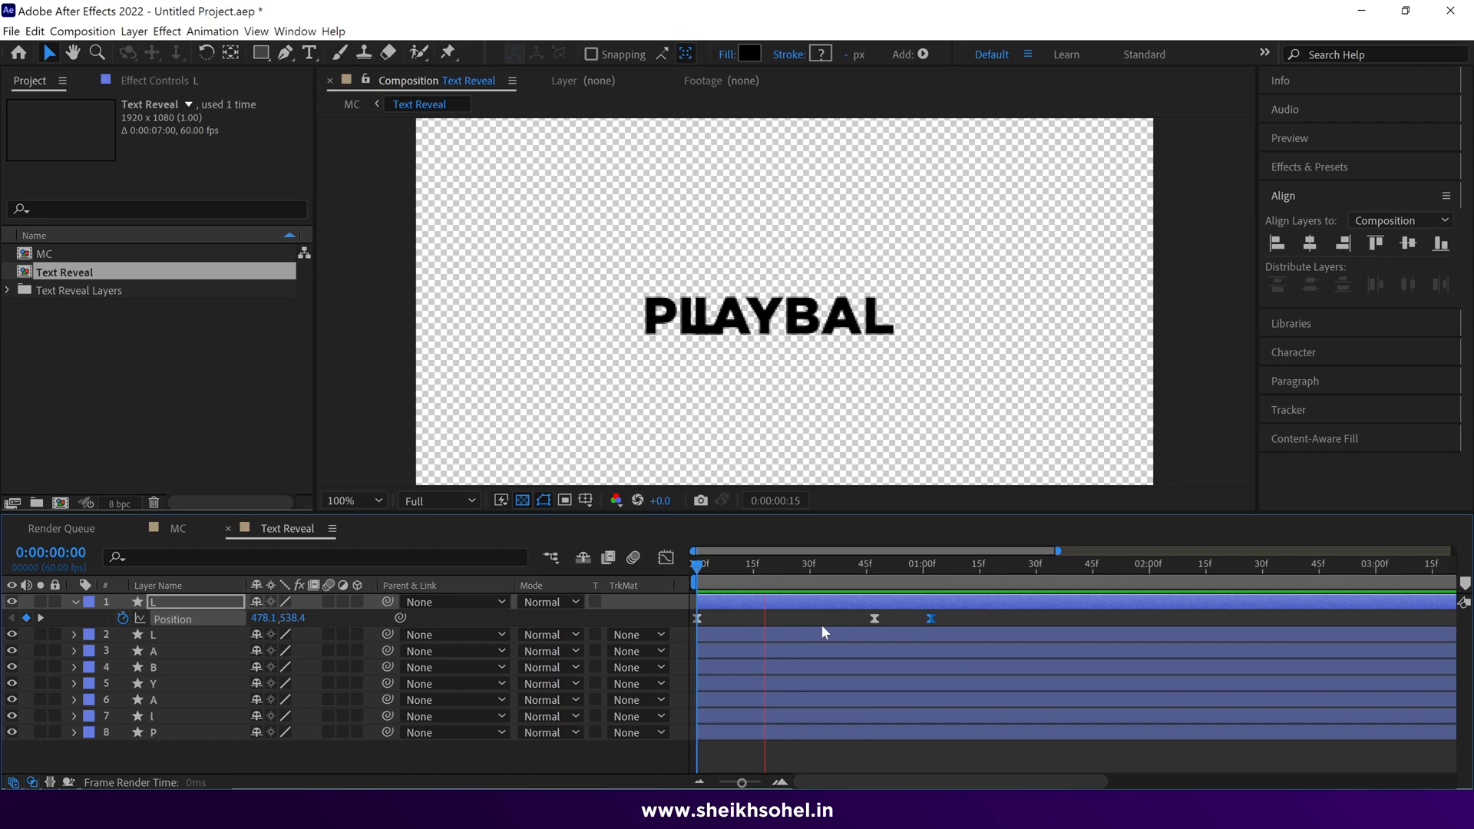
left_click(696, 574)
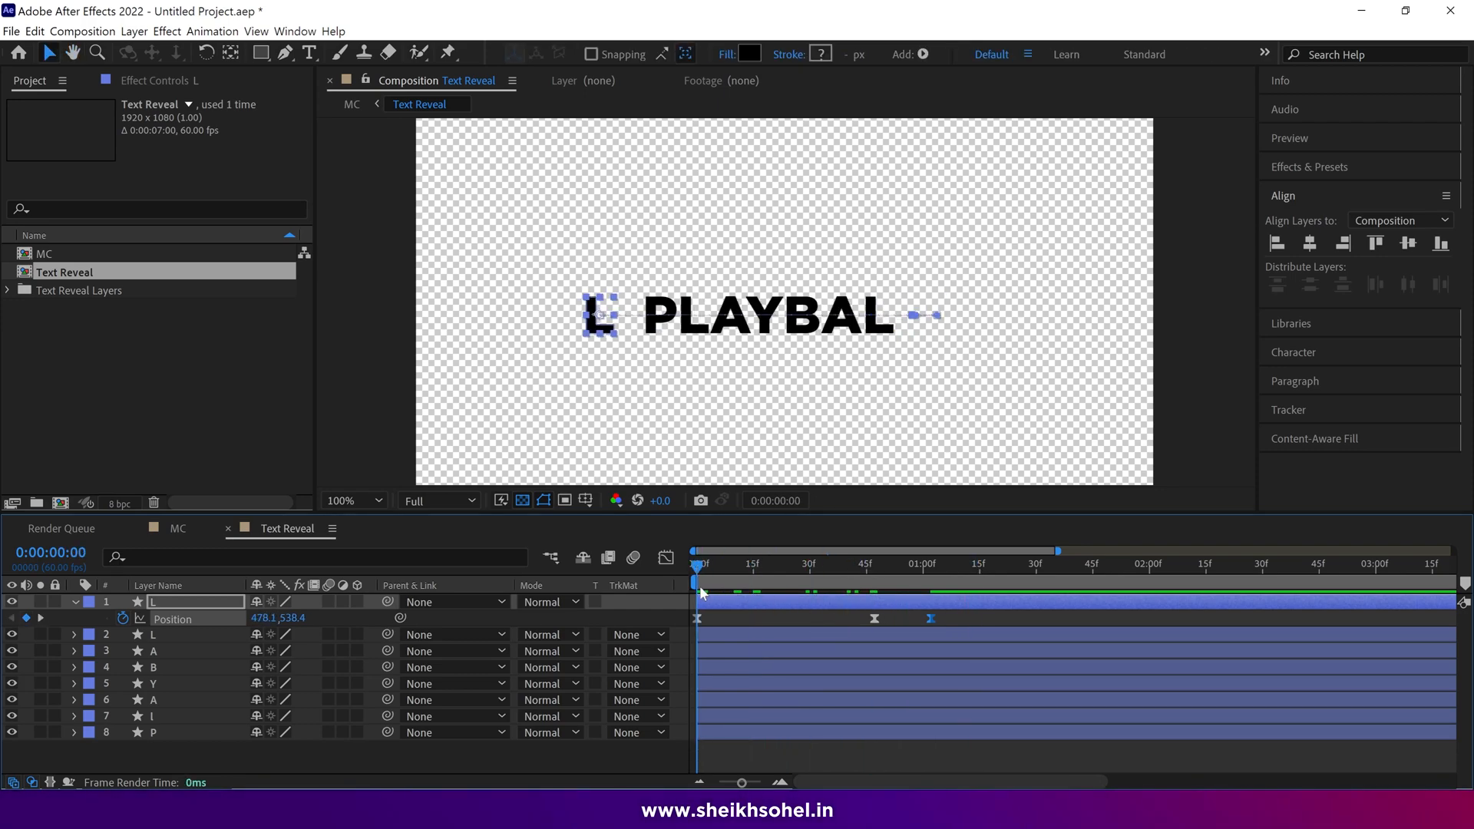
left_click_drag(700, 564, 931, 563)
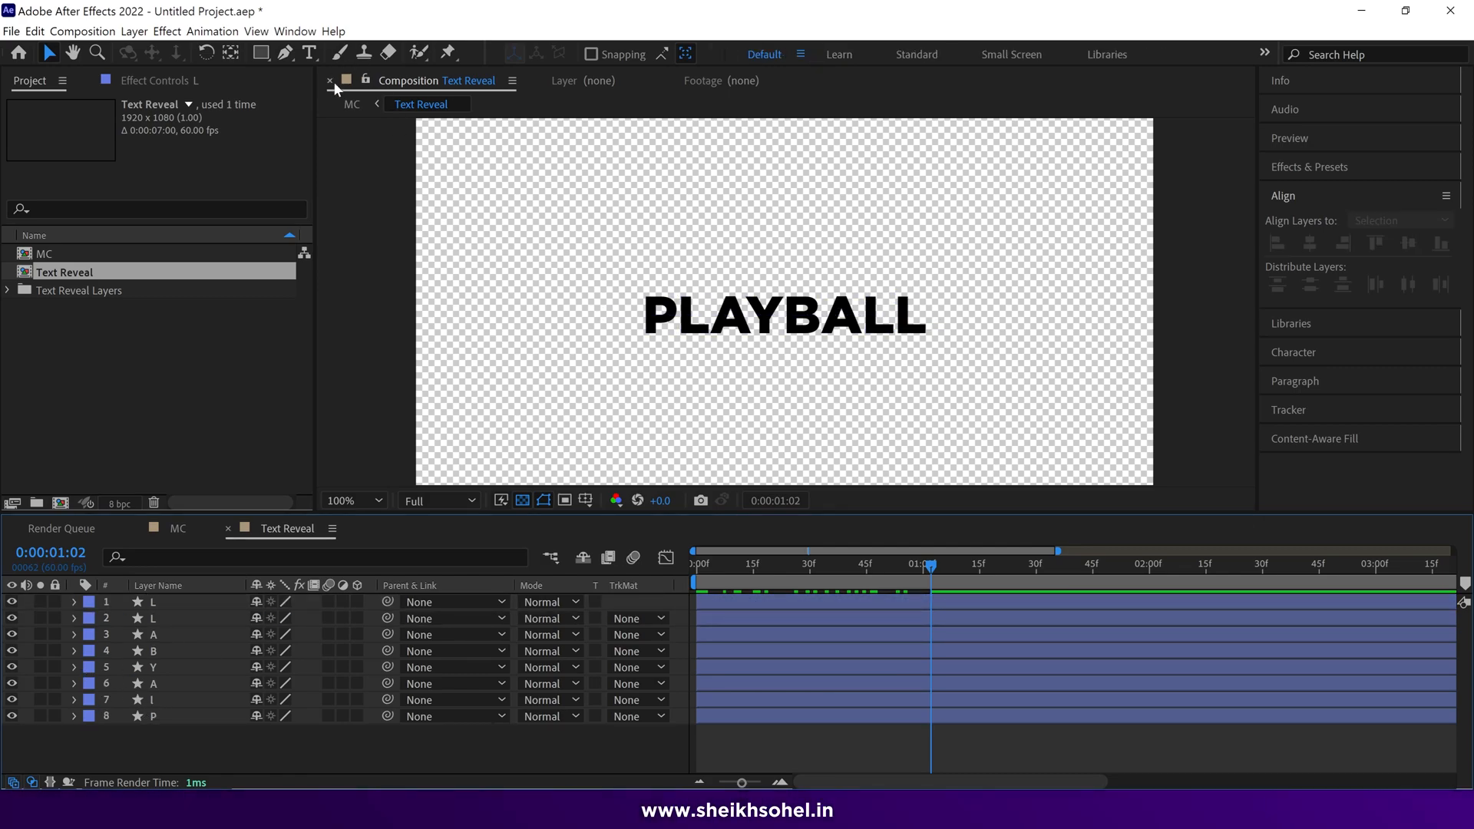
Draw a solid white rectangle over the letters left of the L, its right edge meeting the L
left_click(261, 52)
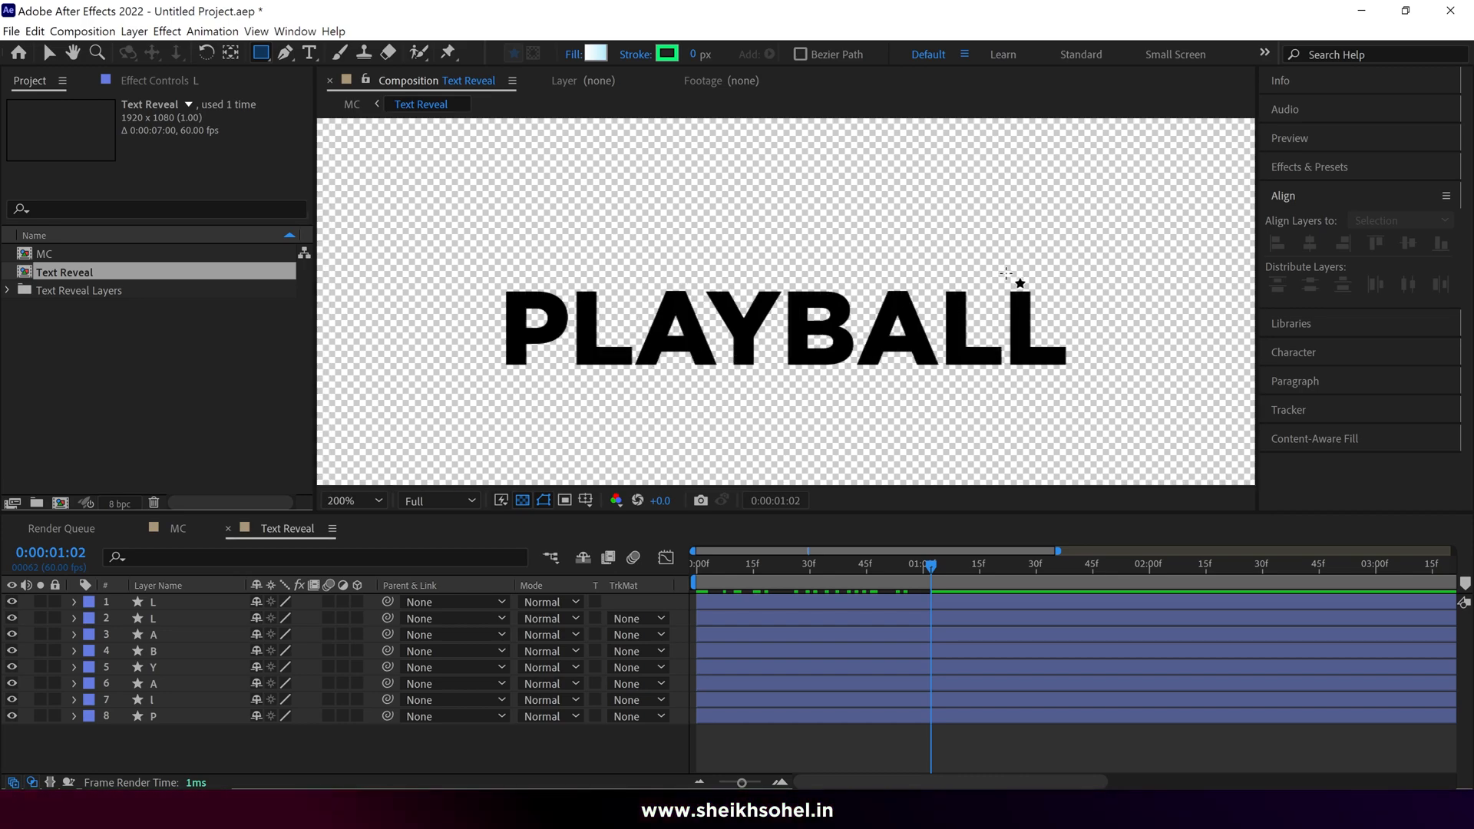
left_click_drag(928, 270, 1001, 382)
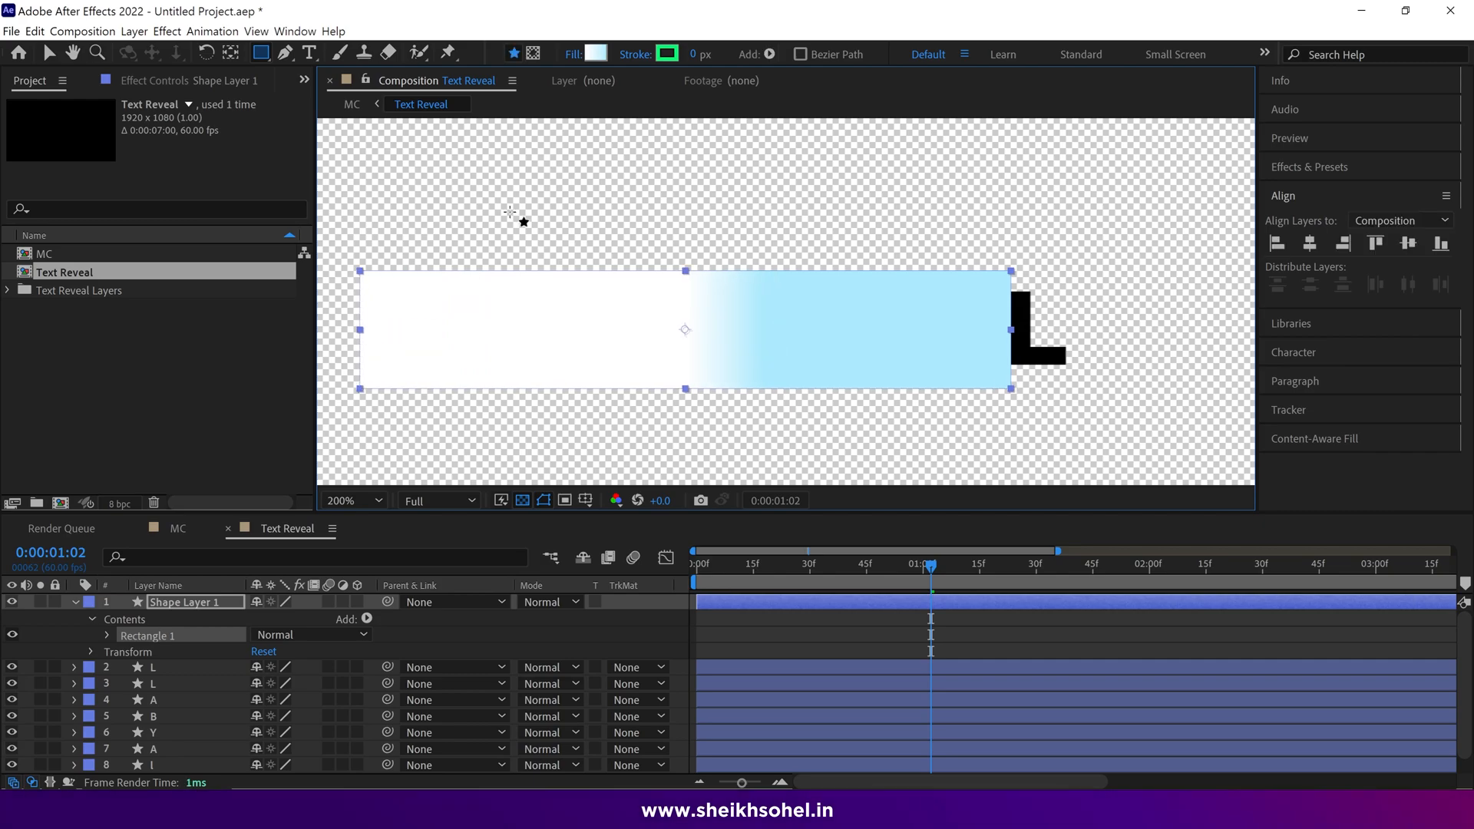
left_click(594, 54)
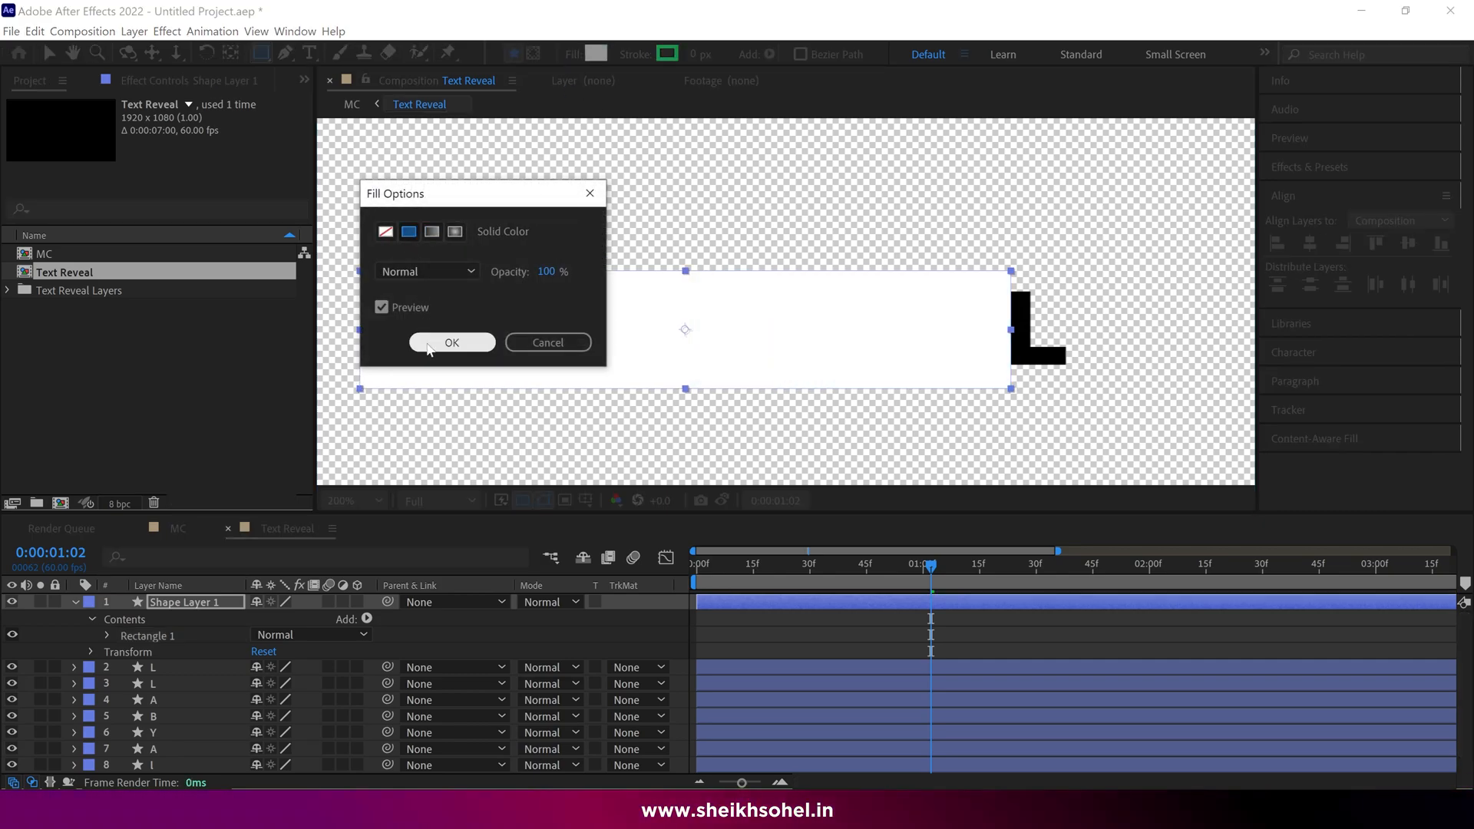
left_click(451, 342)
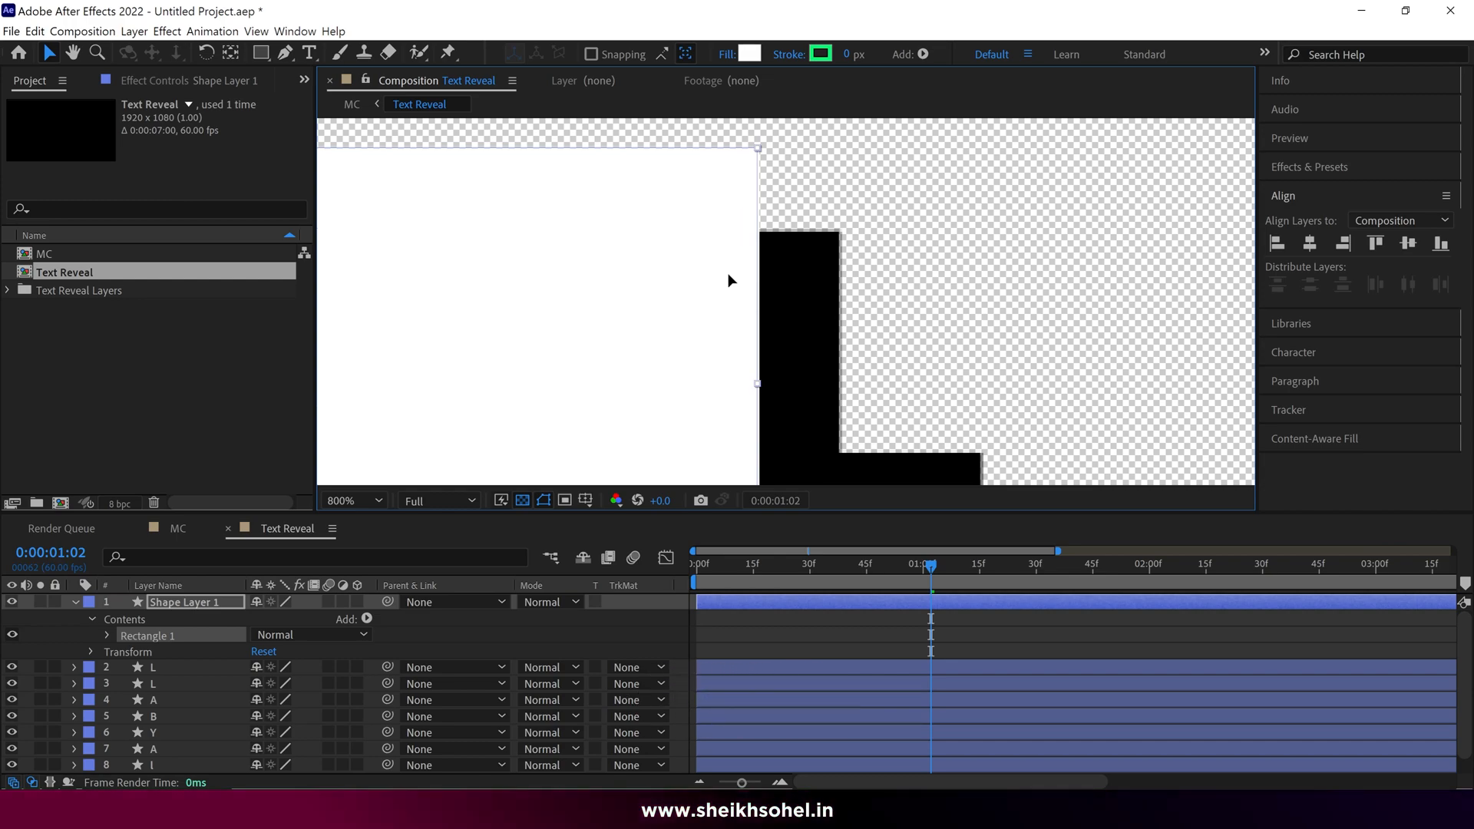
left_click(353, 500)
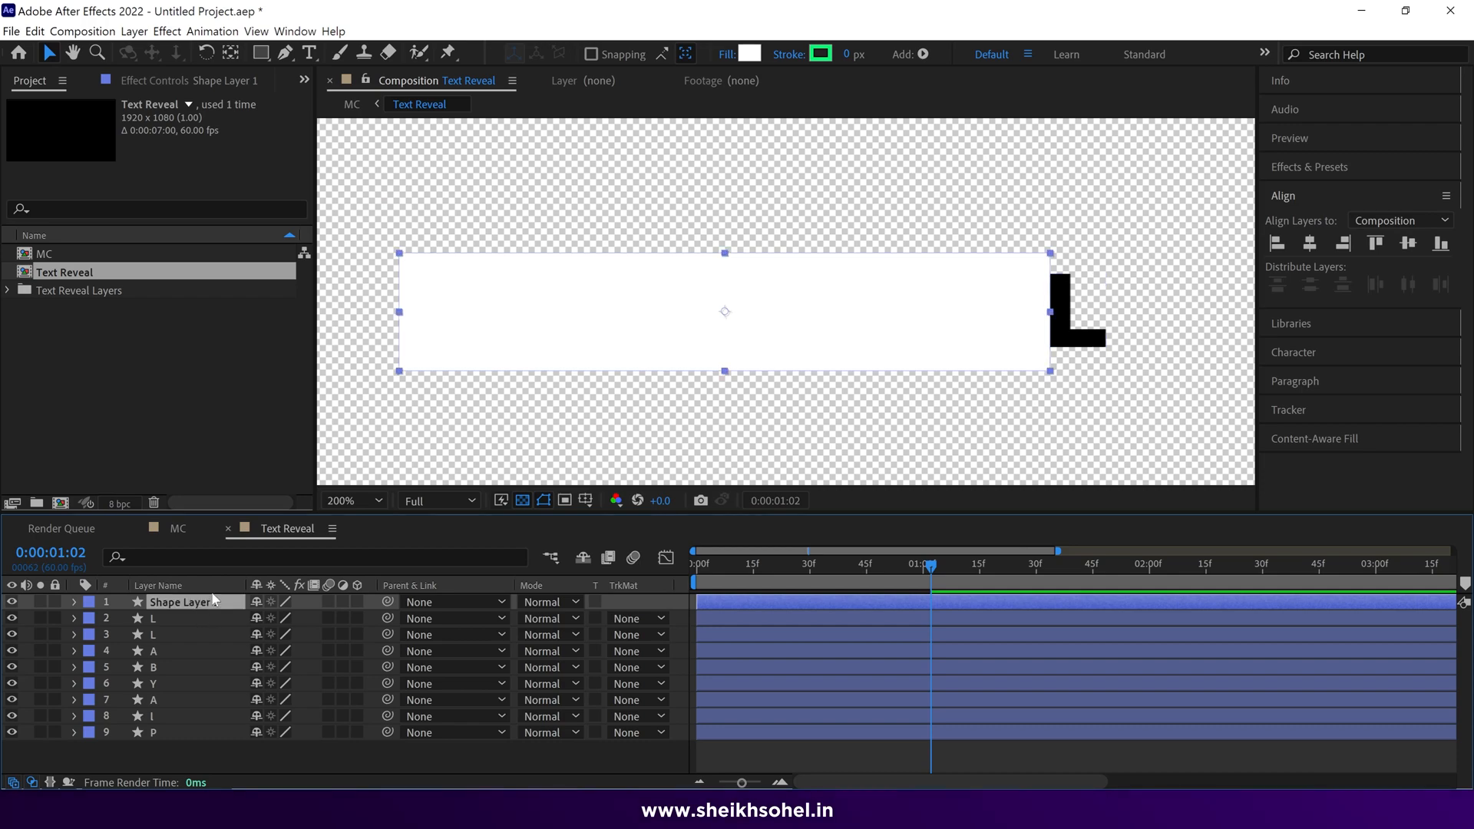
Rename the rectangle layer 'Reveal' and parent it to layer 2. L
double_click(178, 602)
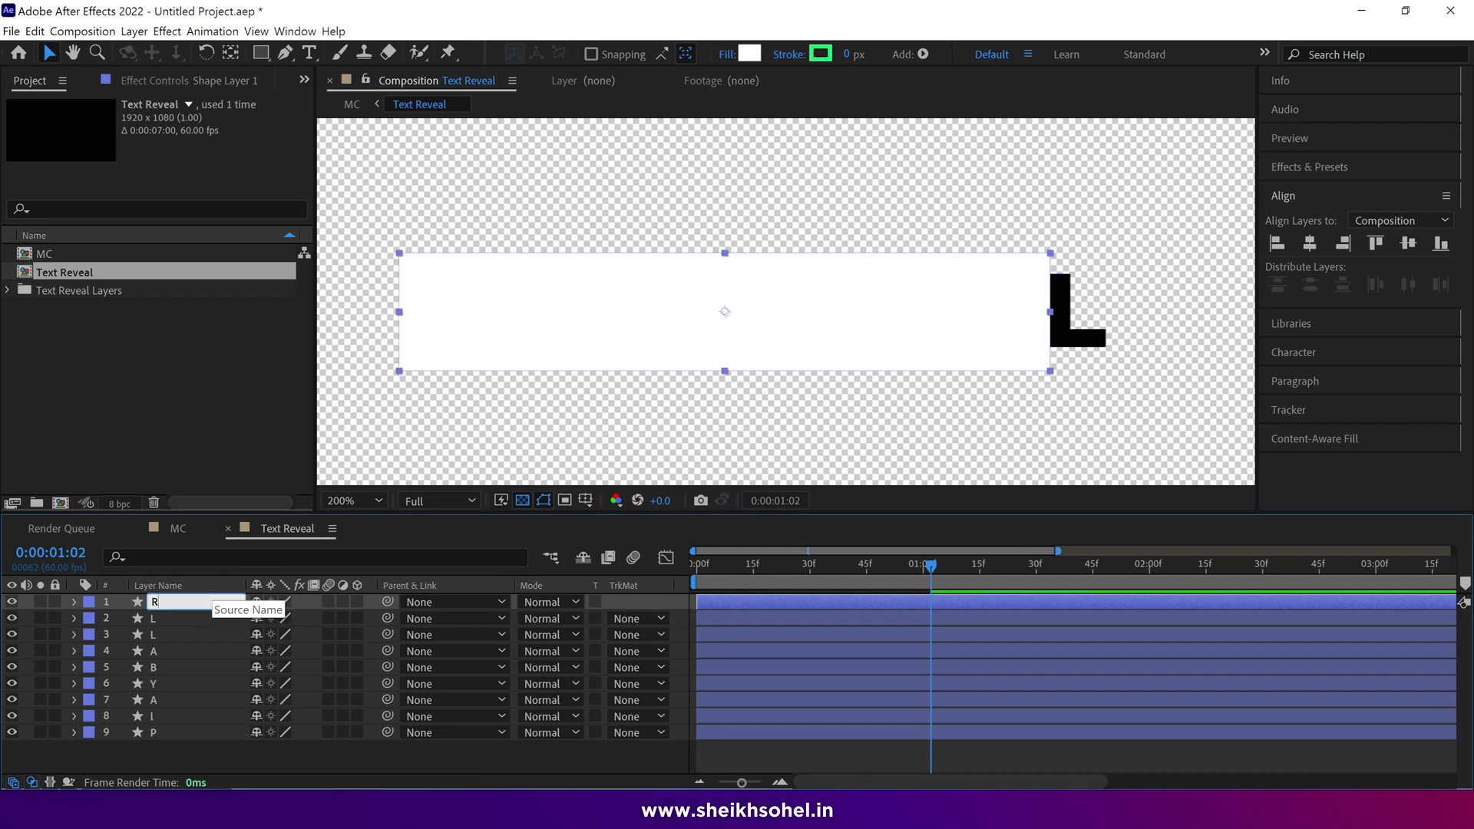
type("Reveal")
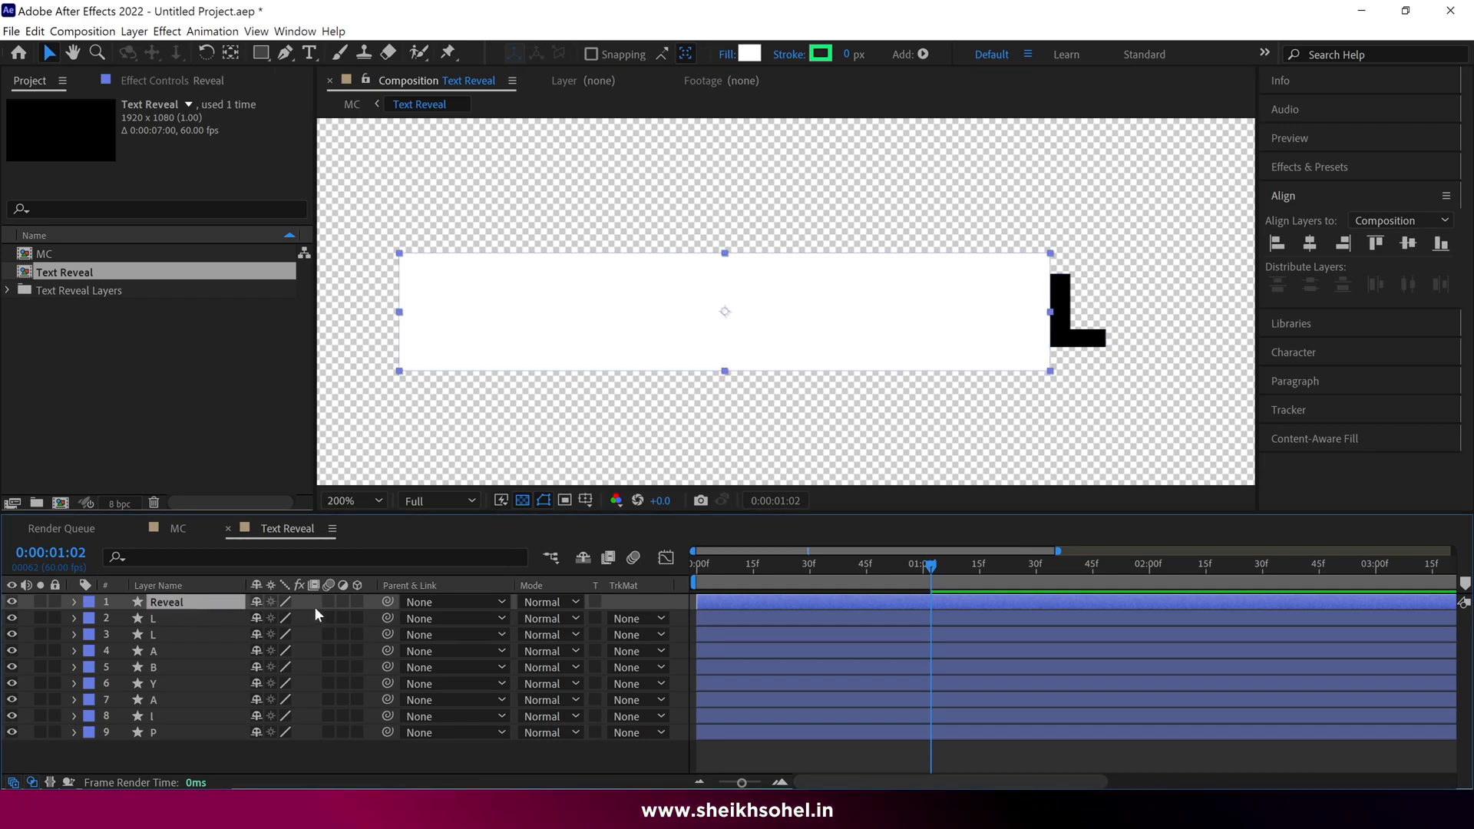
left_click(447, 602)
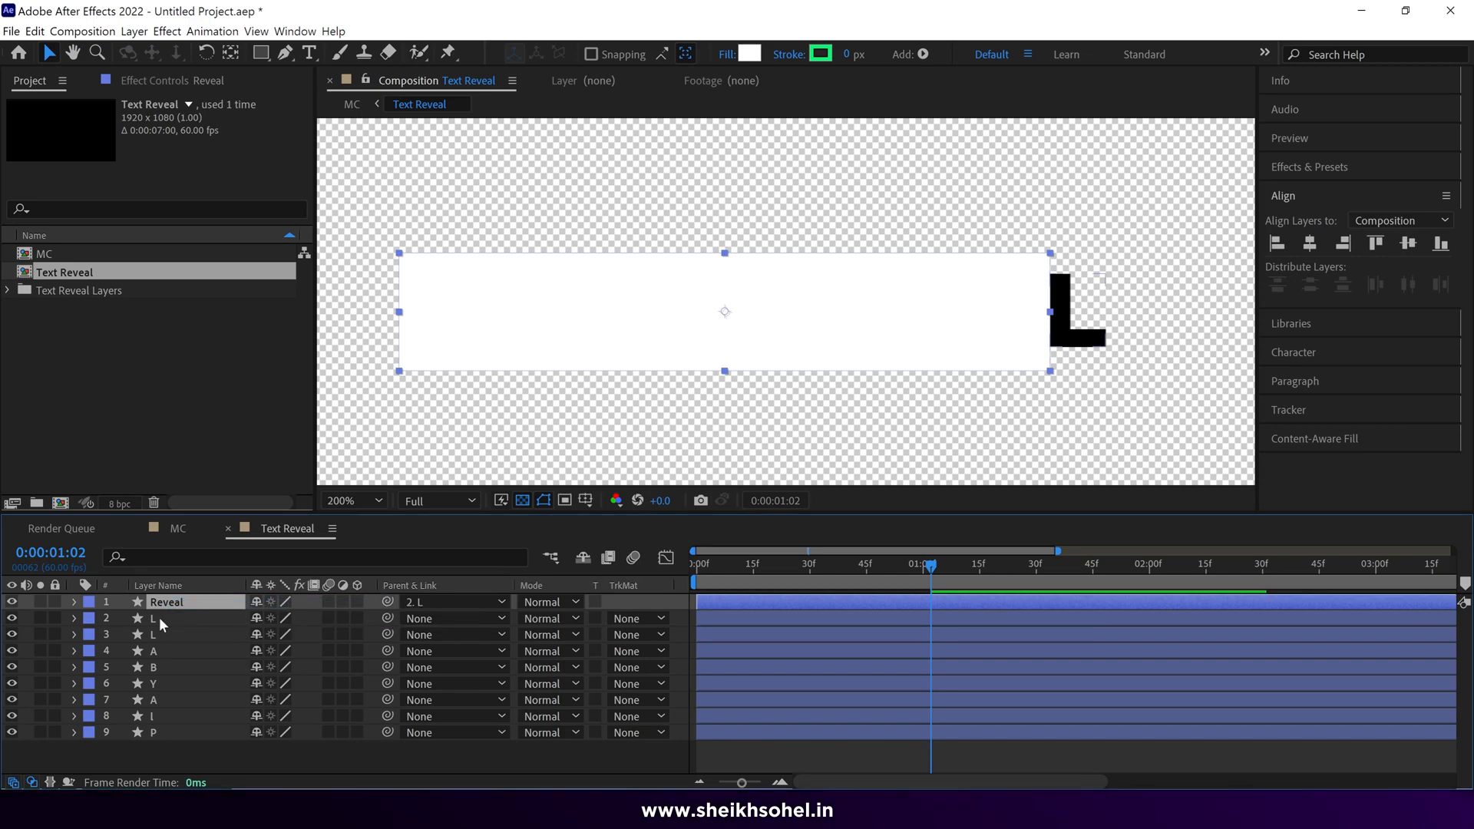
left_click(154, 618)
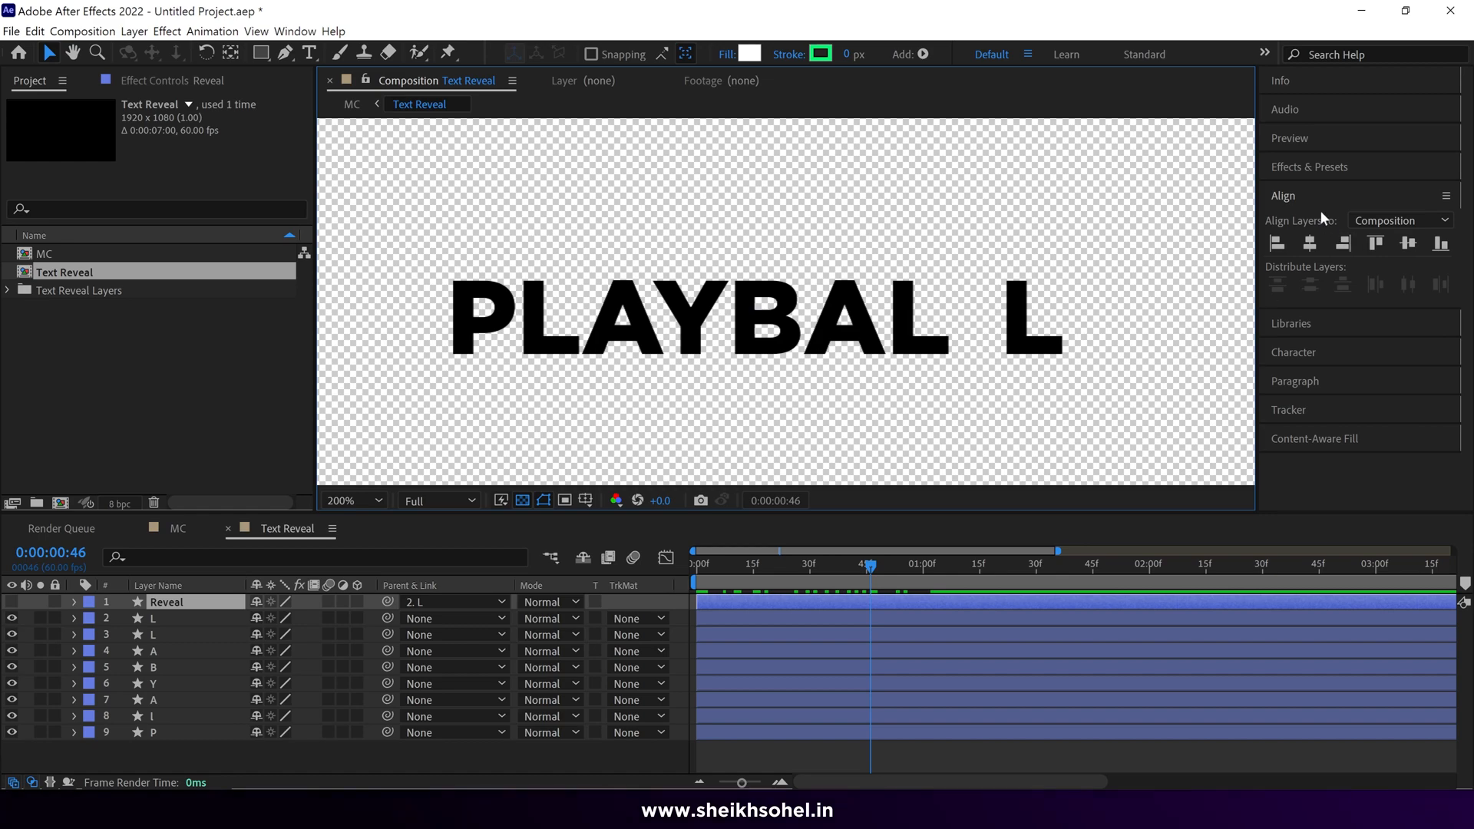
Search Effects & Presets for 'set matte', apply Set Matte to every letter layer and check the result
left_click(1310, 166)
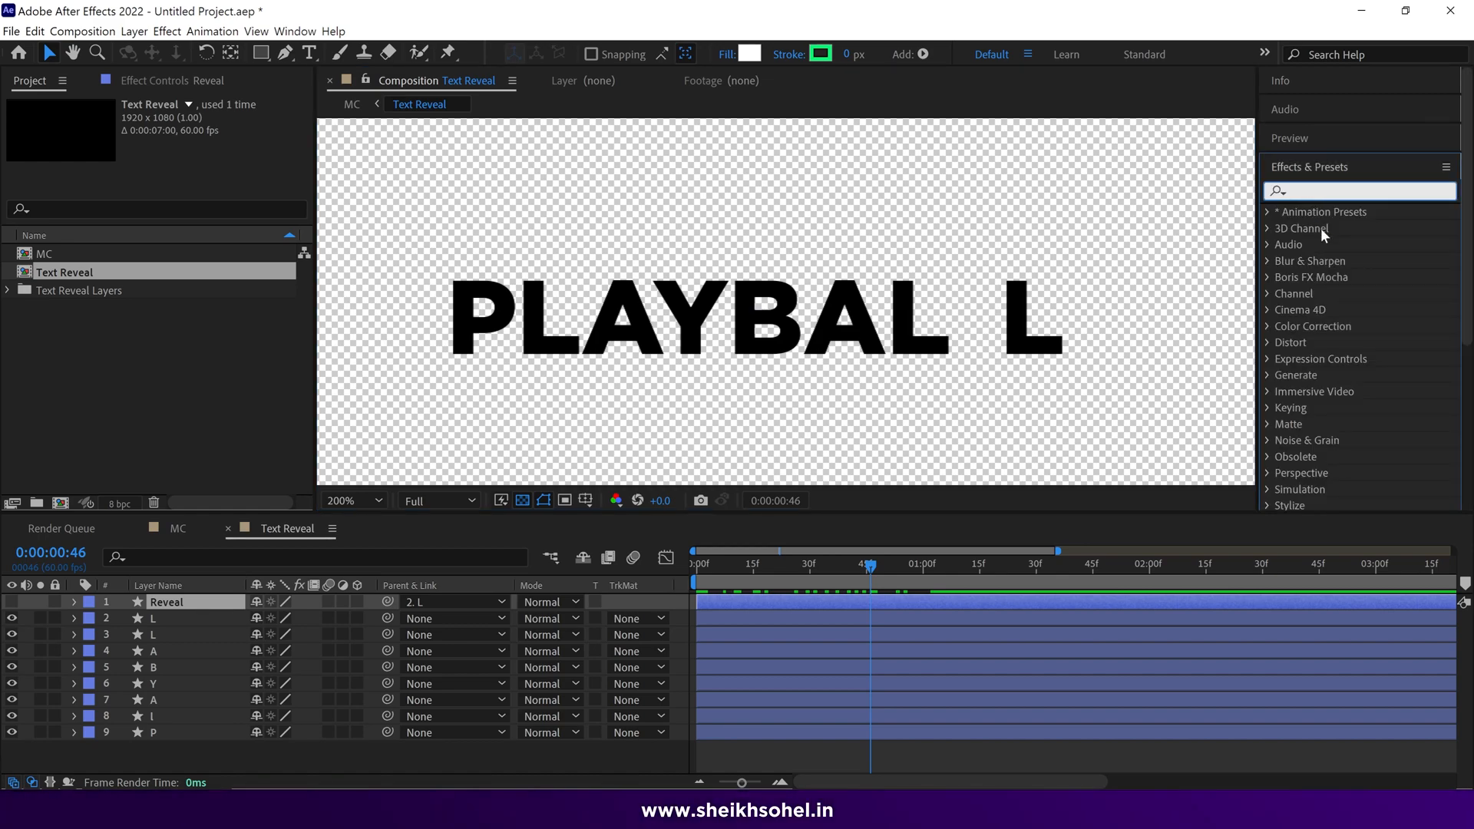
type("set ma")
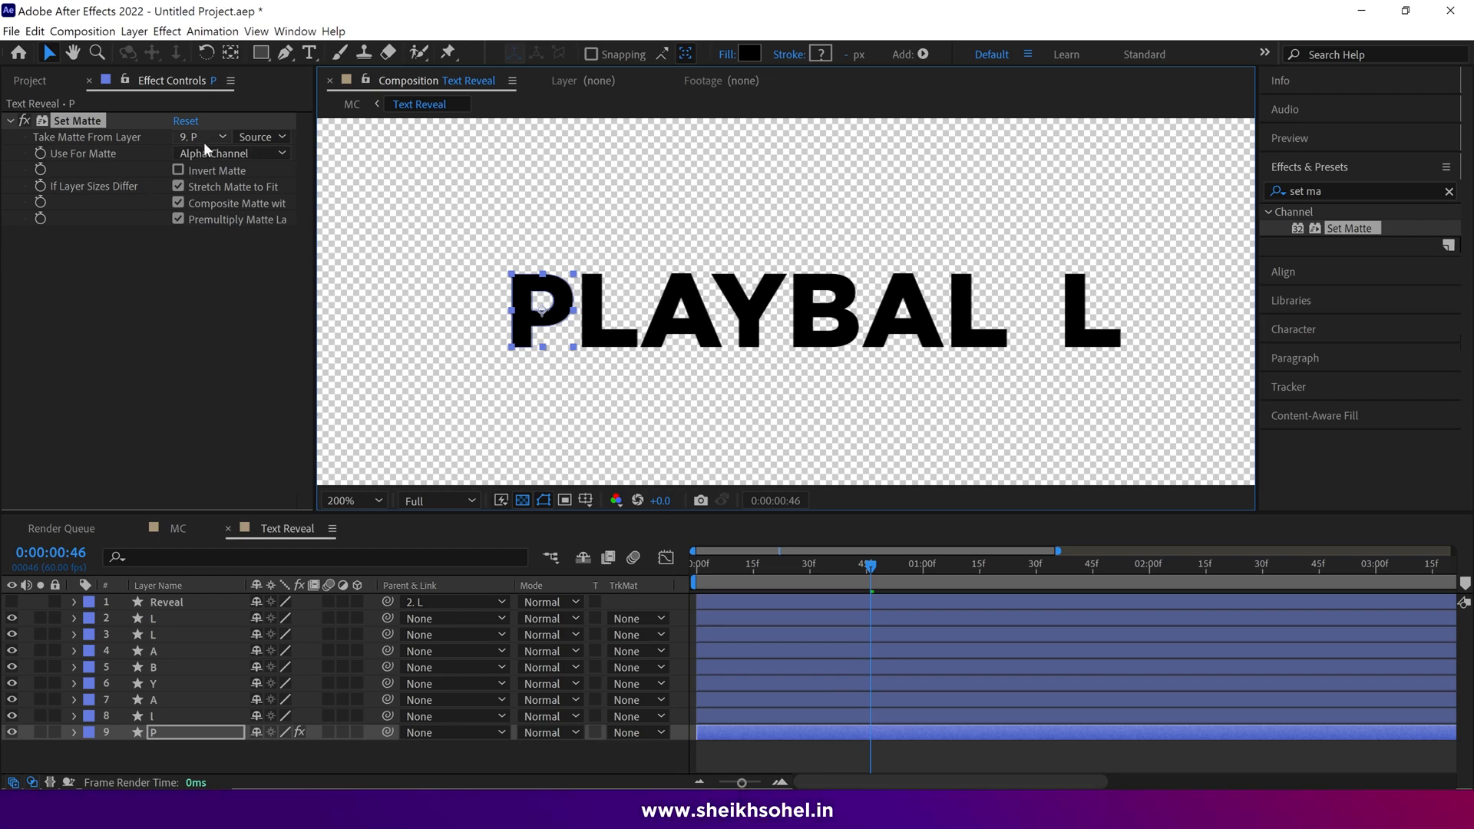
left_click(198, 137)
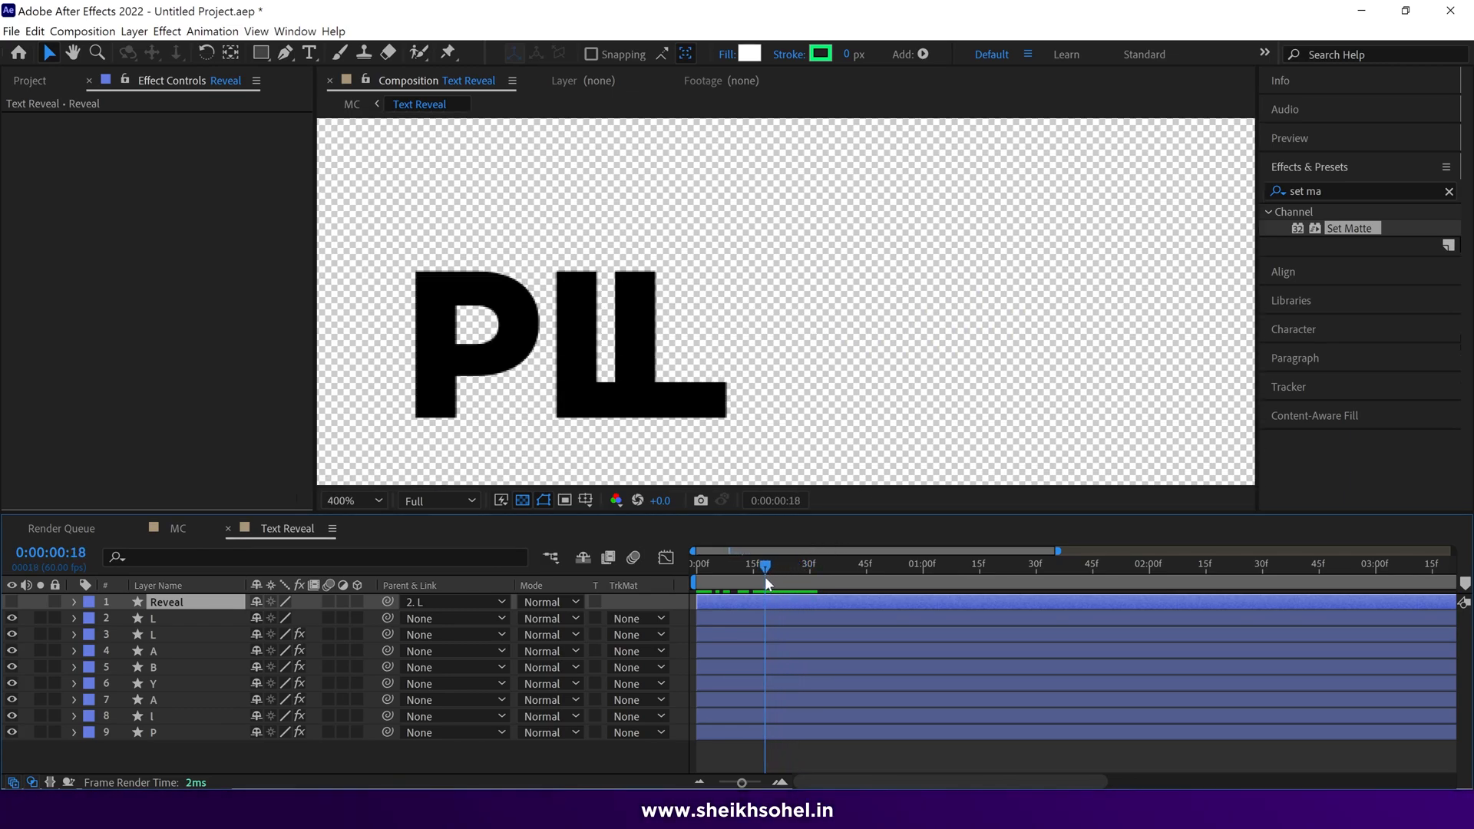
left_click_drag(765, 563, 791, 564)
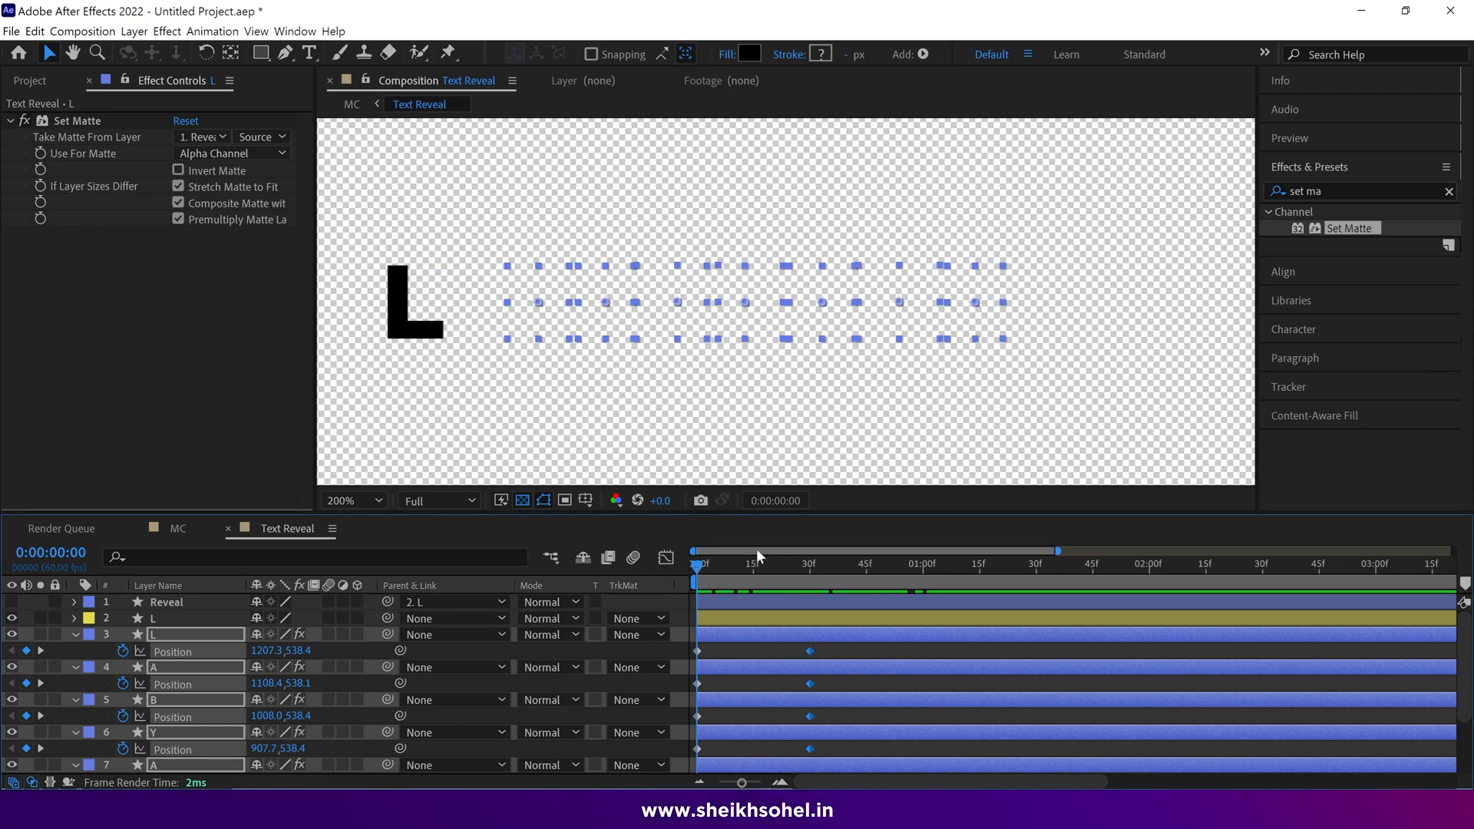
mouse_move(633, 323)
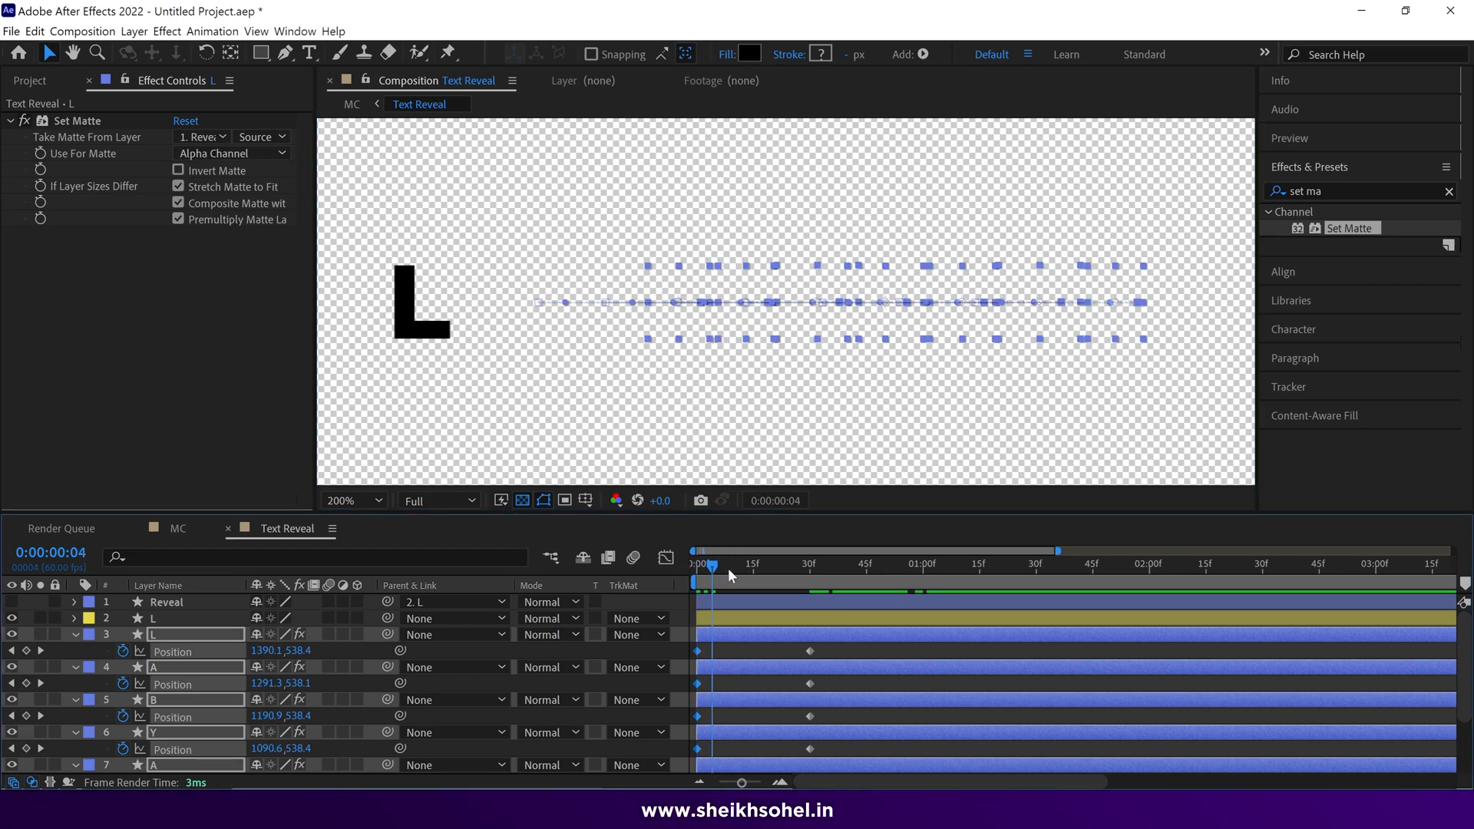
Set Take Matte From Layer to 1. Reveal for all letters and show their Position speed graph
left_click_drag(709, 568, 828, 568)
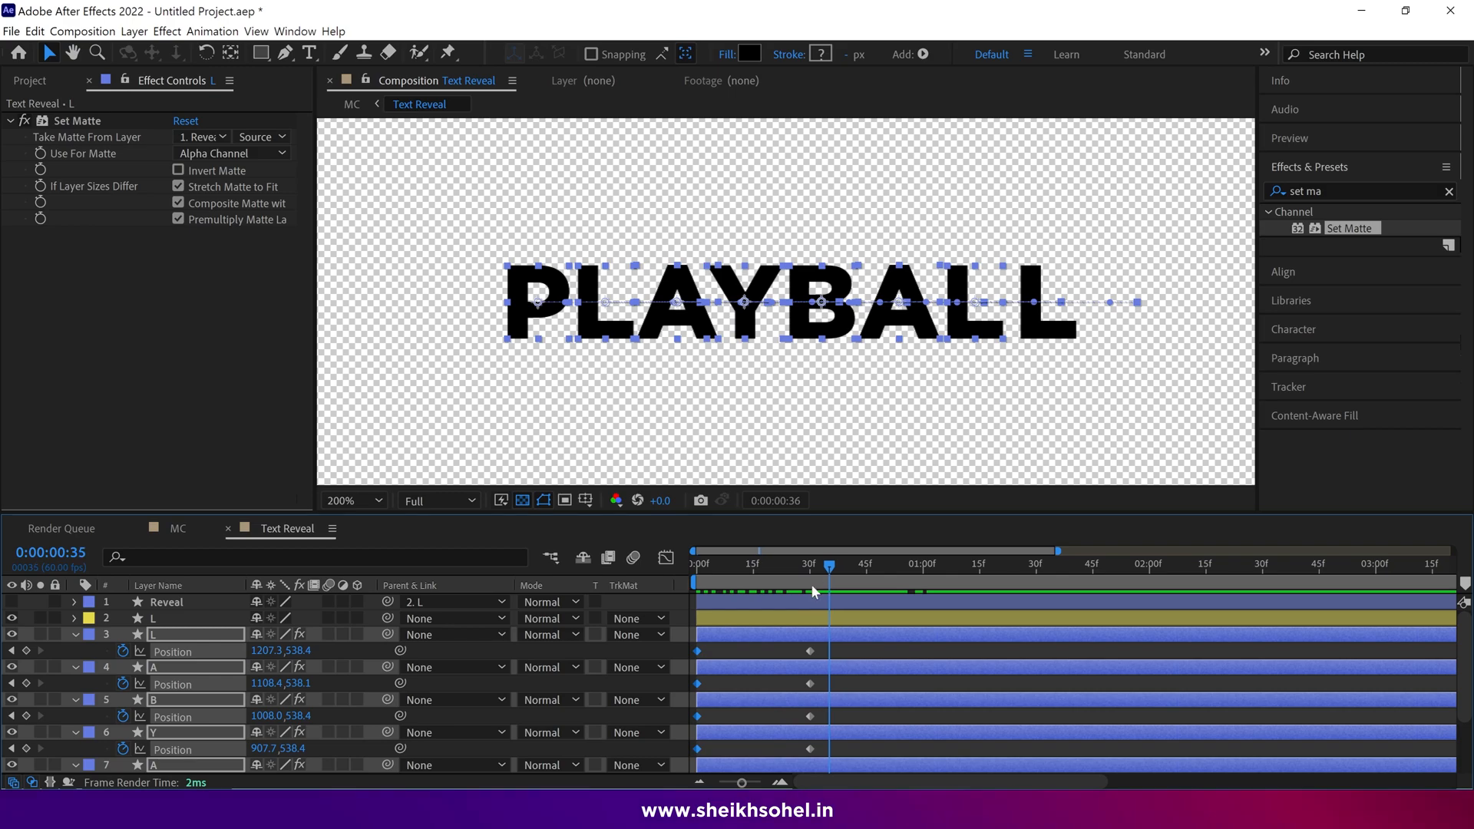
left_click(697, 576)
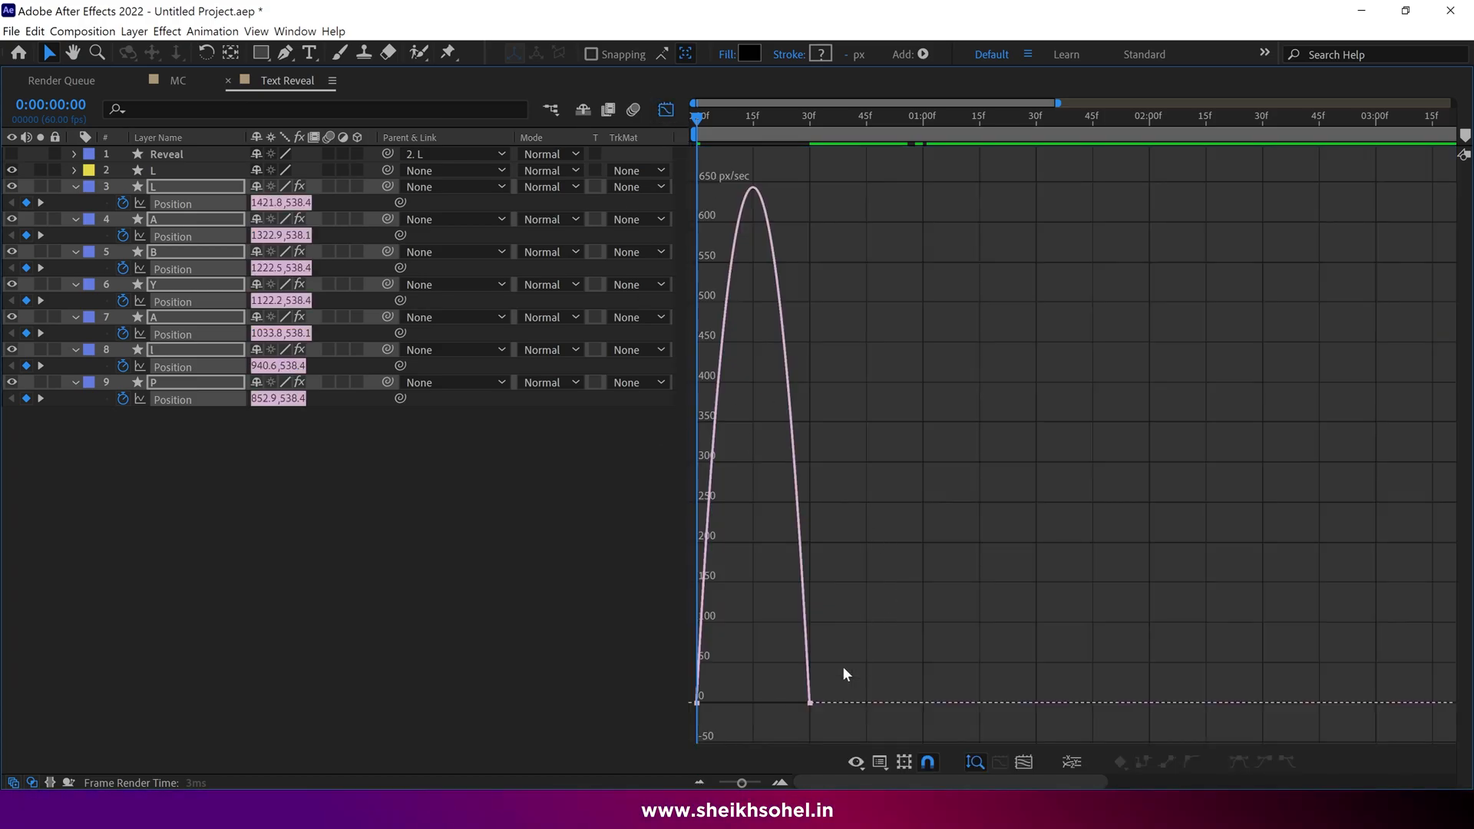
Drag the influence handles so the letters' Position speed rises and falls smoothly
left_click_drag(810, 700, 785, 703)
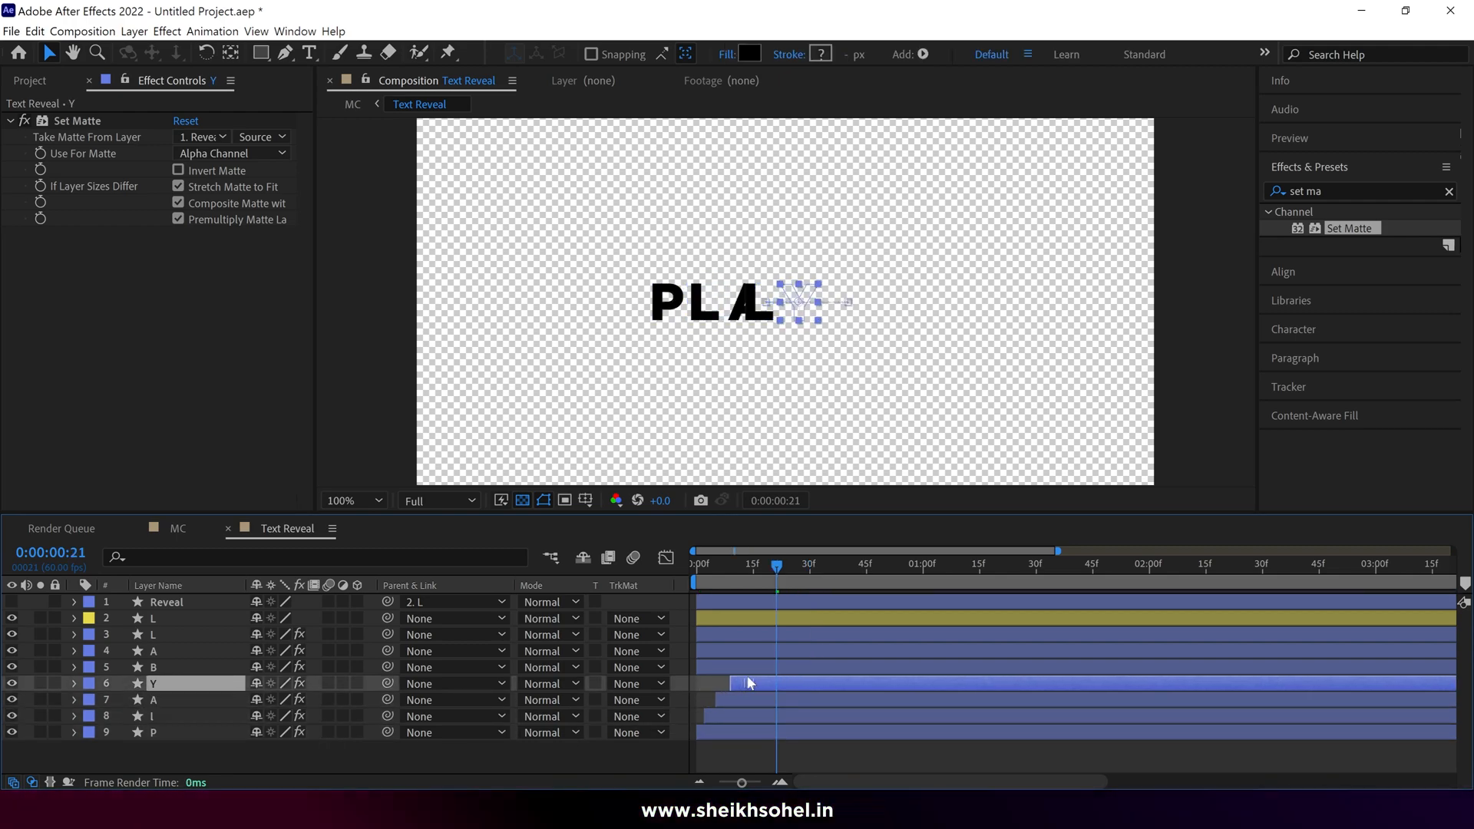
Offset each letter layer a few frames later than the one below for a P-L-A-Y-B-A-L cascade
left_click(161, 651)
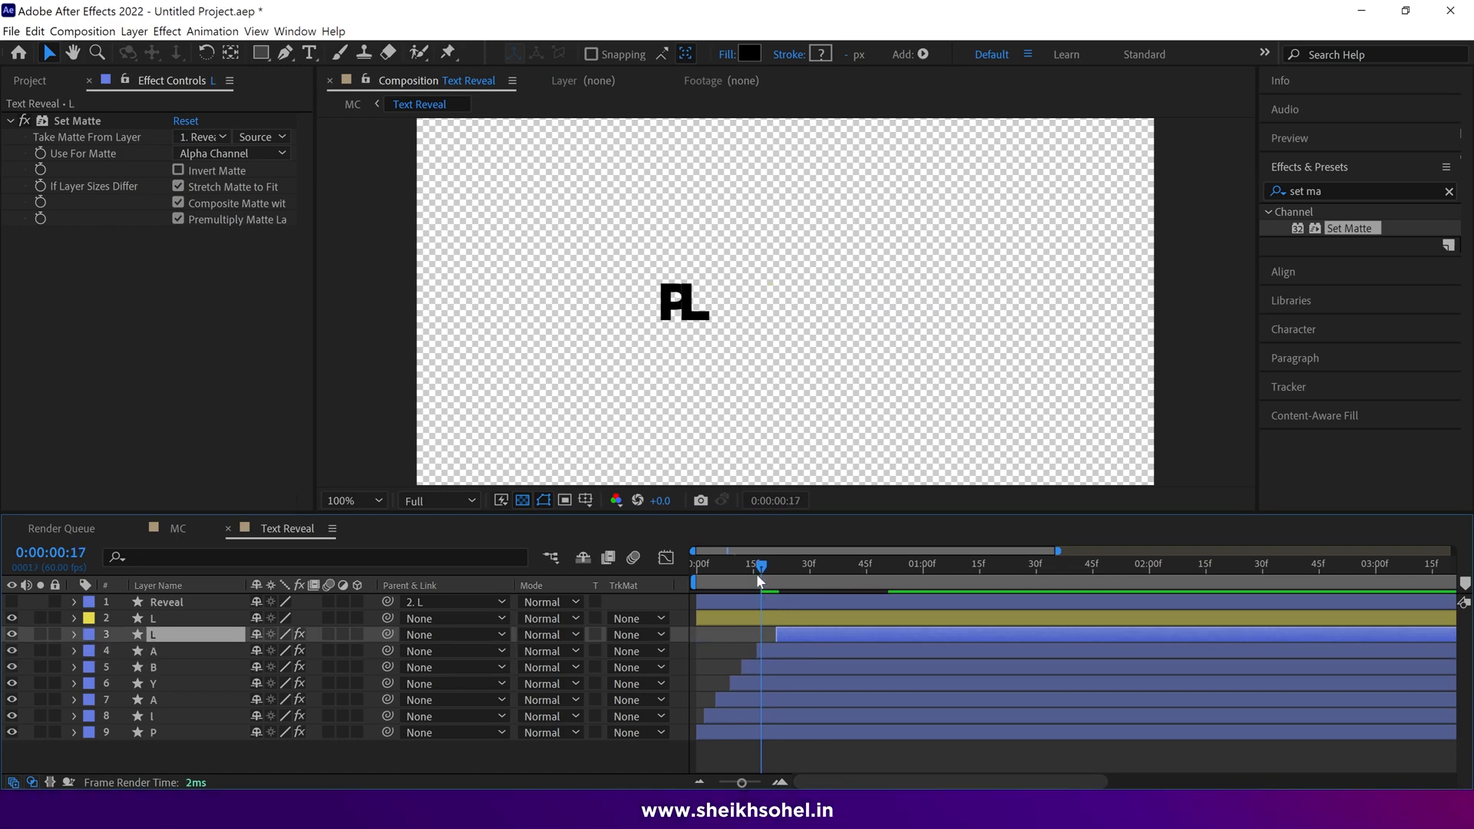
left_click_drag(762, 564, 773, 563)
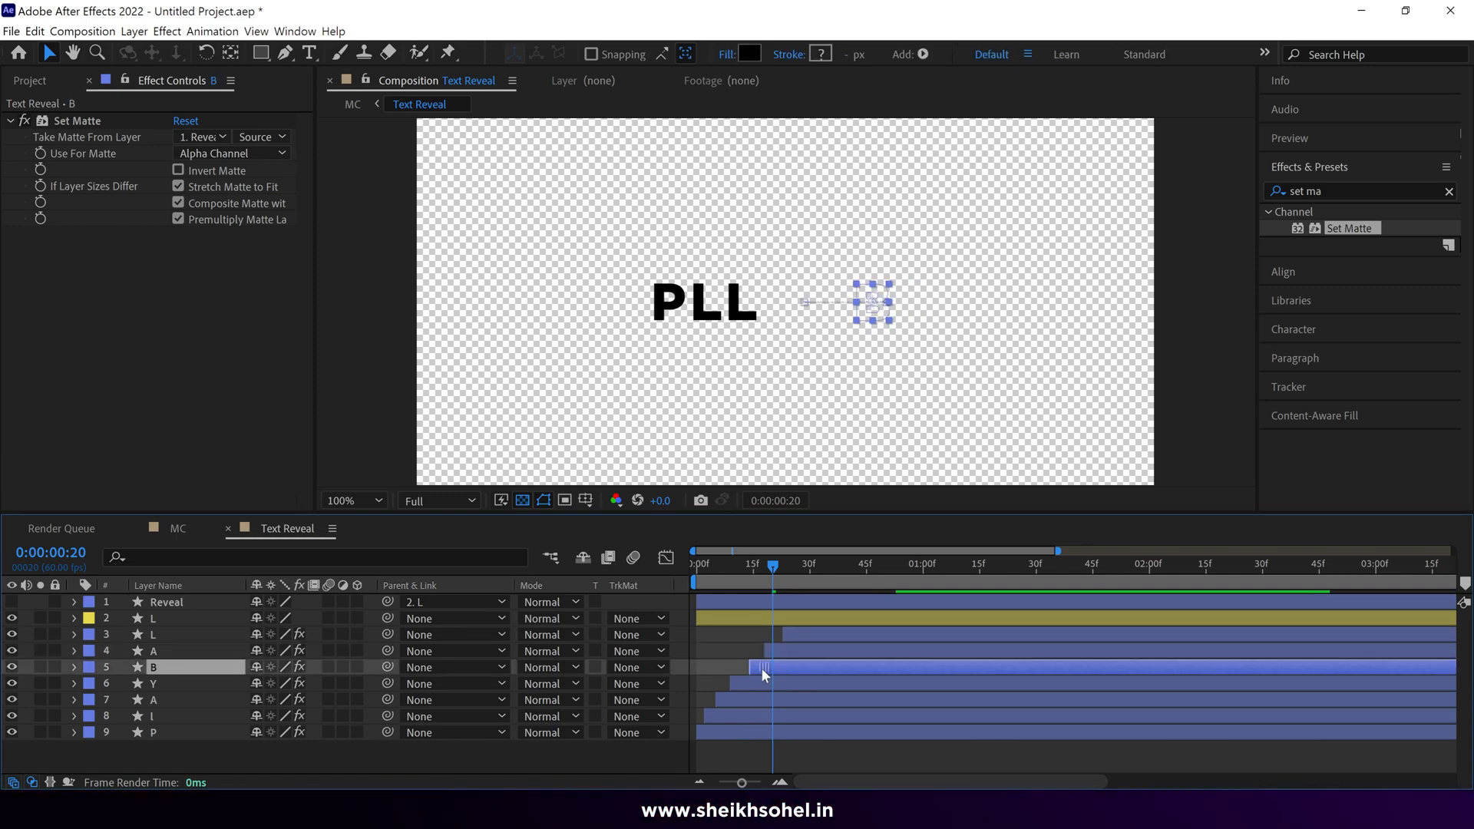
left_click(153, 683)
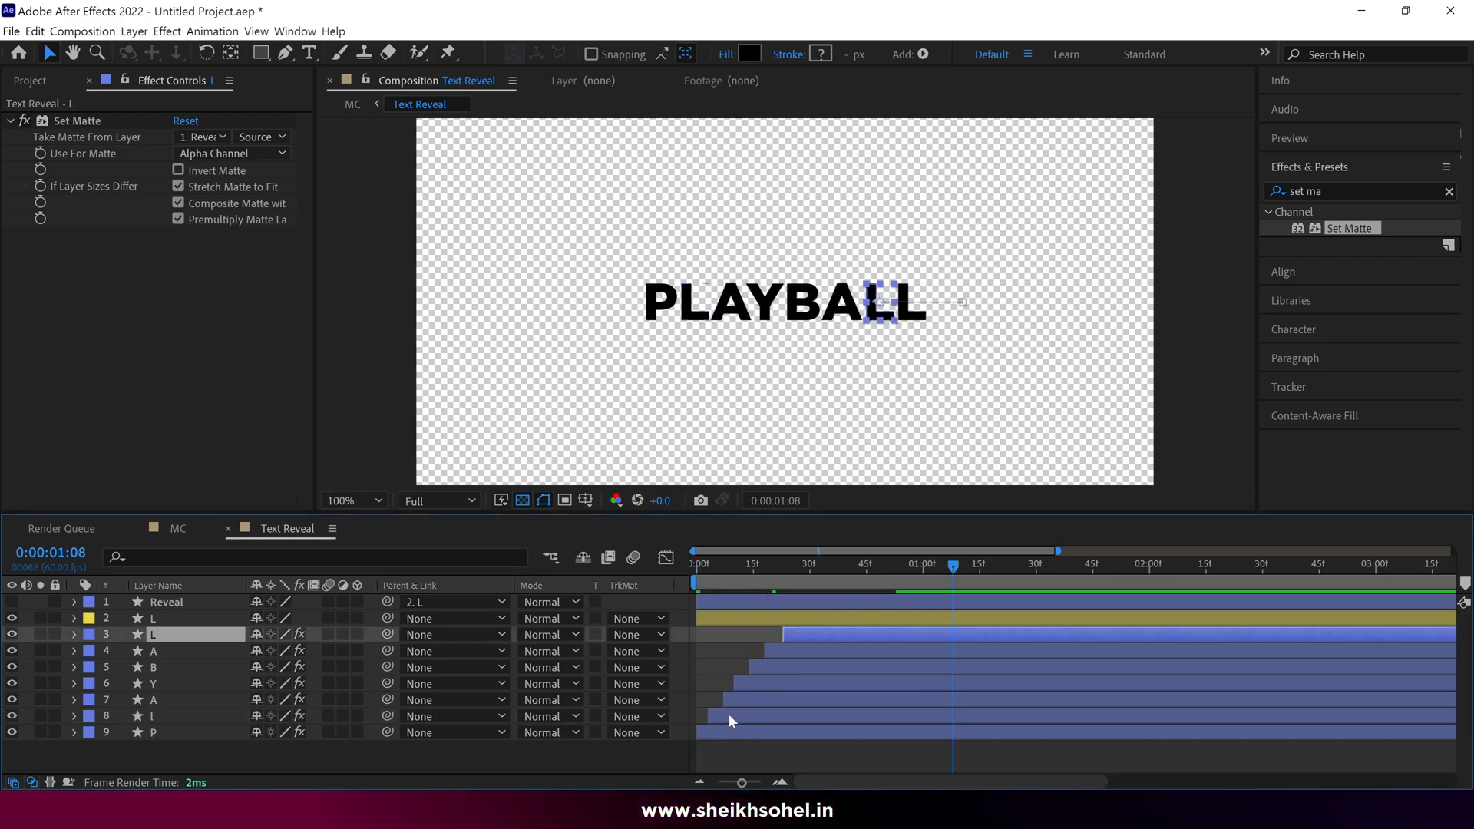
left_click(696, 564)
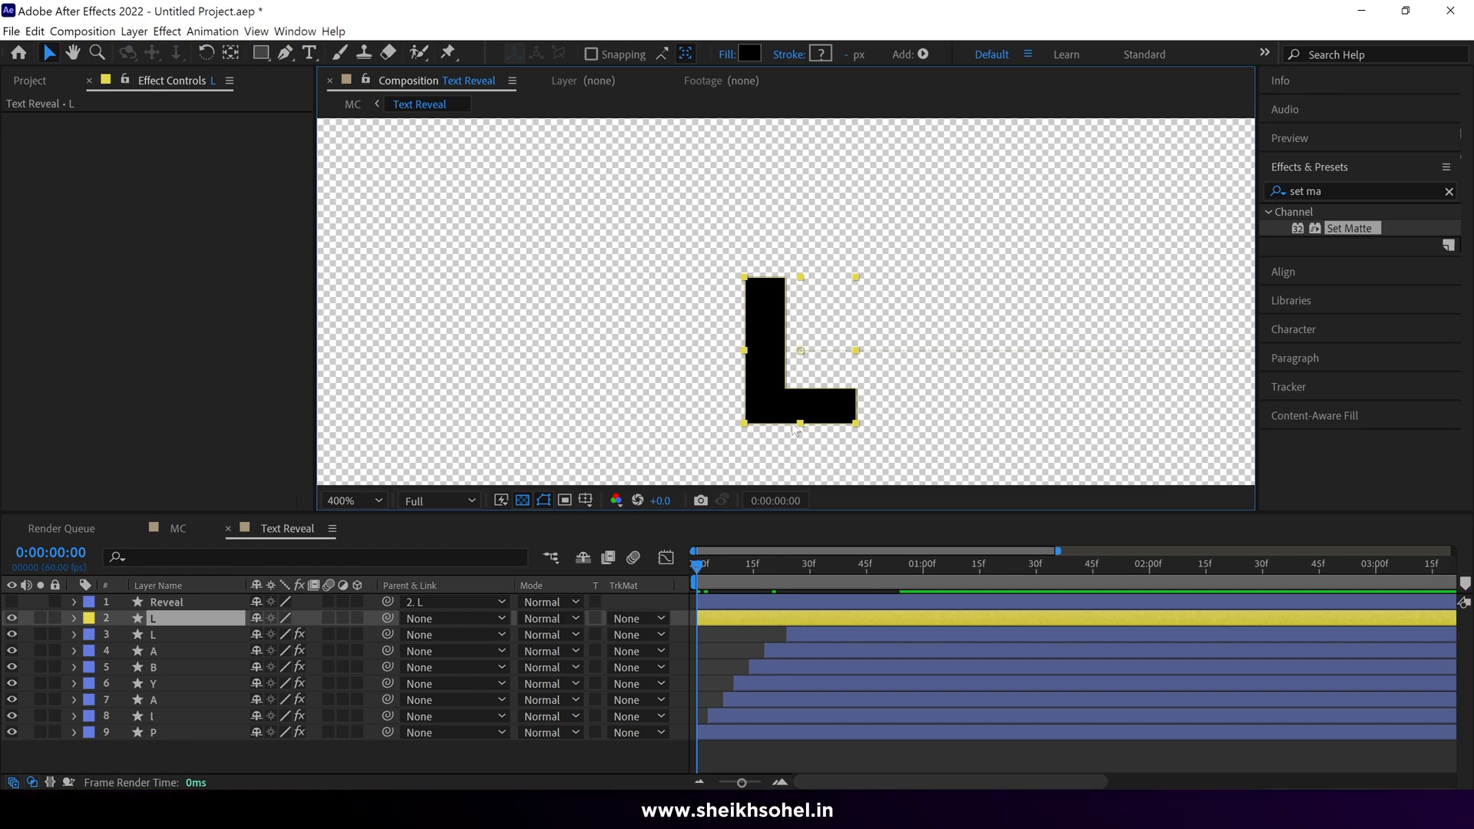
mouse_move(831, 416)
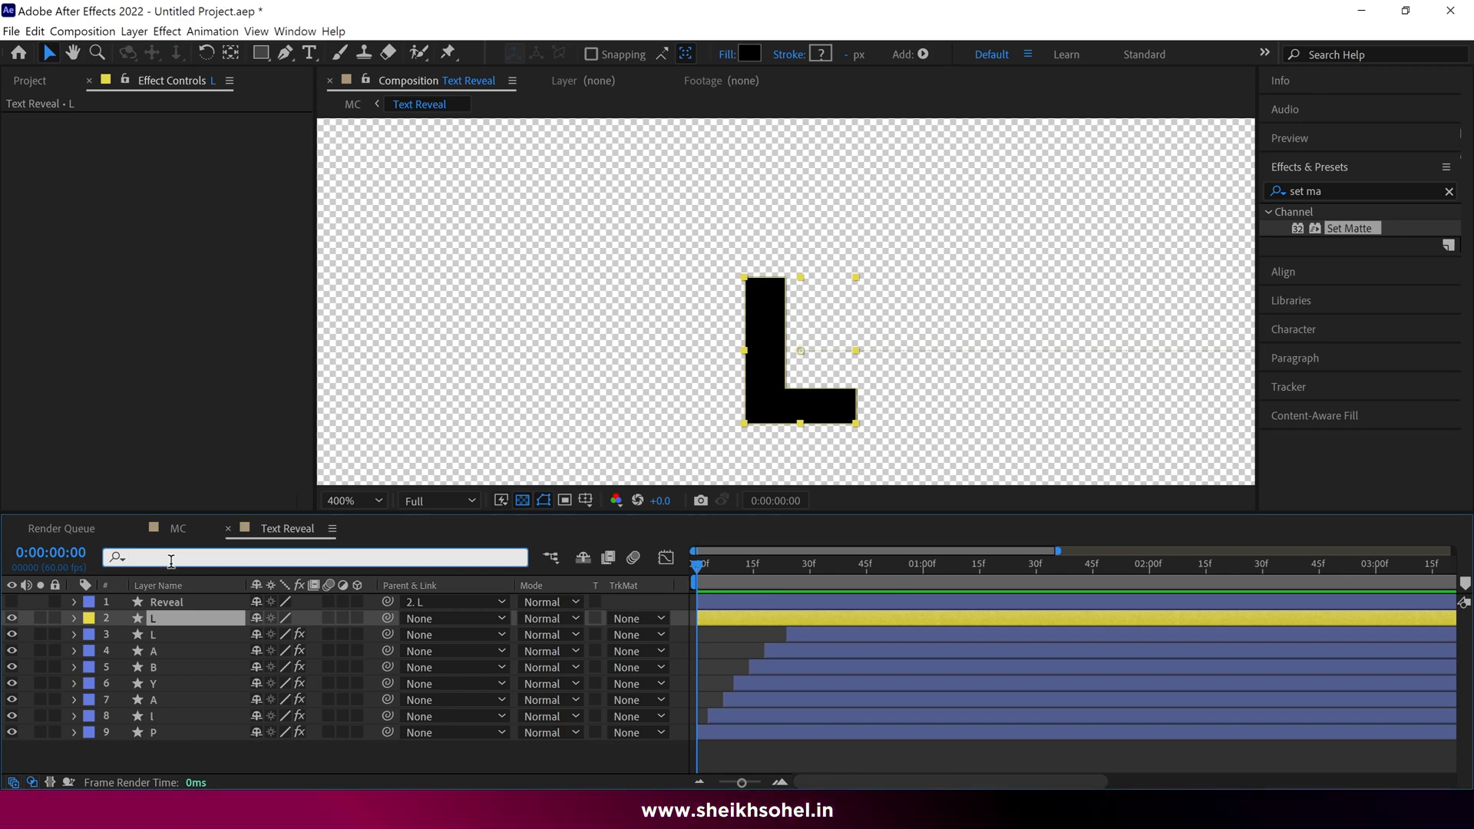
Filter for 'path', keyframe the L's Path so it starts as a thin vertical bar and morphs into the L
type("path")
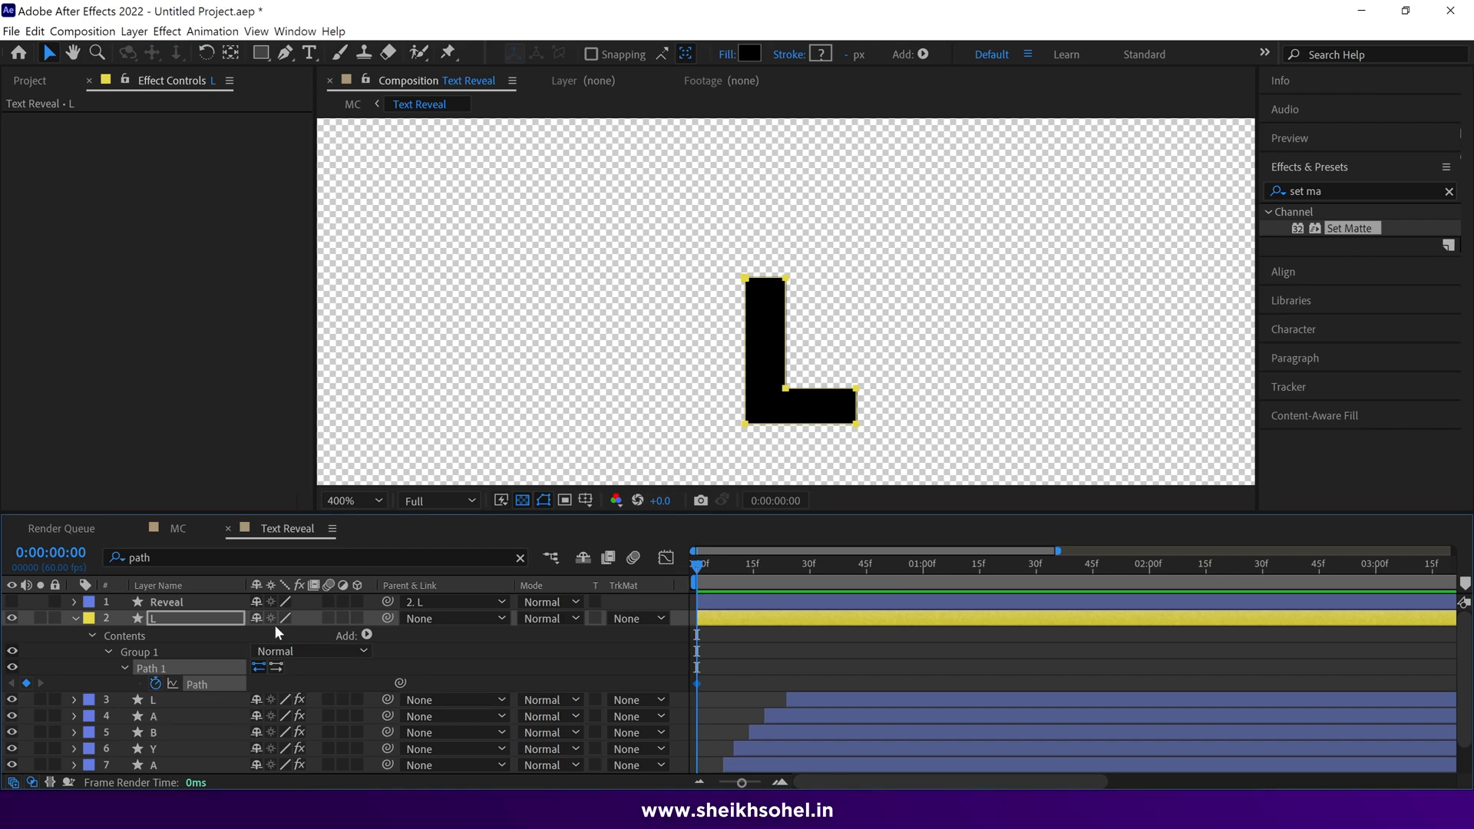
left_click(811, 565)
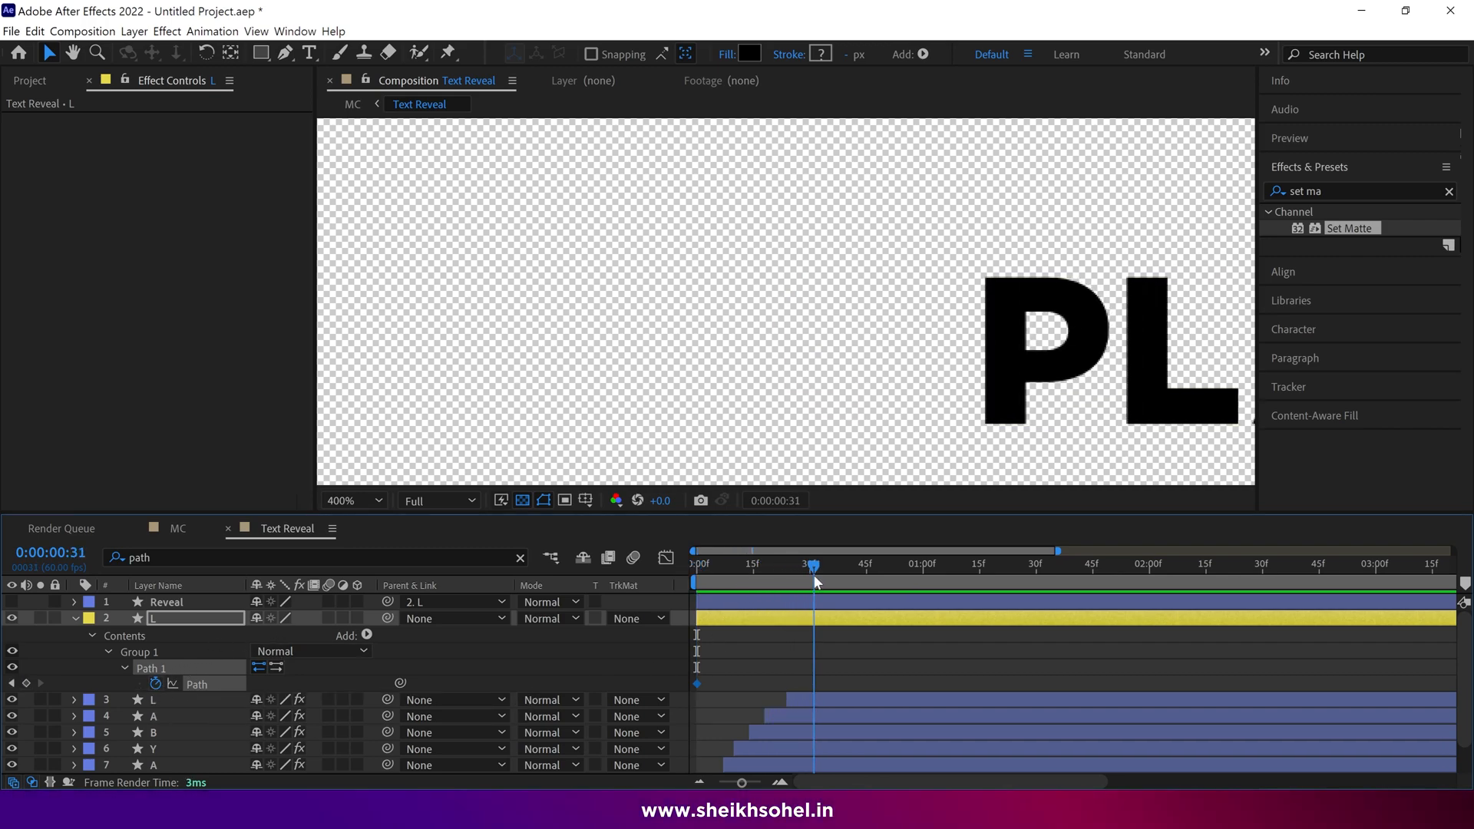
left_click(731, 565)
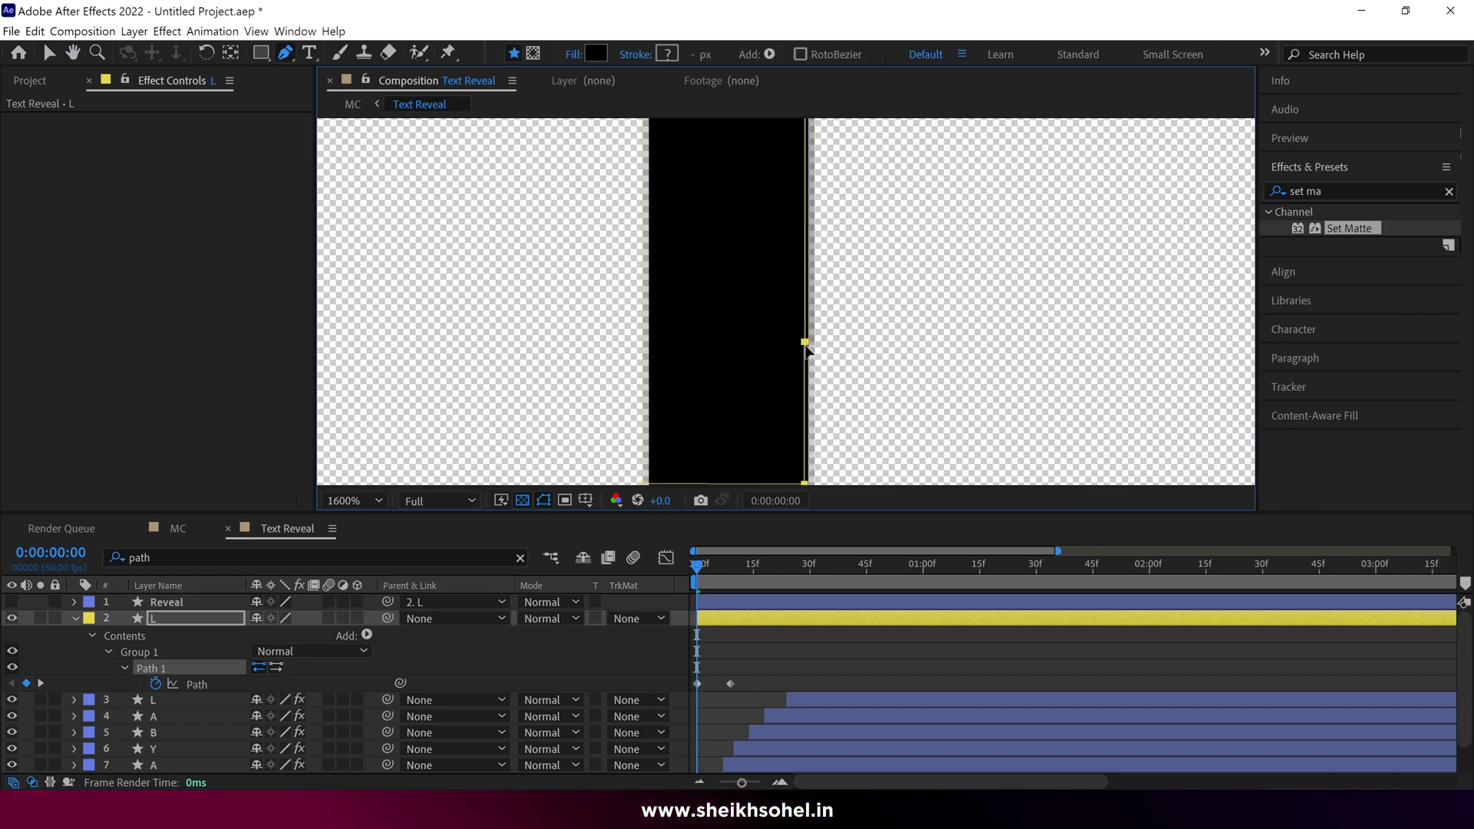
left_click(728, 566)
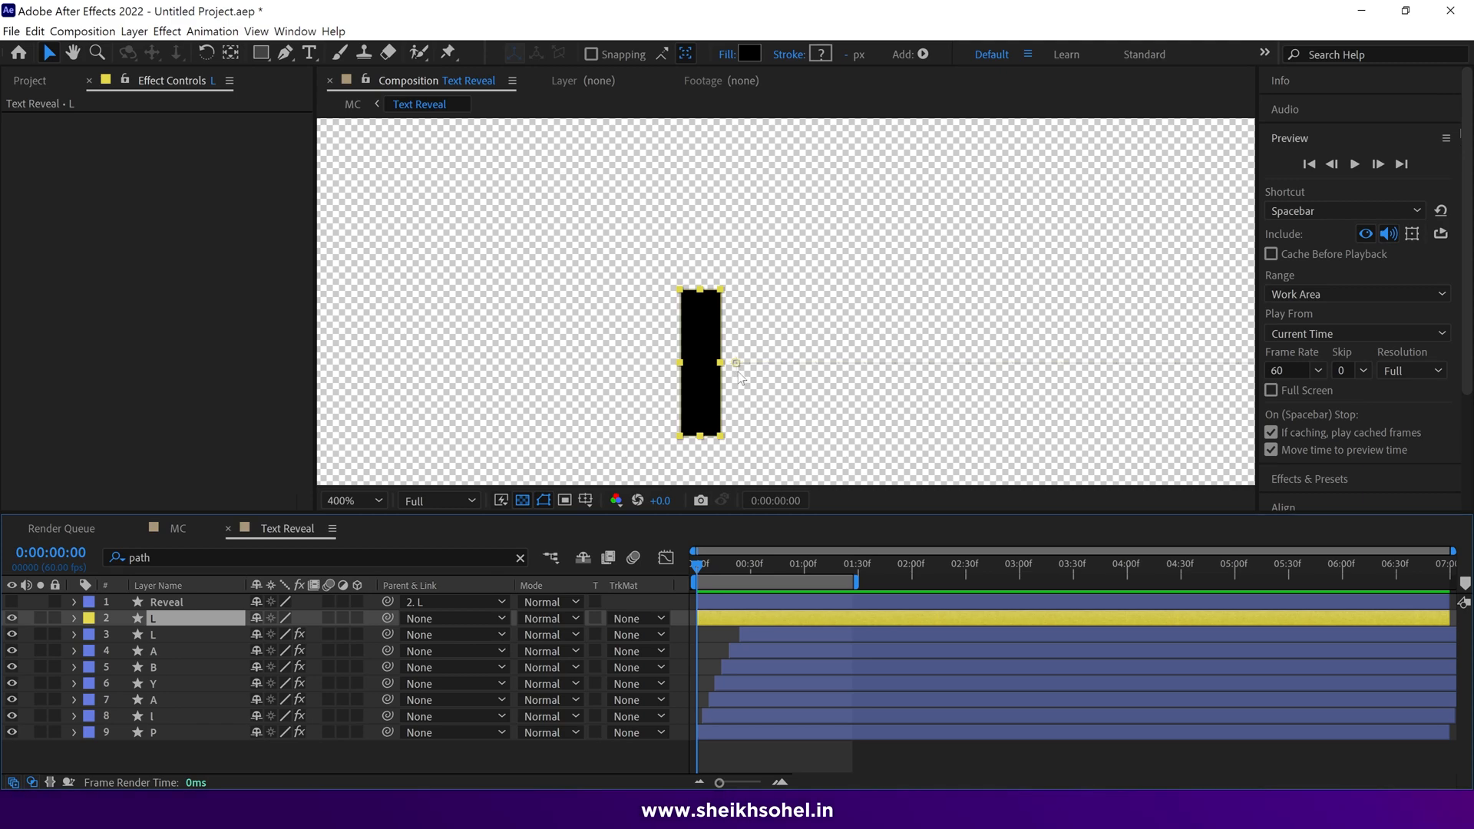
Create Null 1 via Layer > New, place it at the bar's base, and parent the L layer to it
left_click(142, 30)
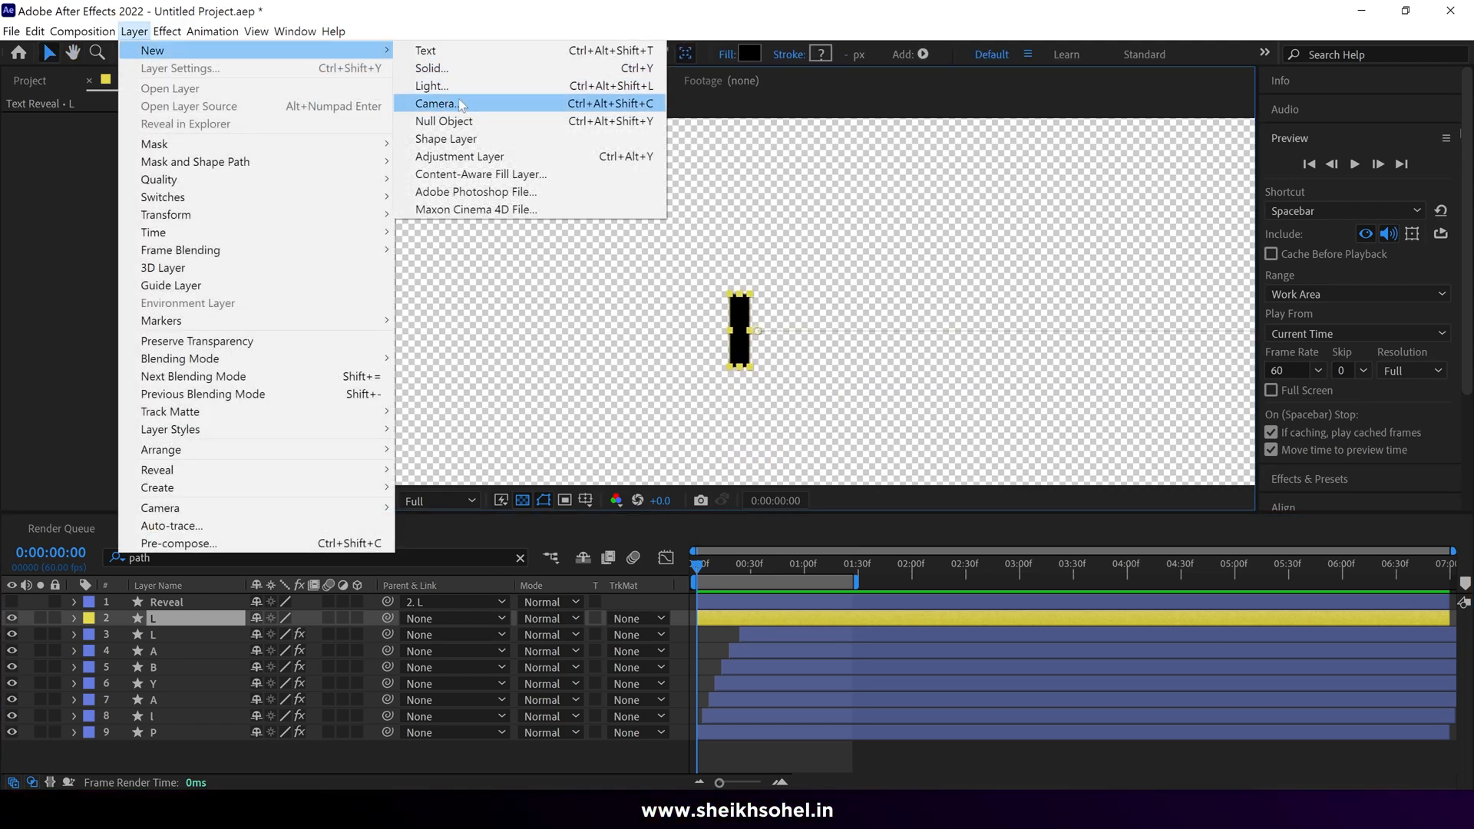
left_click(444, 119)
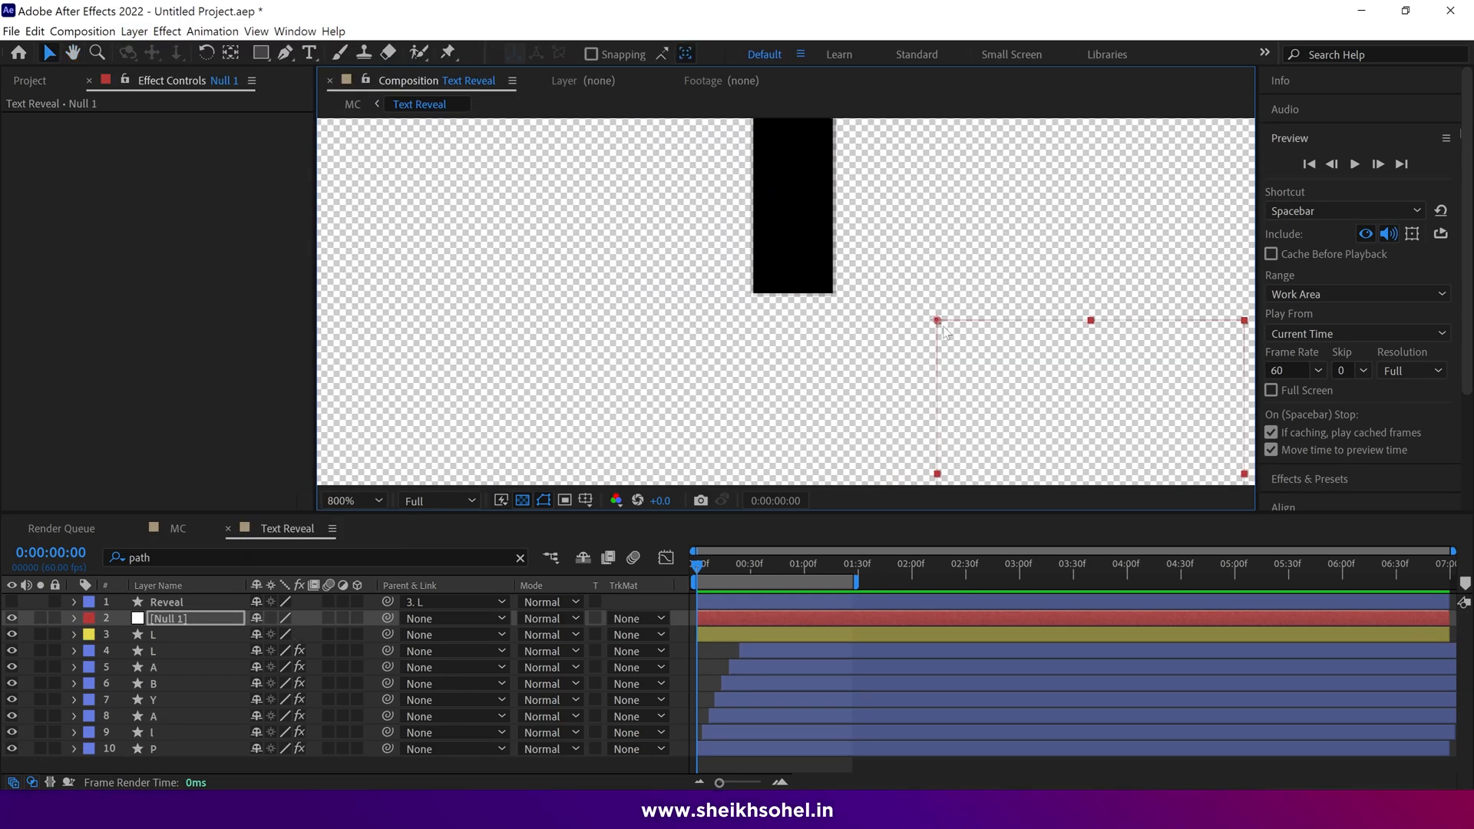
left_click_drag(937, 320, 793, 292)
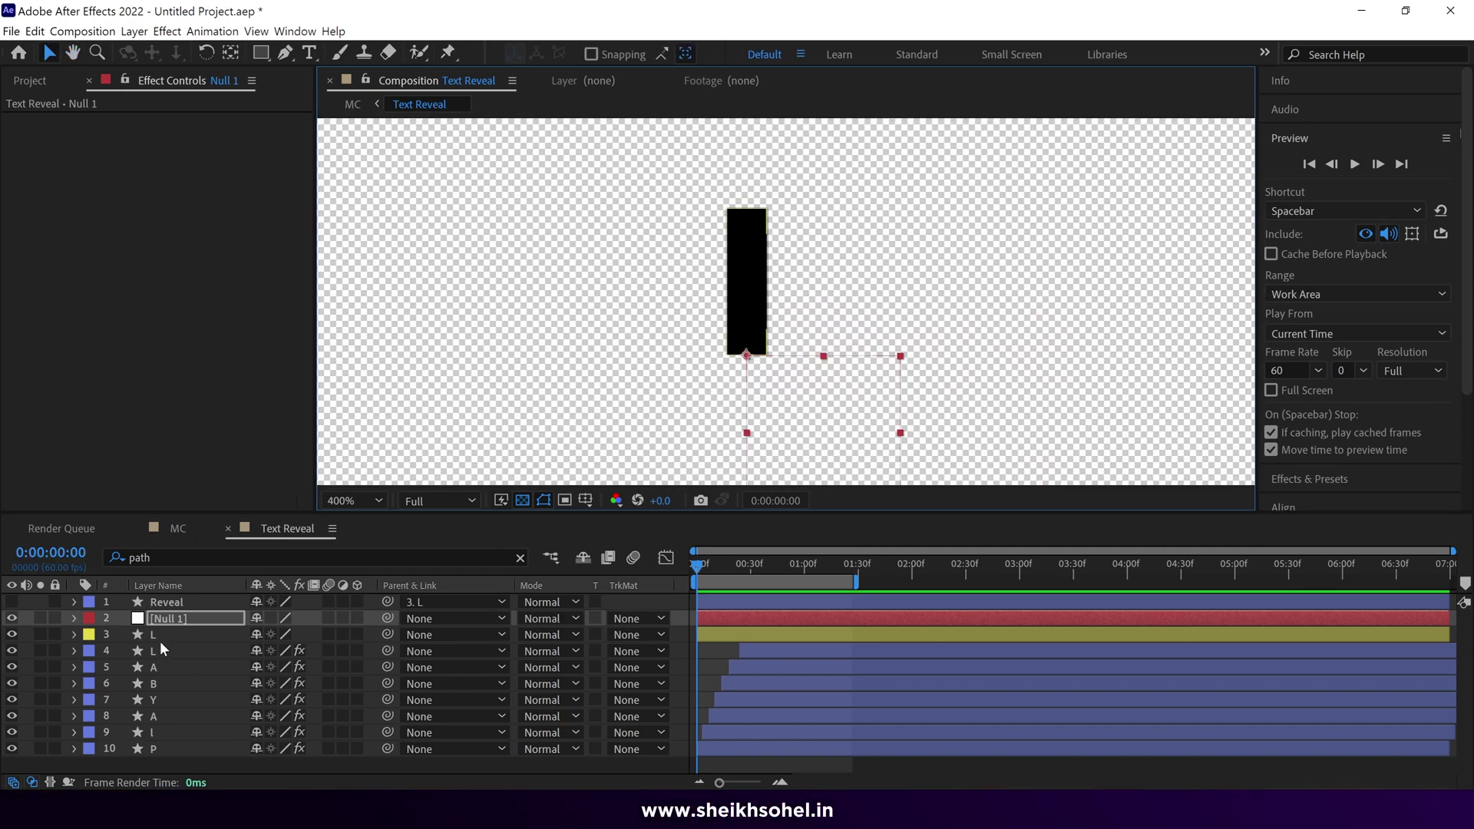
left_click(153, 634)
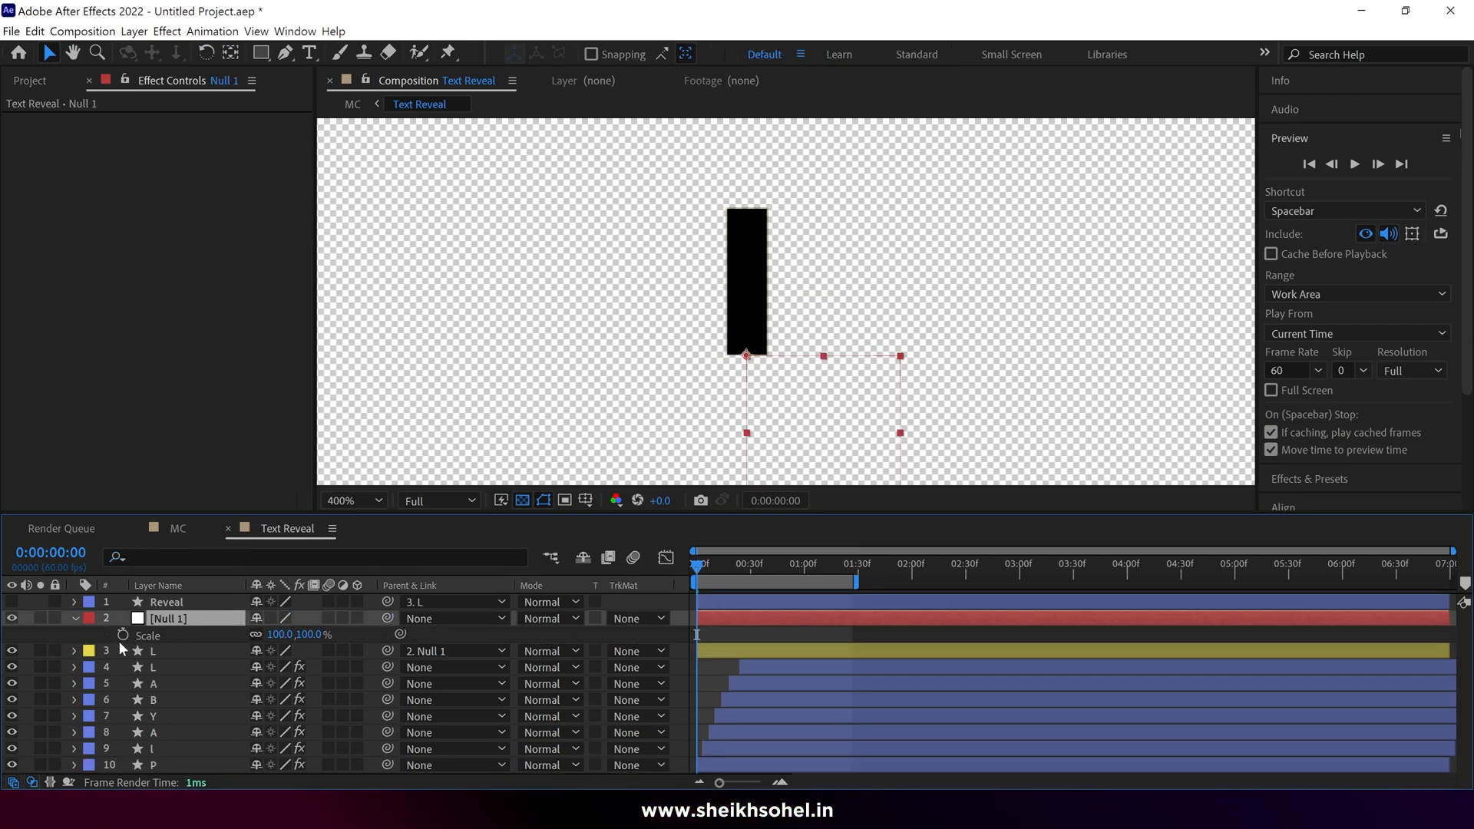
Keyframe Null 1's Scale from 100,0% at the start to 100,100% later so the bar grows upward
left_click(123, 635)
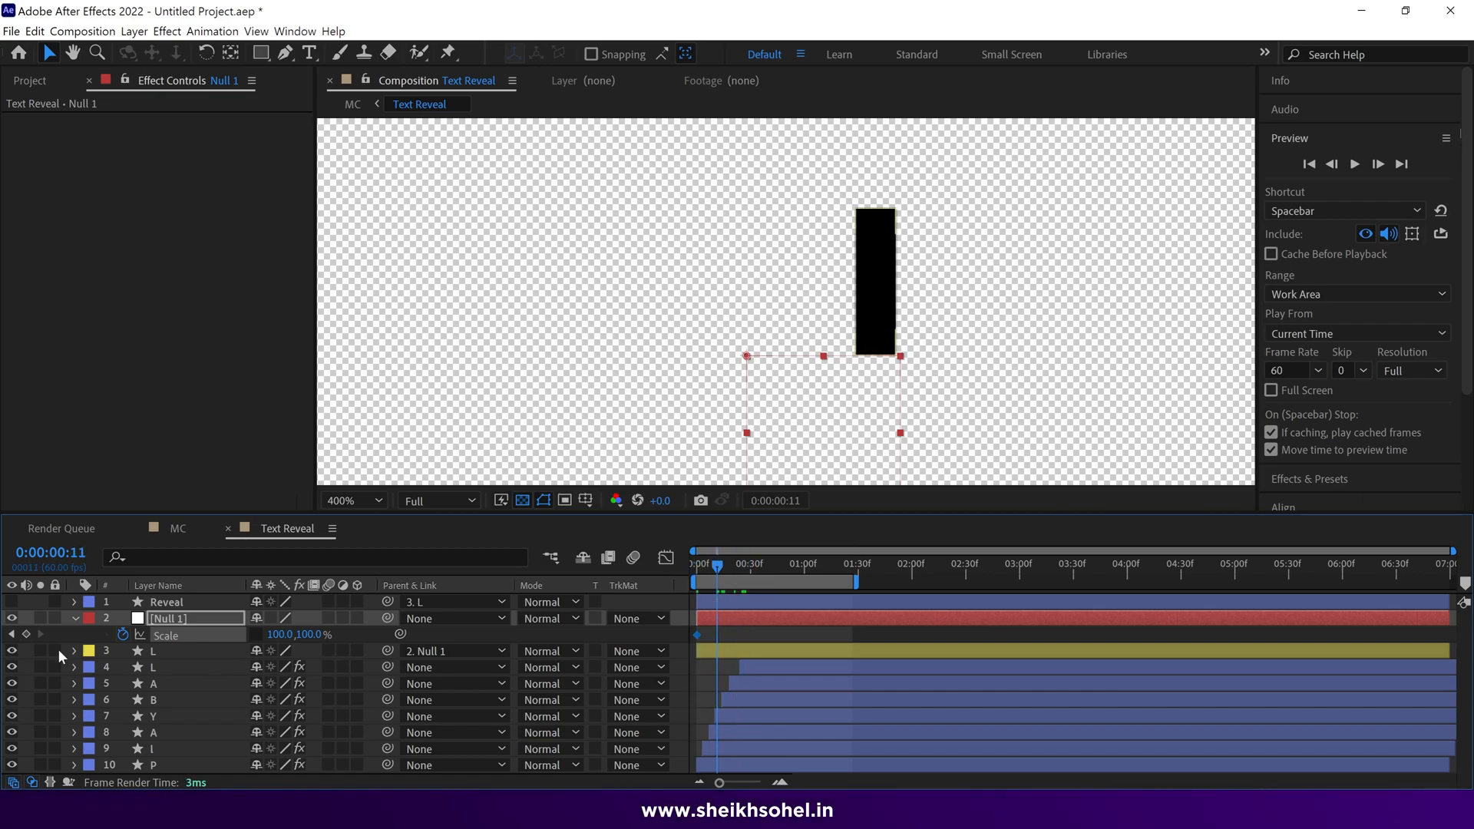
left_click(695, 564)
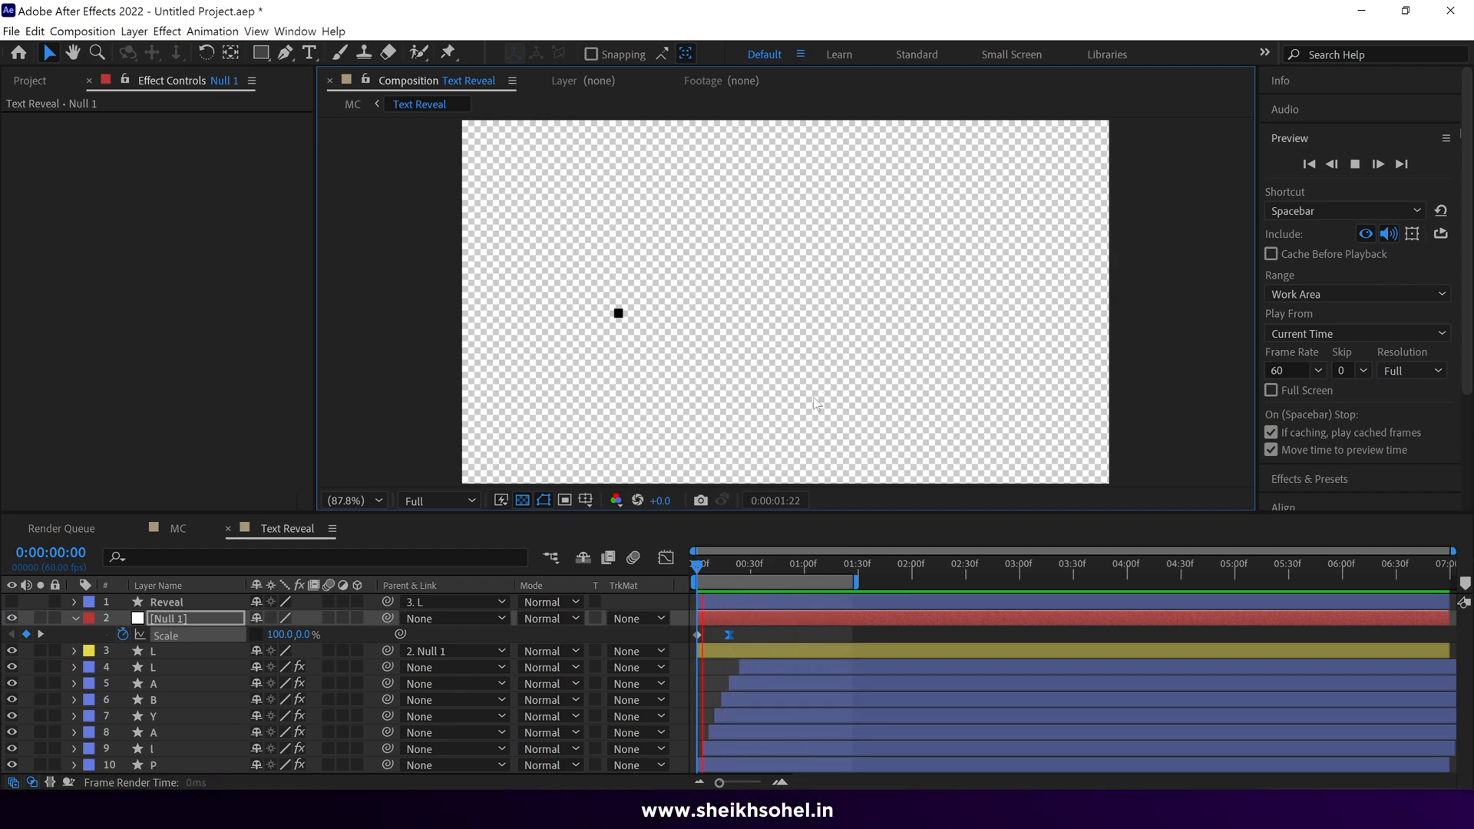
left_click(825, 564)
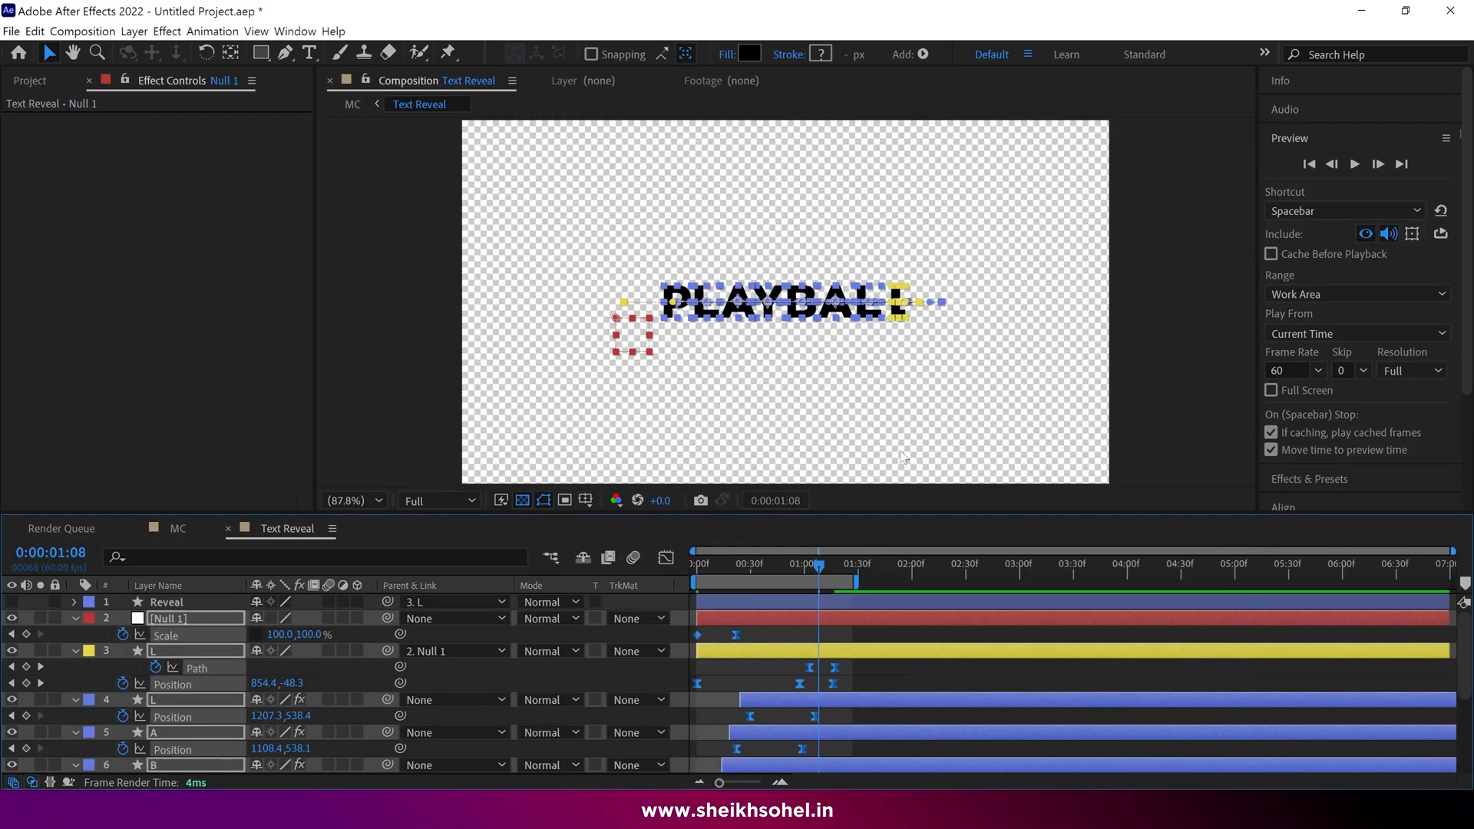
left_click(1357, 163)
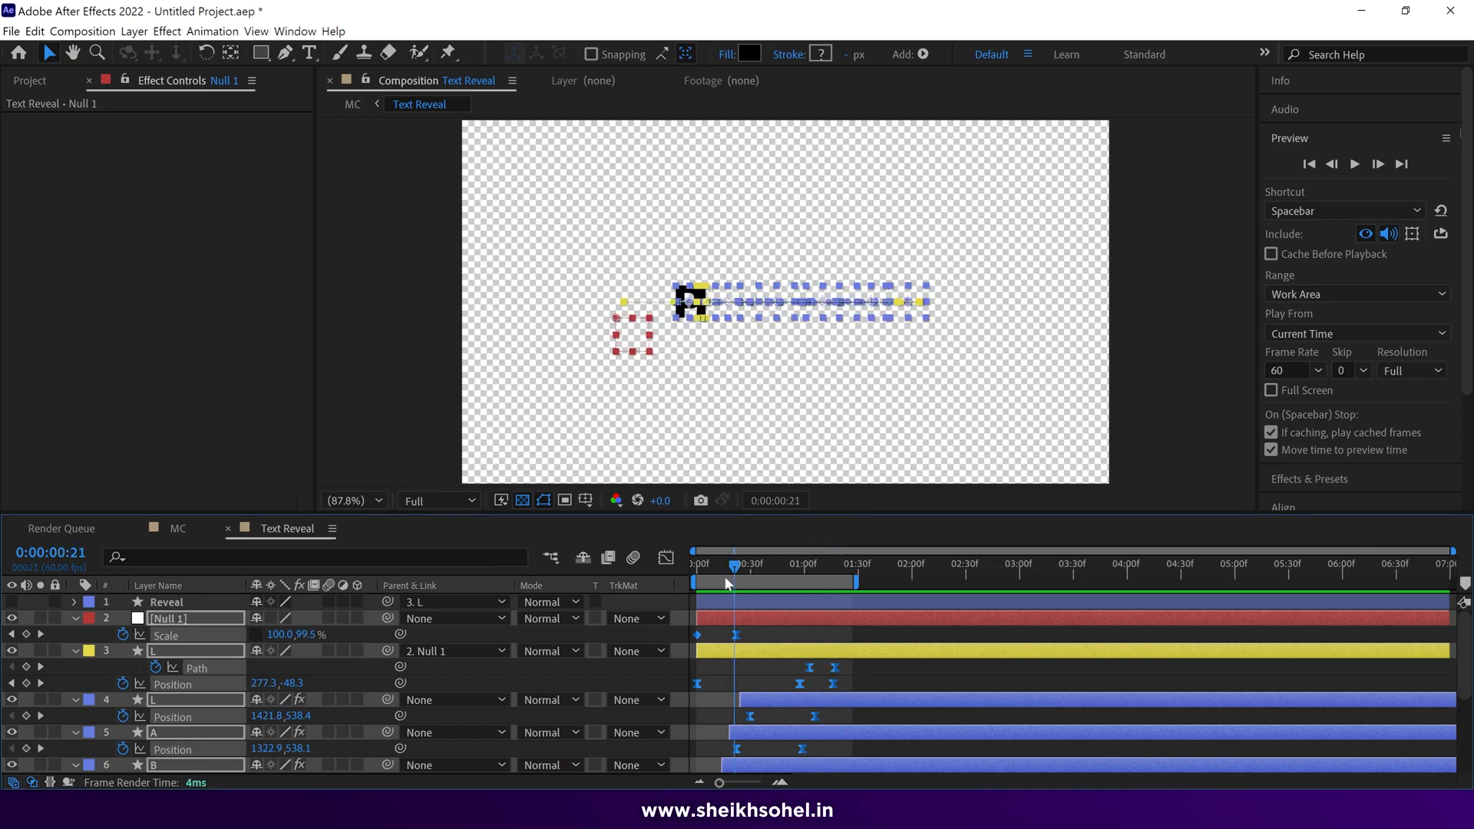
left_click_drag(707, 564, 784, 563)
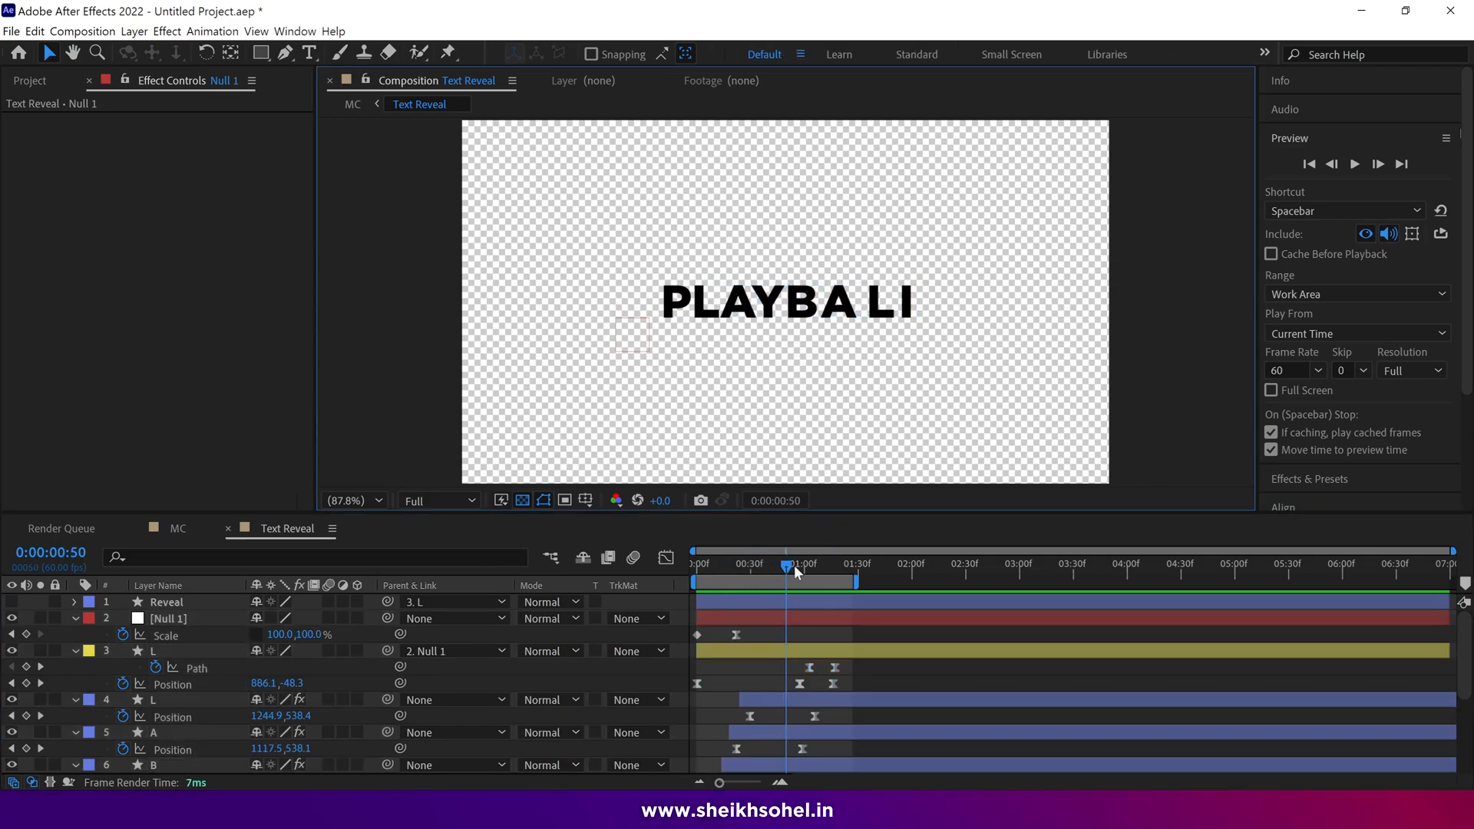